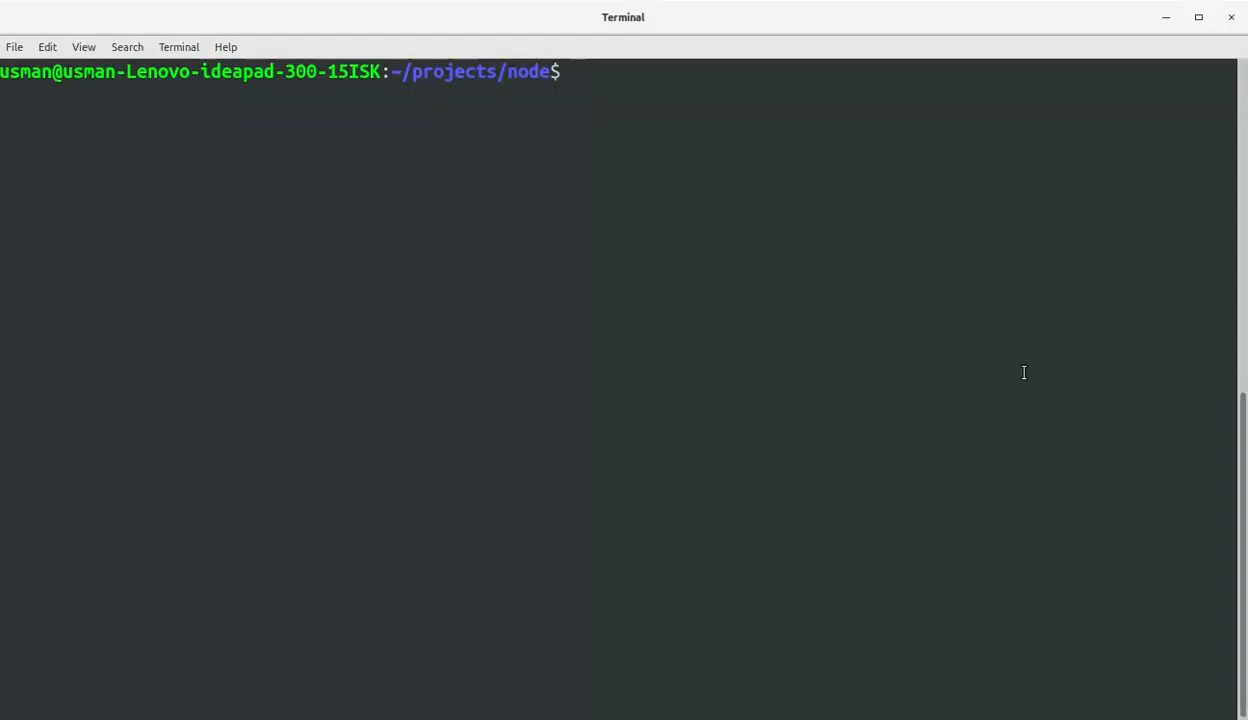
- Create the nodeqrcode folder with sudo, grant it 777 permissions recursively, and cd into it
type("sudo mkdir")
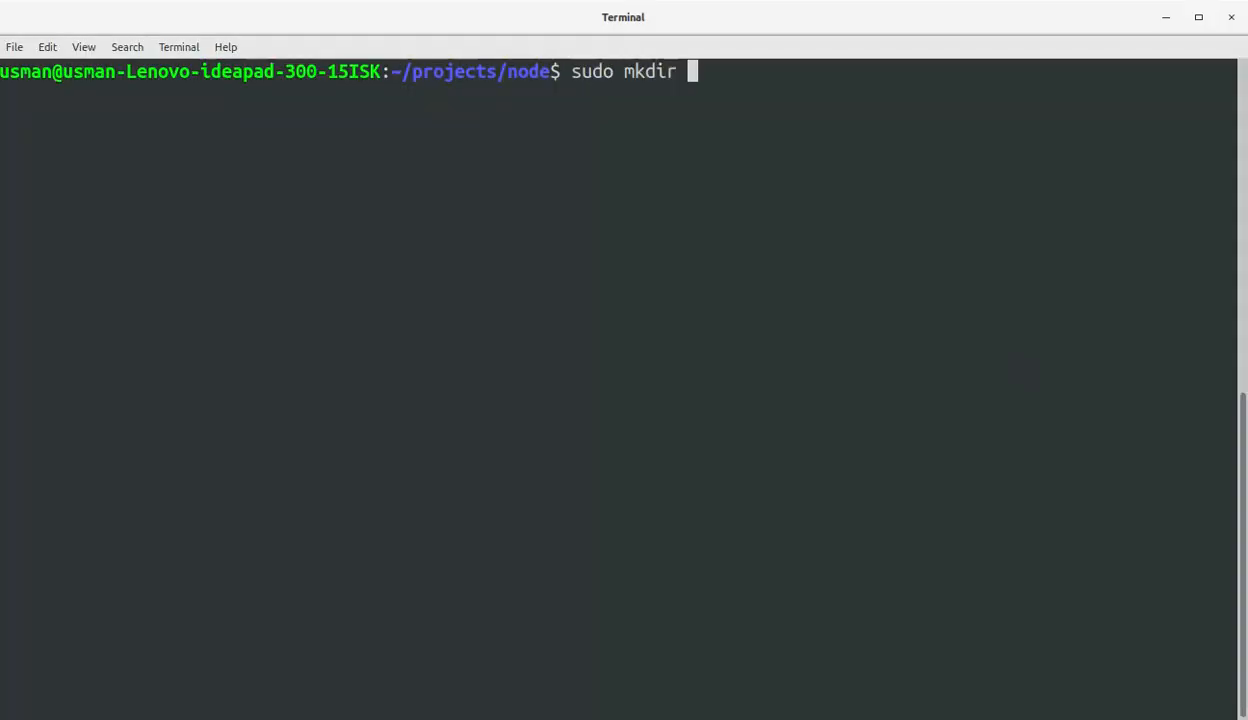
type("nodeqrcode")
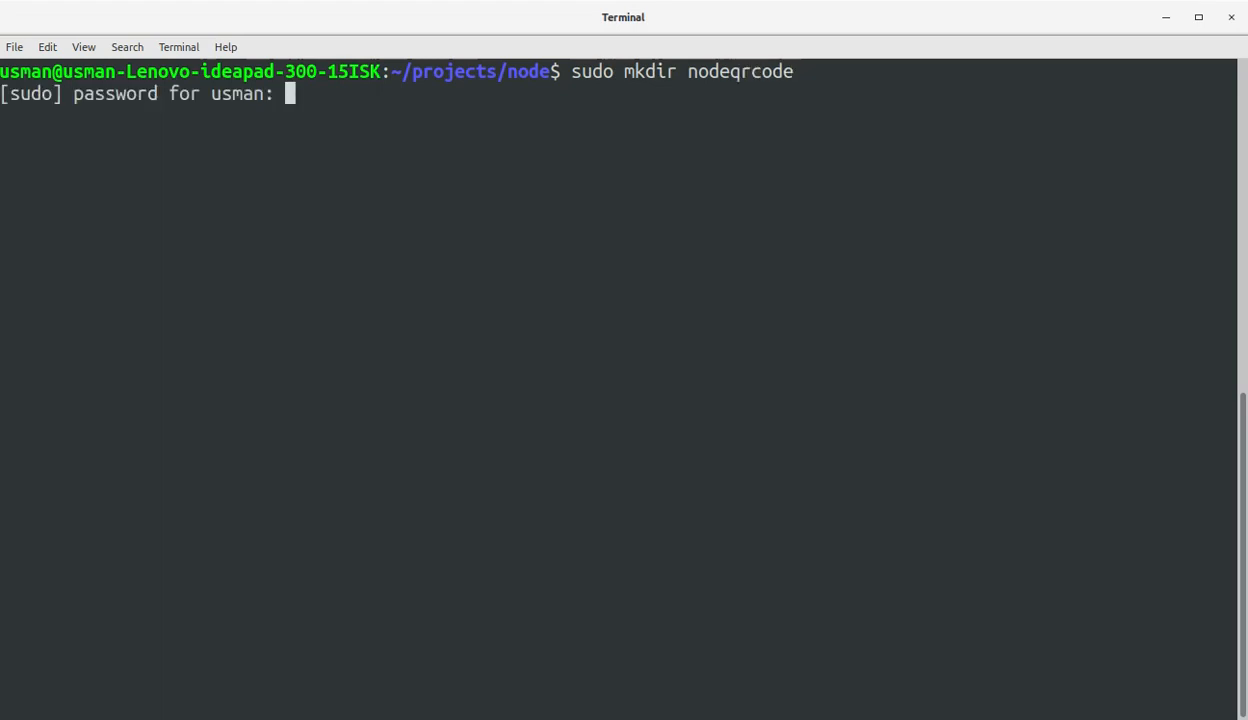
type("sudo ch")
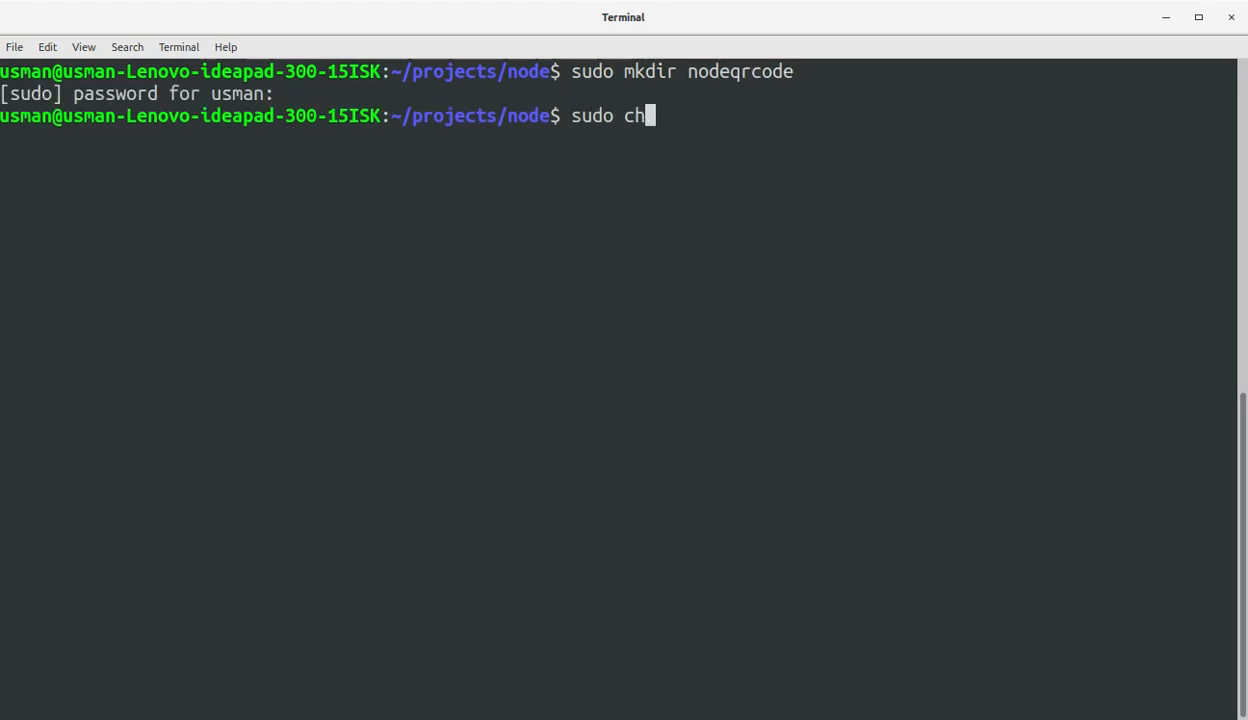
type("mod -R 777 nodeqrcode/")
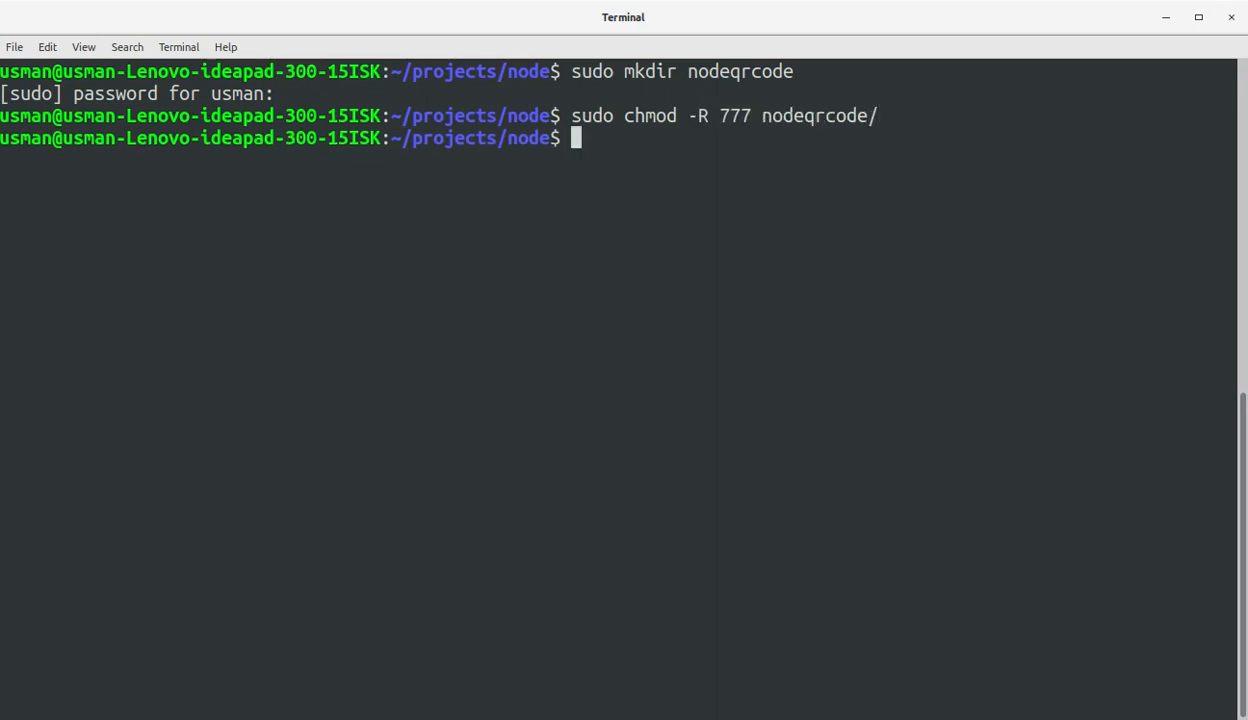
type("cd node")
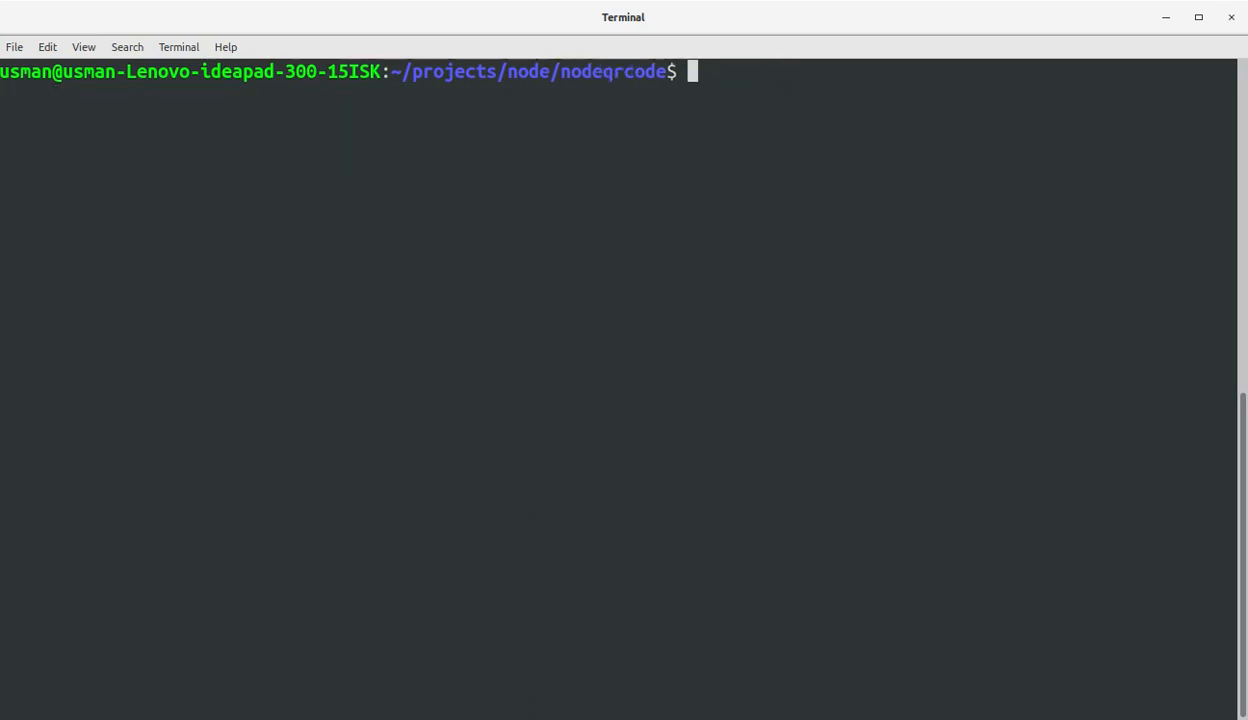
- Initialise the project with sudo npm init, accepting the default package.json values
type("sudo n")
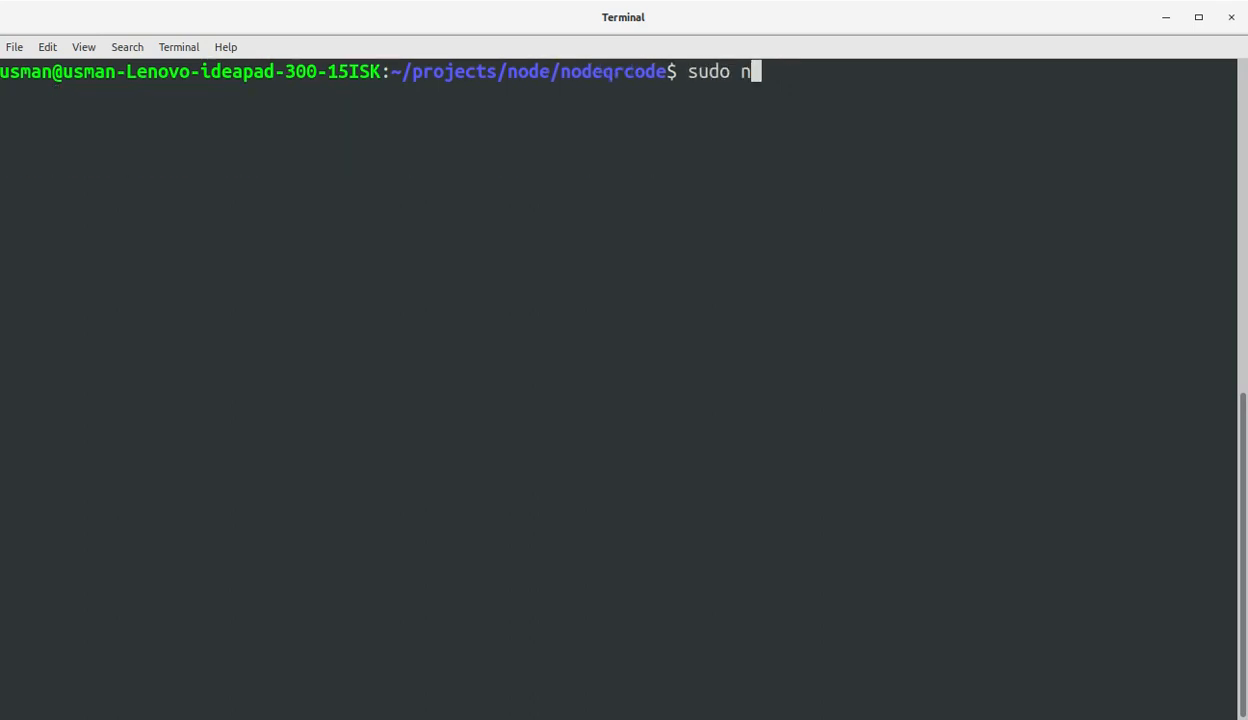
type("pm in")
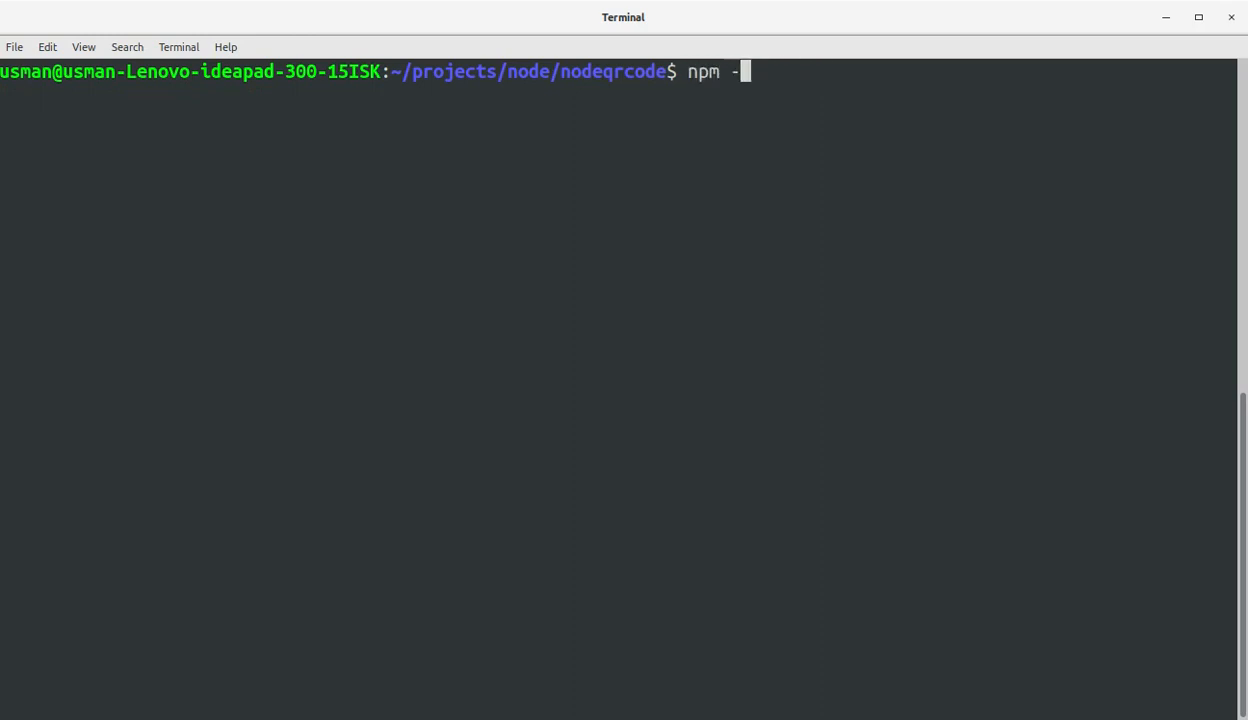
type("ini")
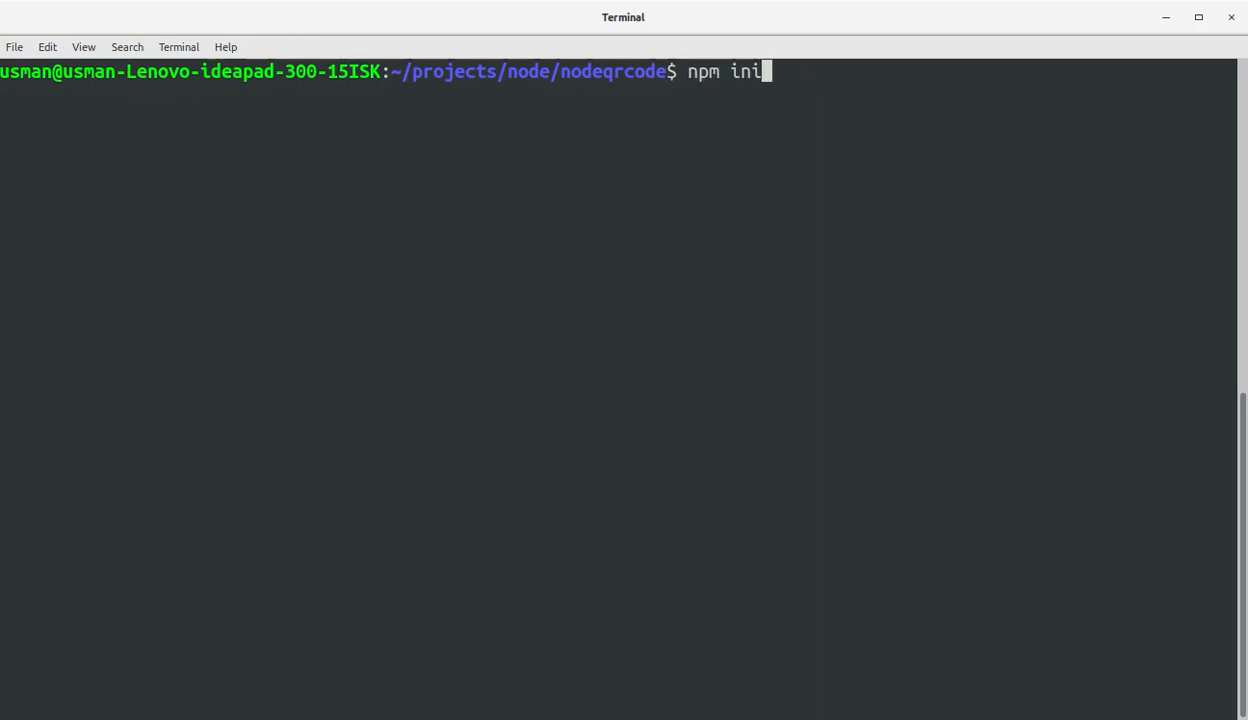
type("t")
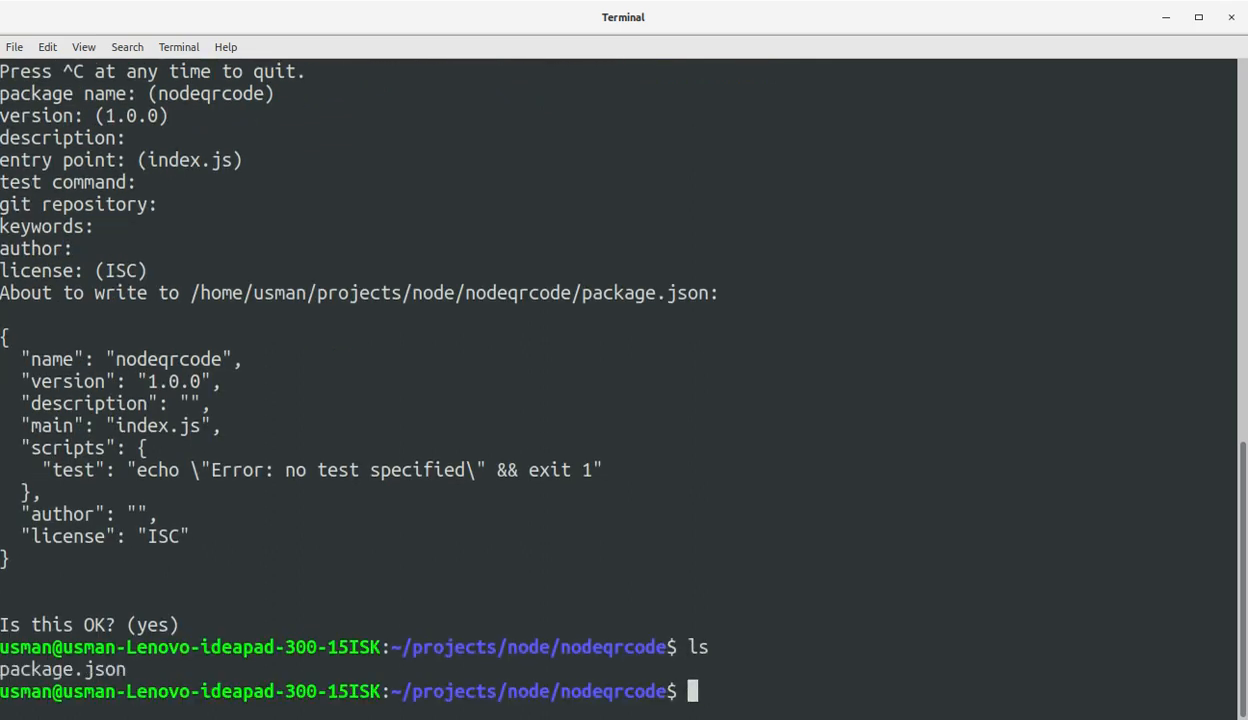
type("sudo npm")
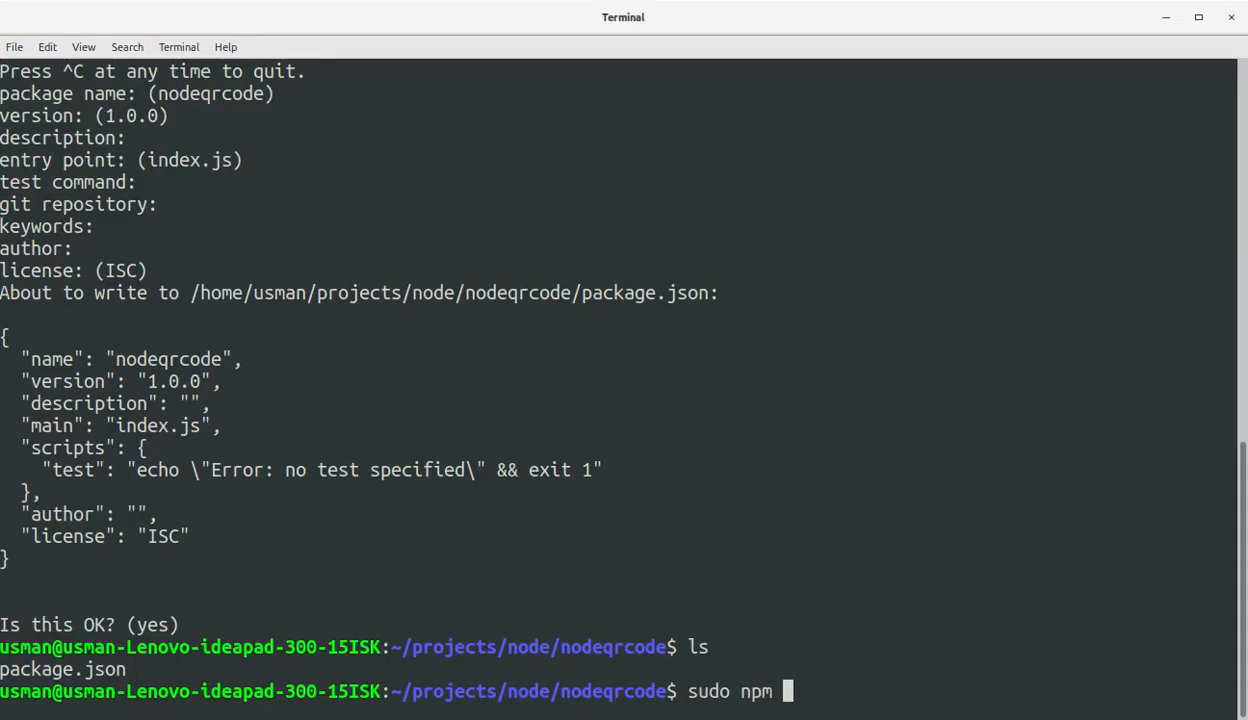
- Install qrcode as a saved dependency with sudo npm install --save qrcode
type("install")
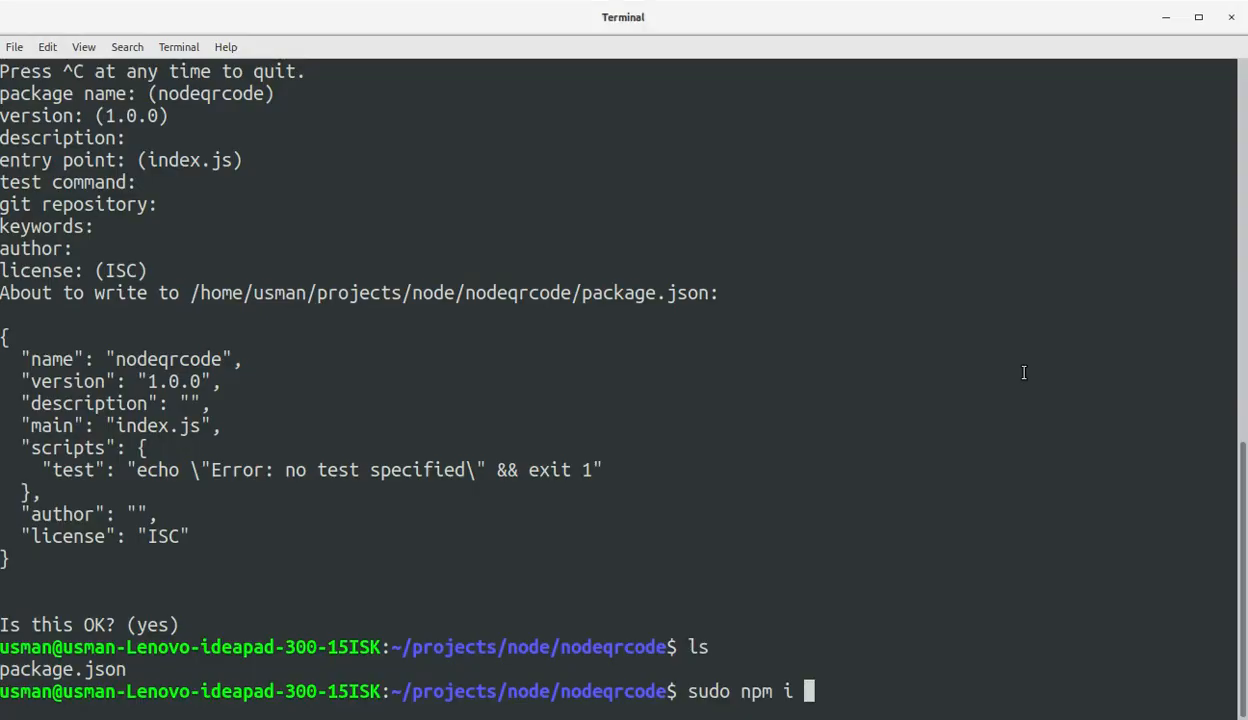
type("--save")
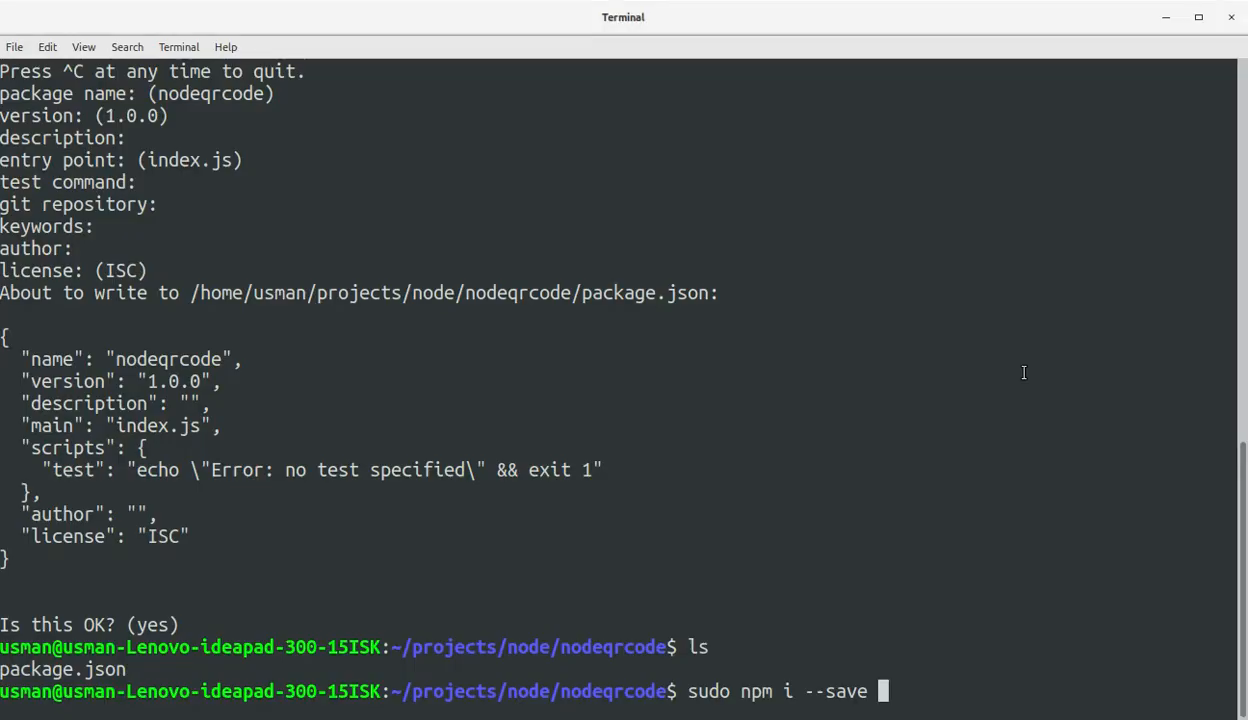
type("qrcode")
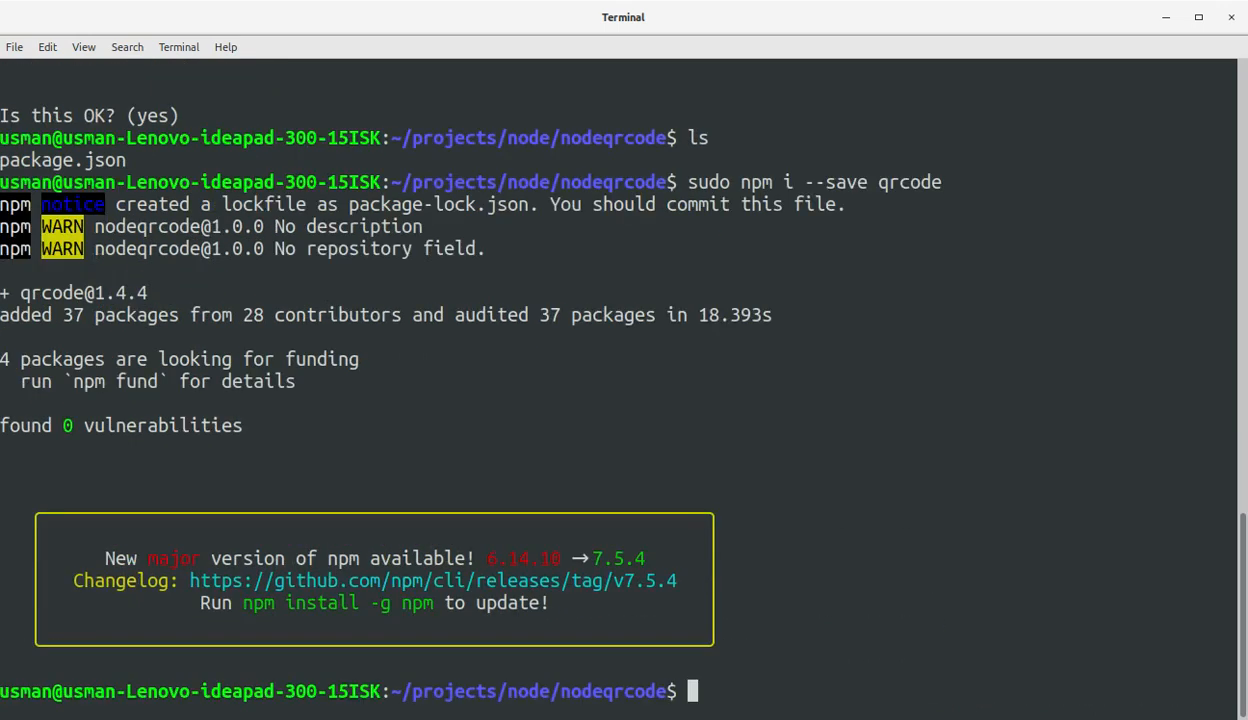
key("alt+Tab")
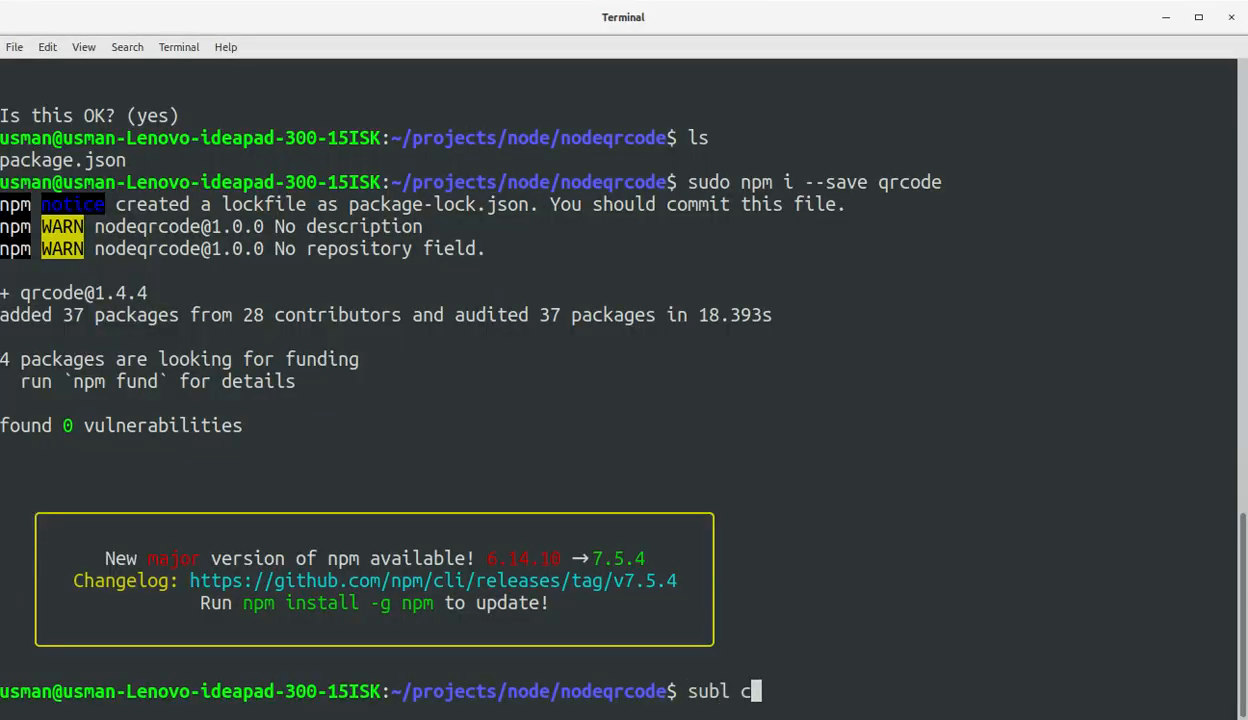
- Open a new nodeqrimagedata.js file in Sublime Text via subl
type("ode")
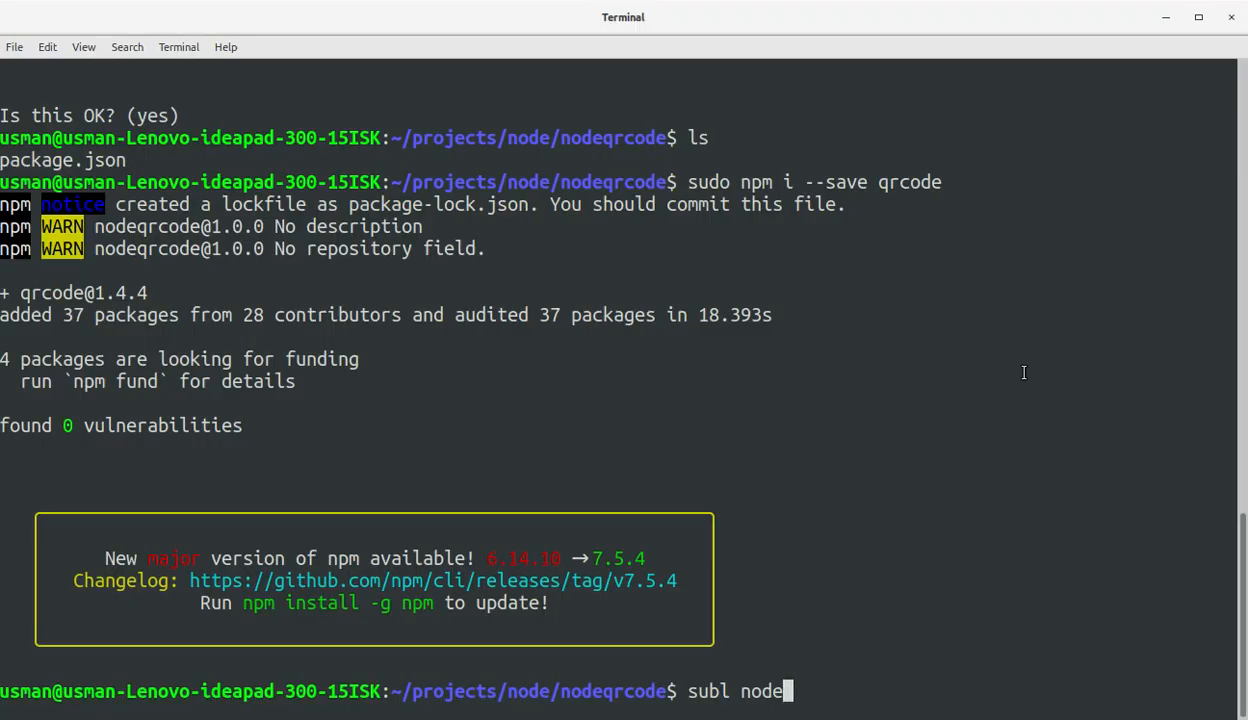
type("qria")
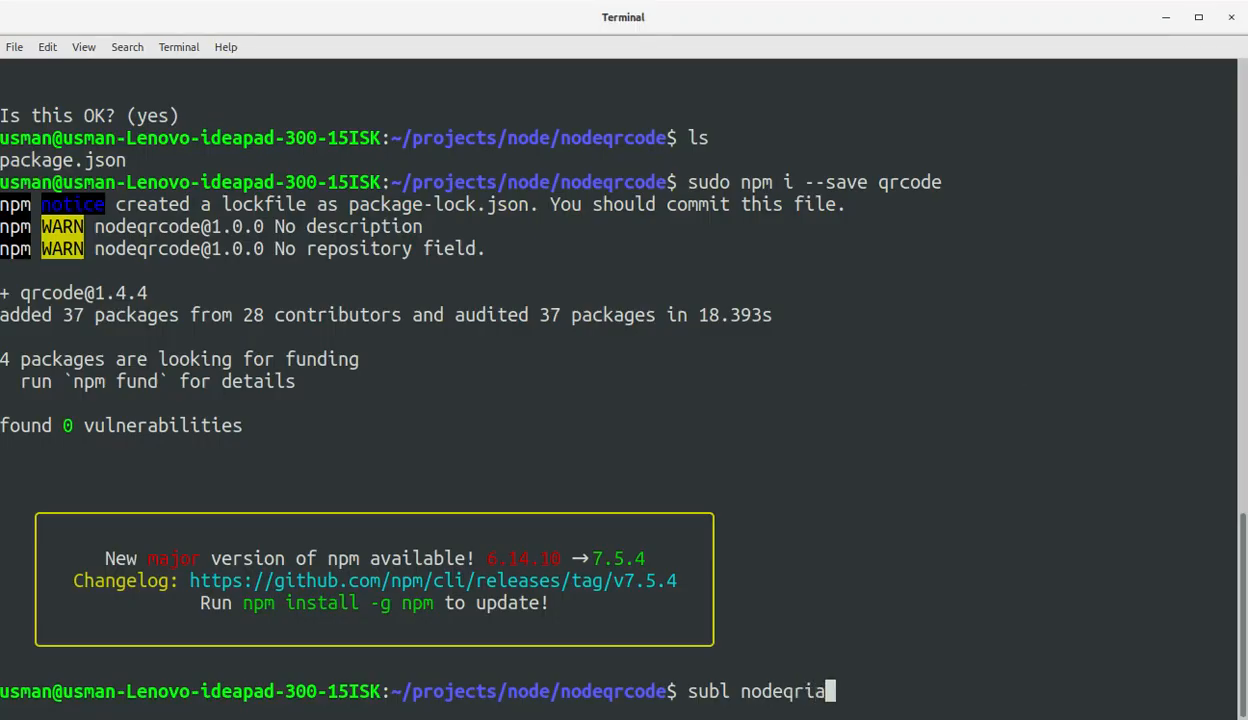
type("magedata.")
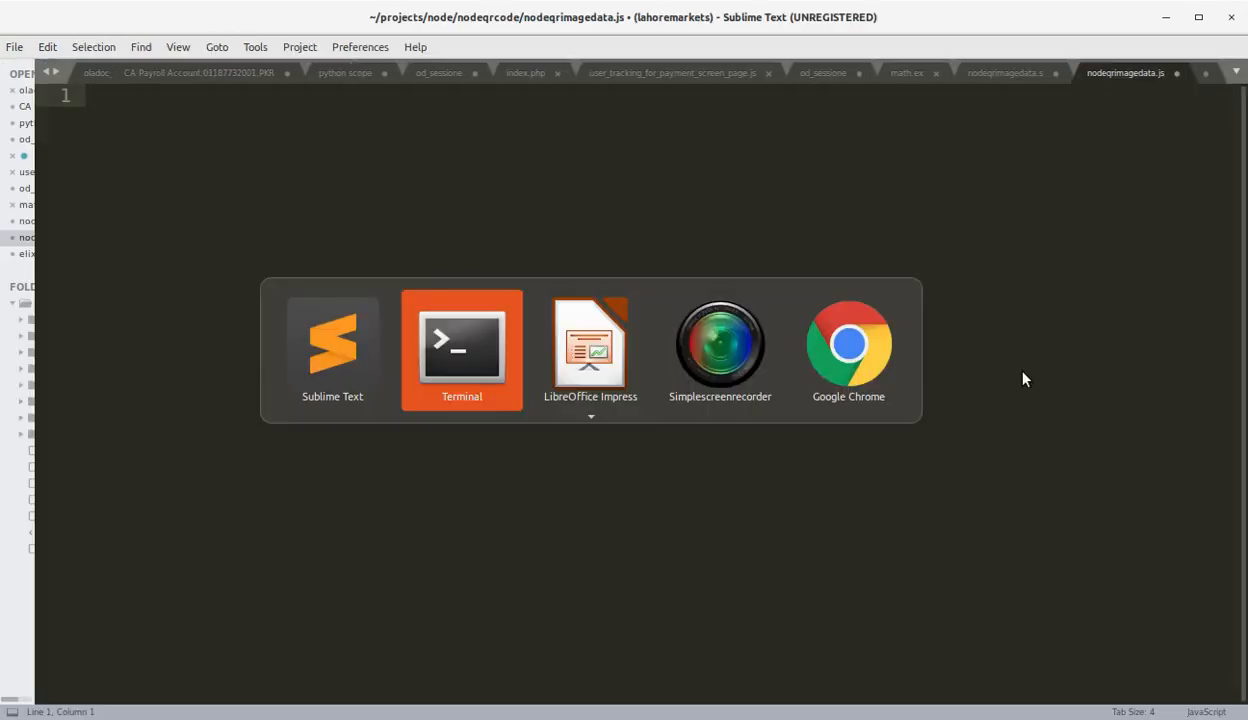
- Write const generateQR = async text => with a try block logging await QRCode.toDataURL(text)
type("const")
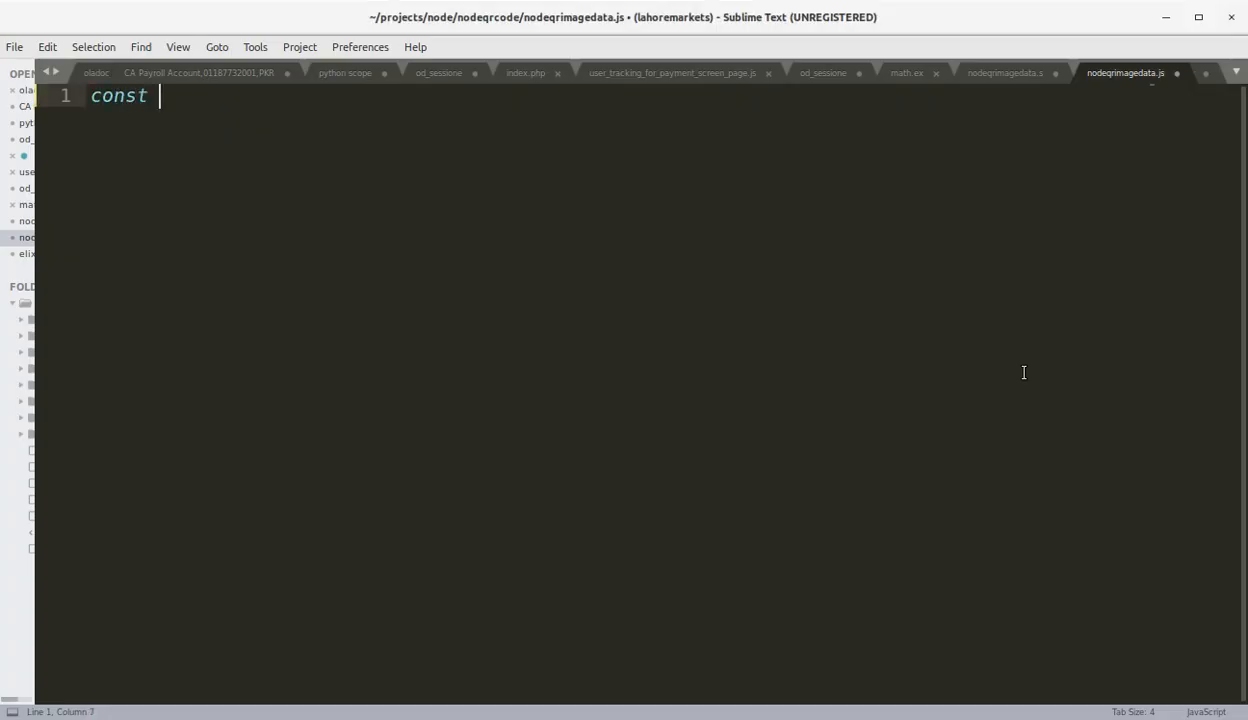
type("generat")
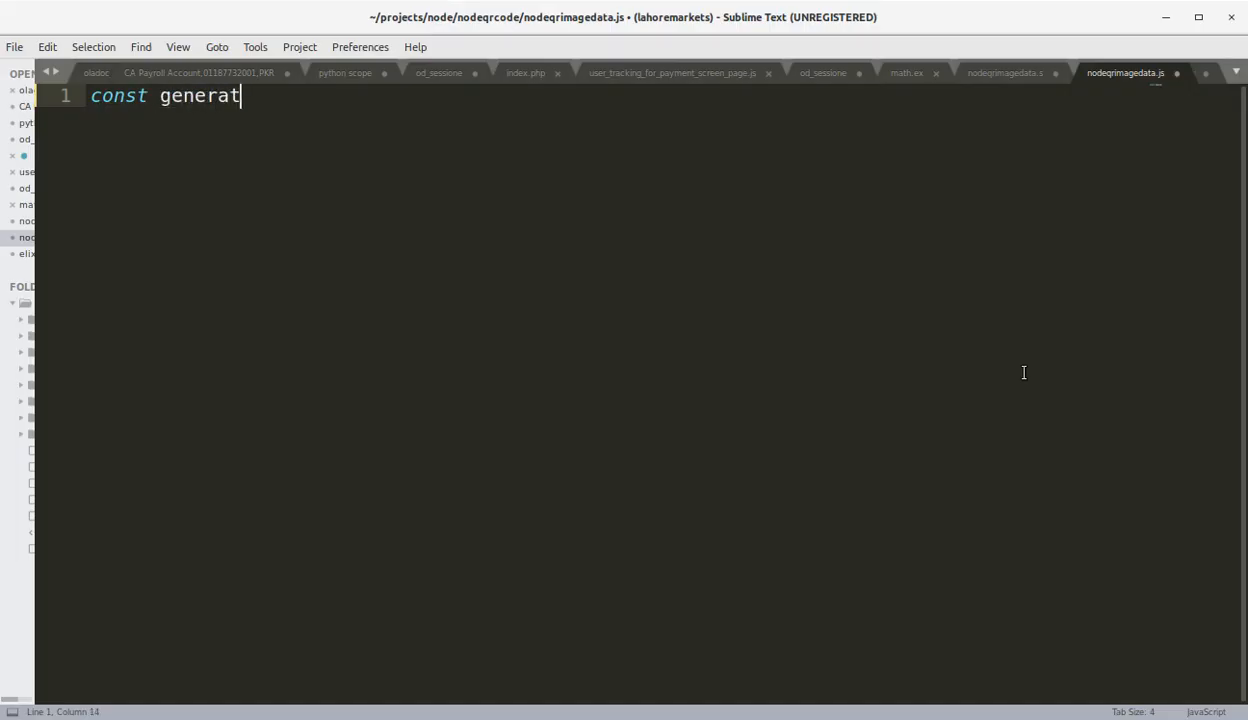
type("eQ")
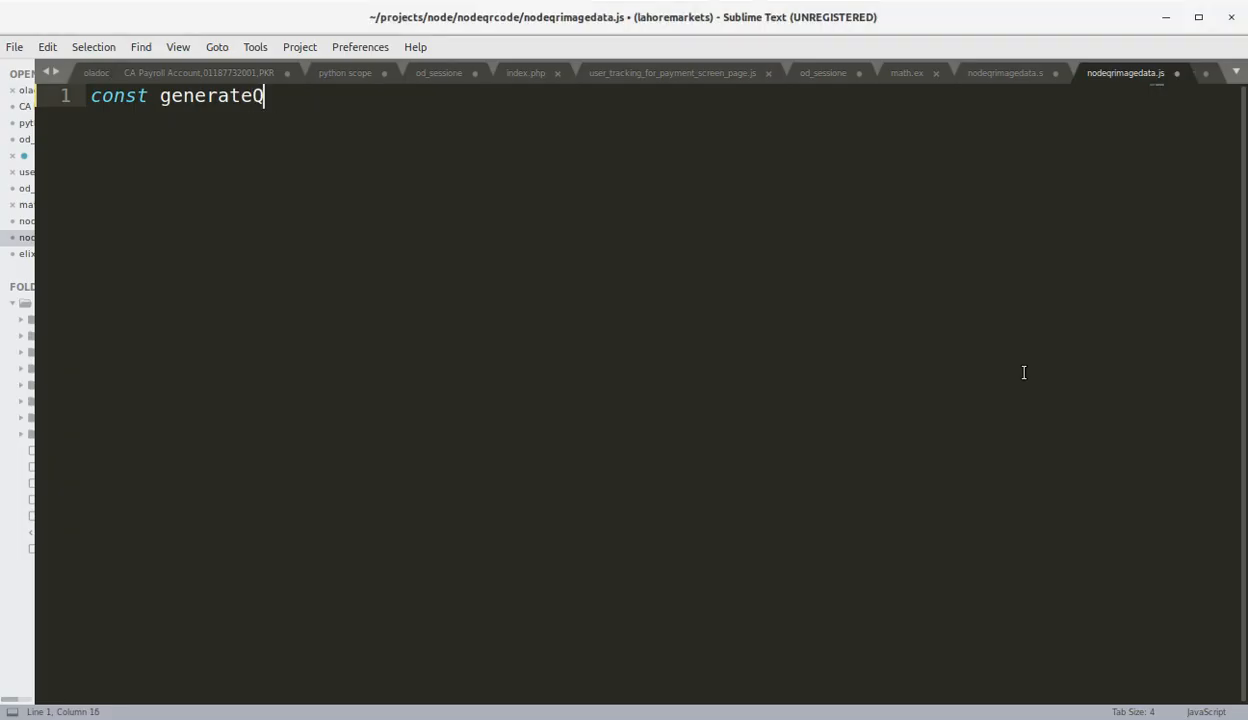
type("R = asy")
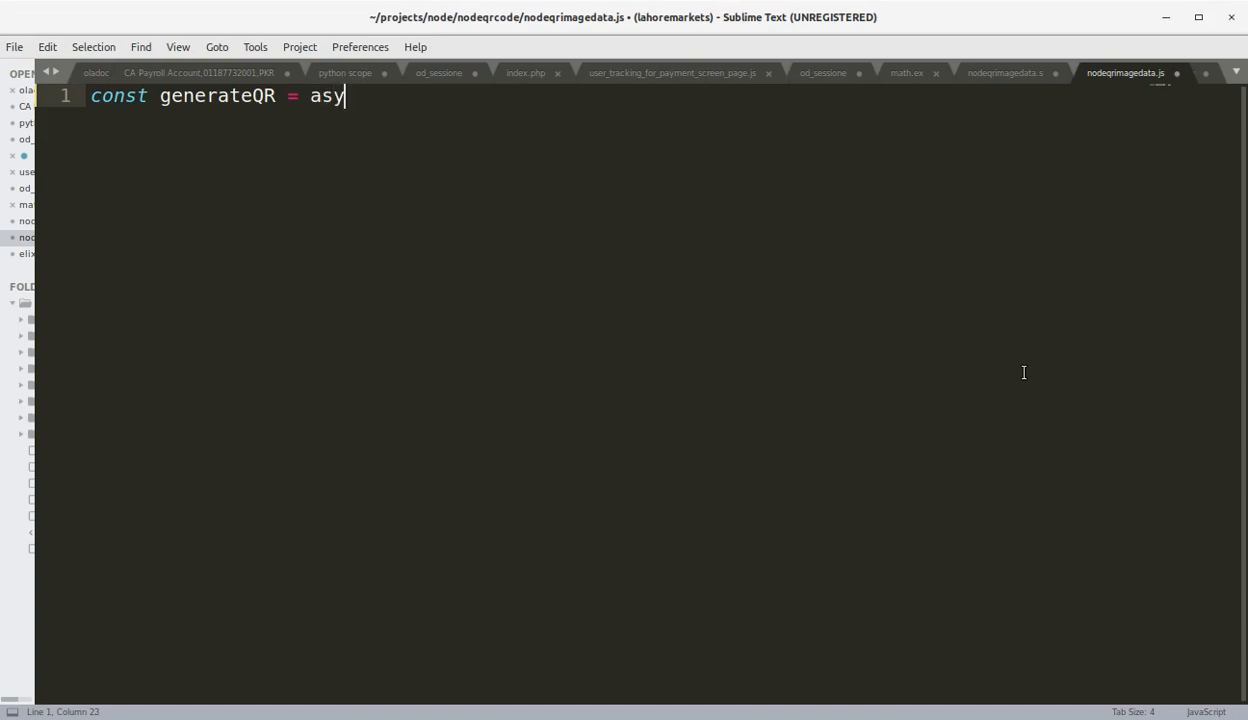
type("nc text")
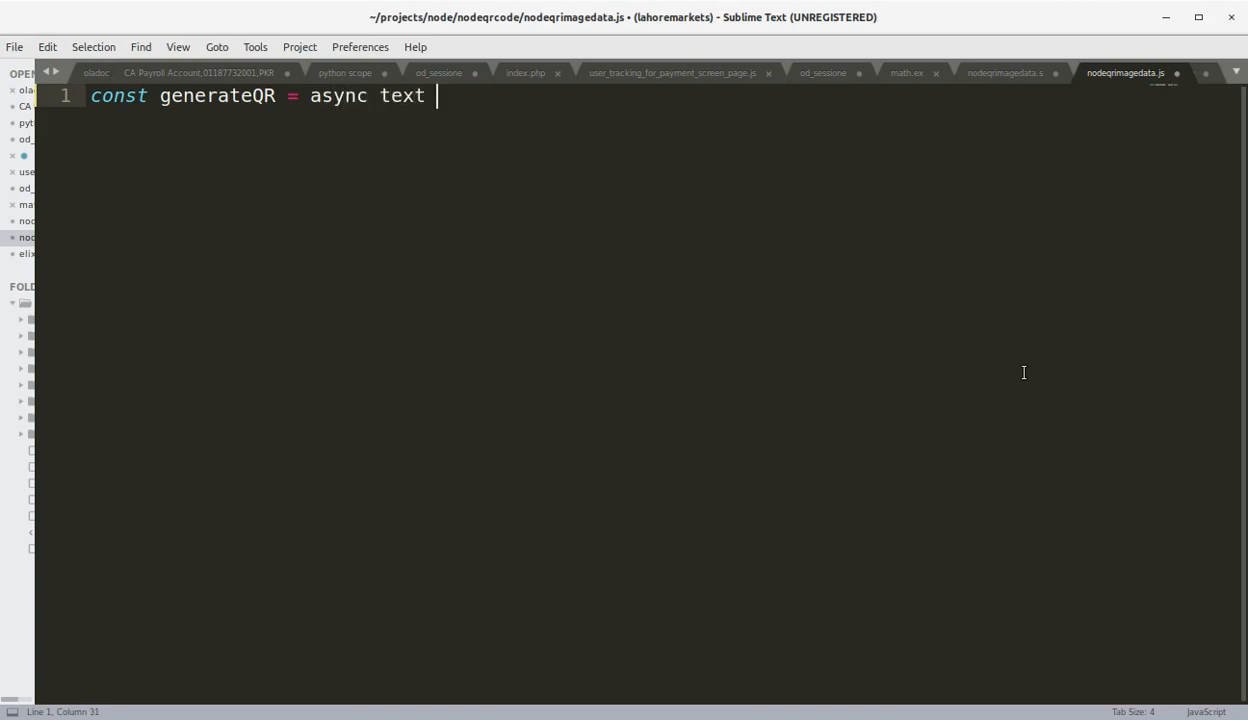
type("=>")
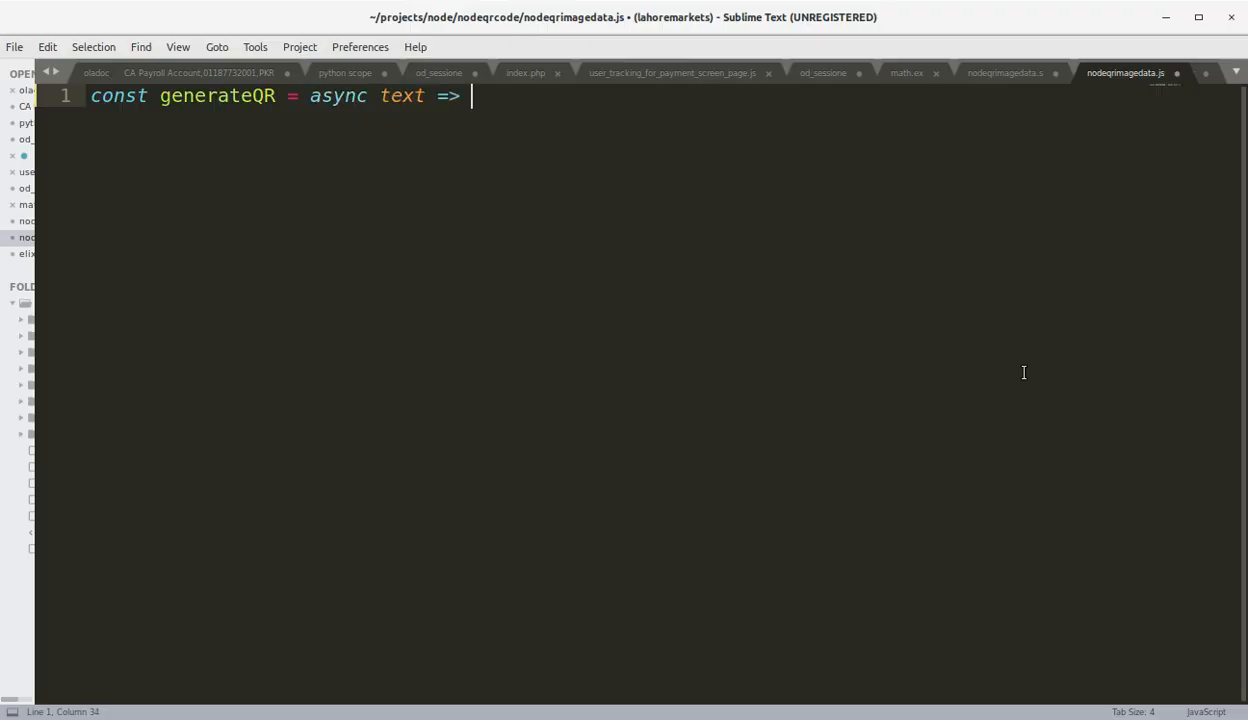
type("{ try {}")
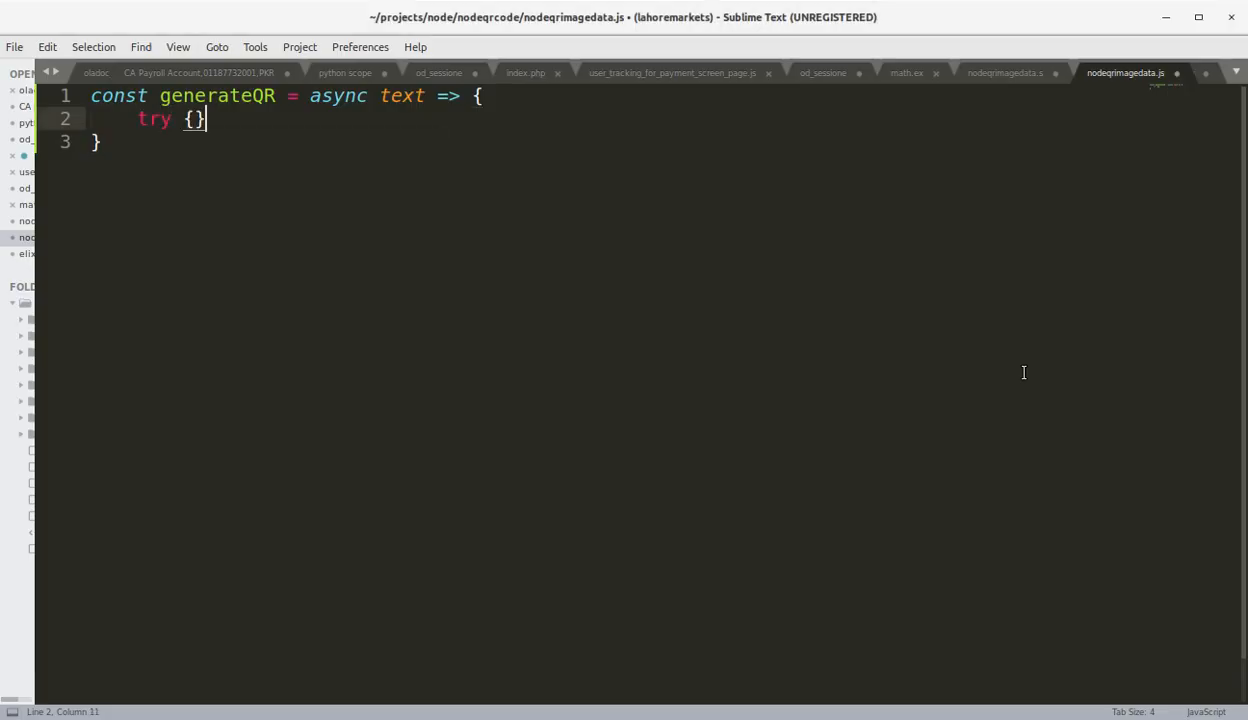
type("console.")
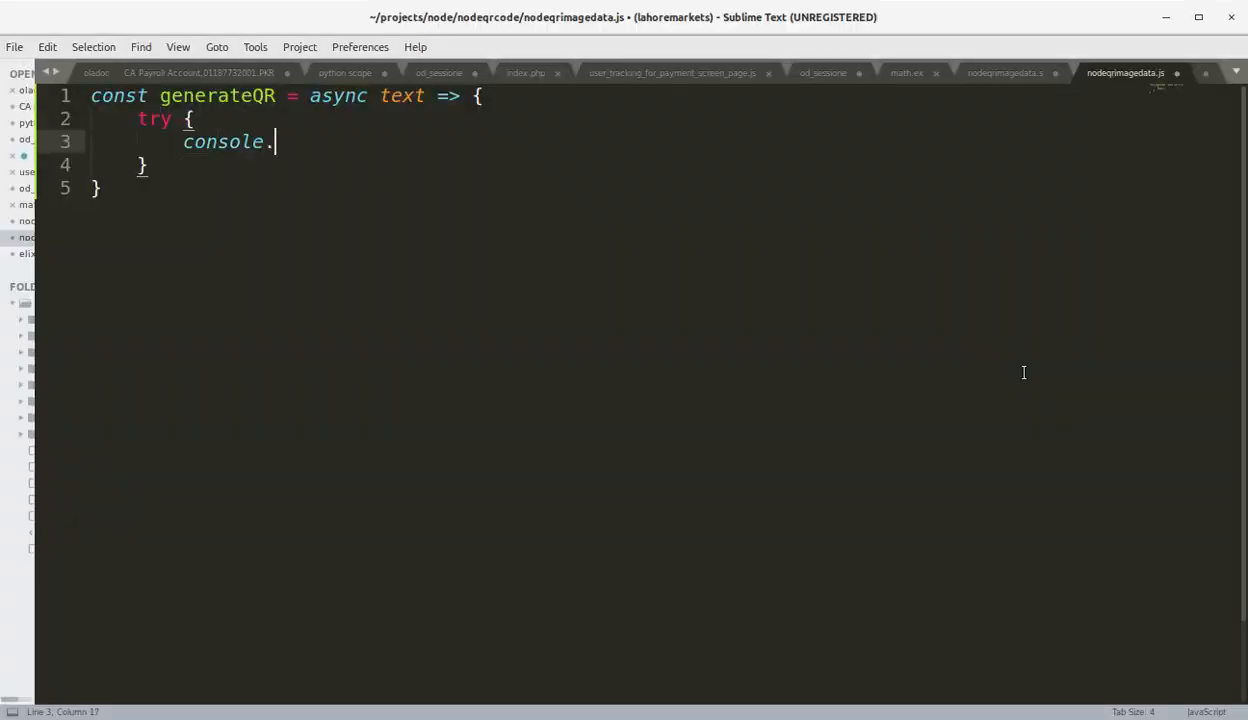
type("log(await Q")
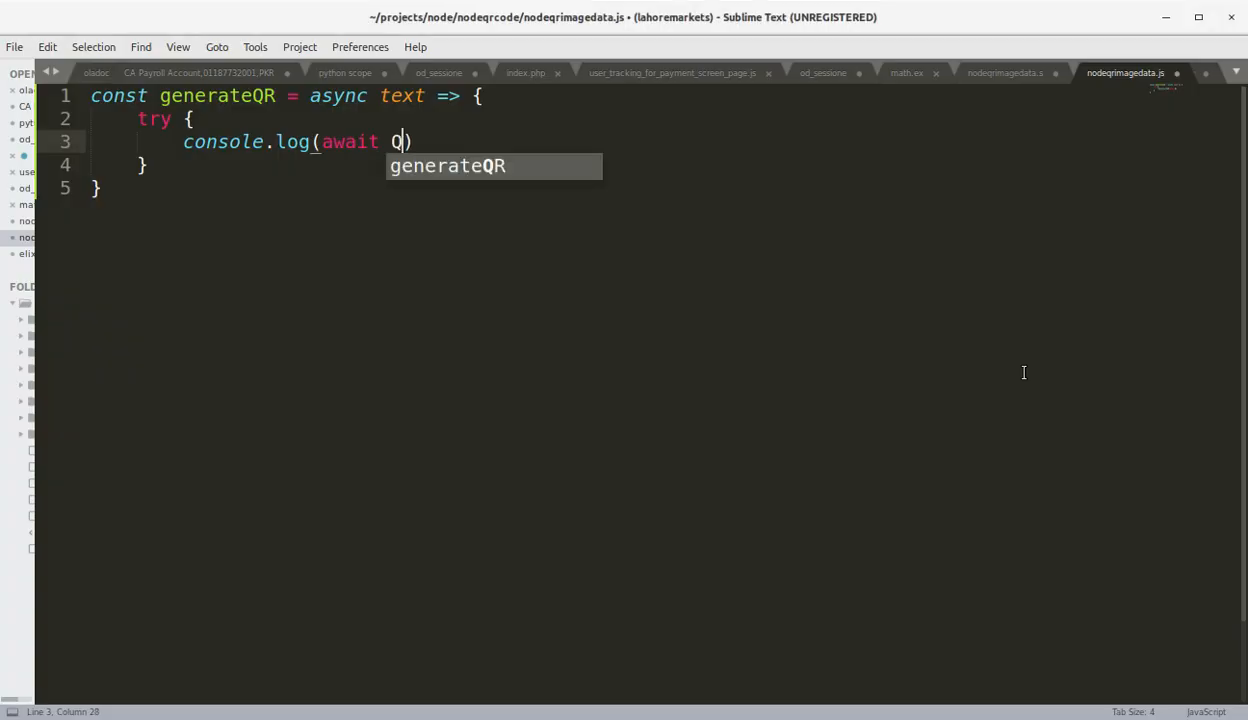
type("RCode.toDat")
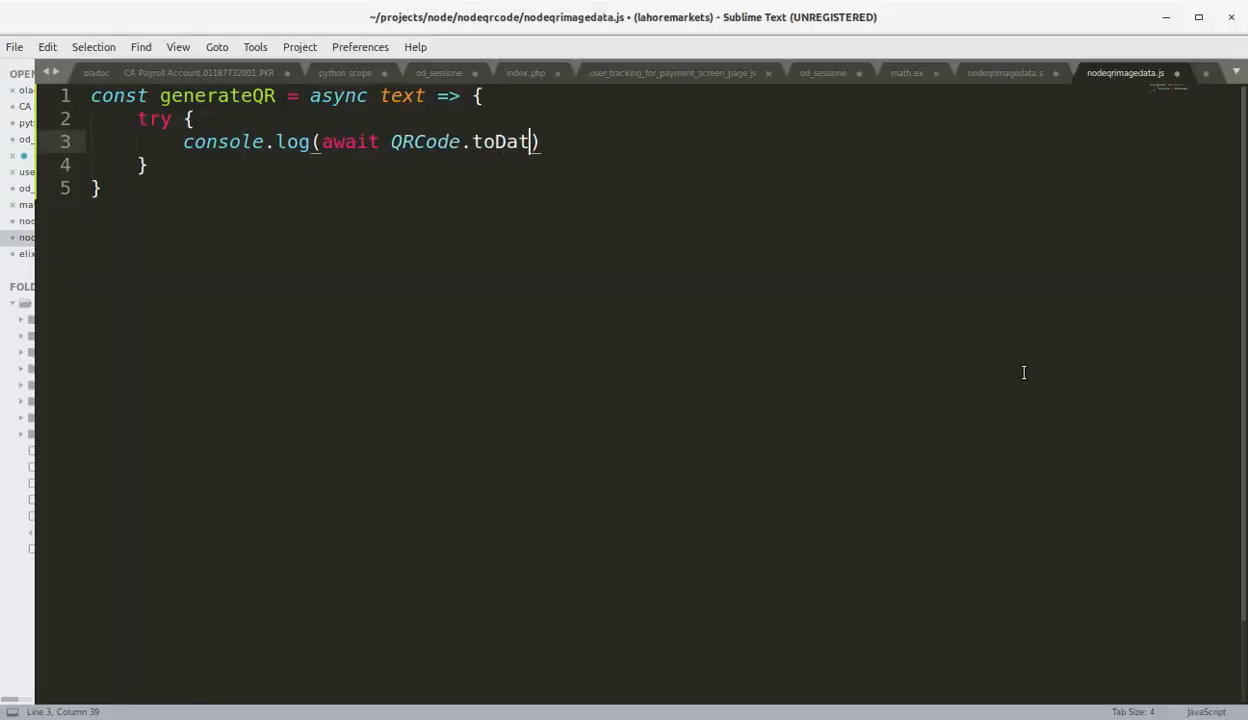
type("aURL(")
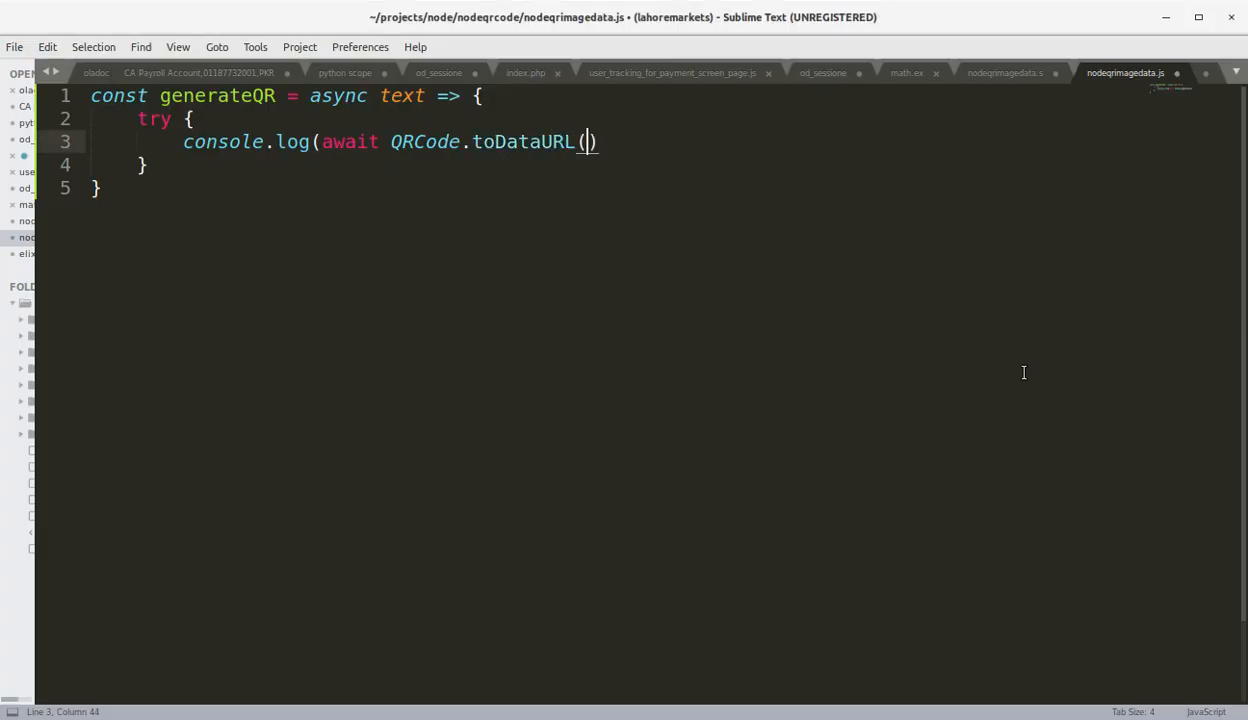
type("text")
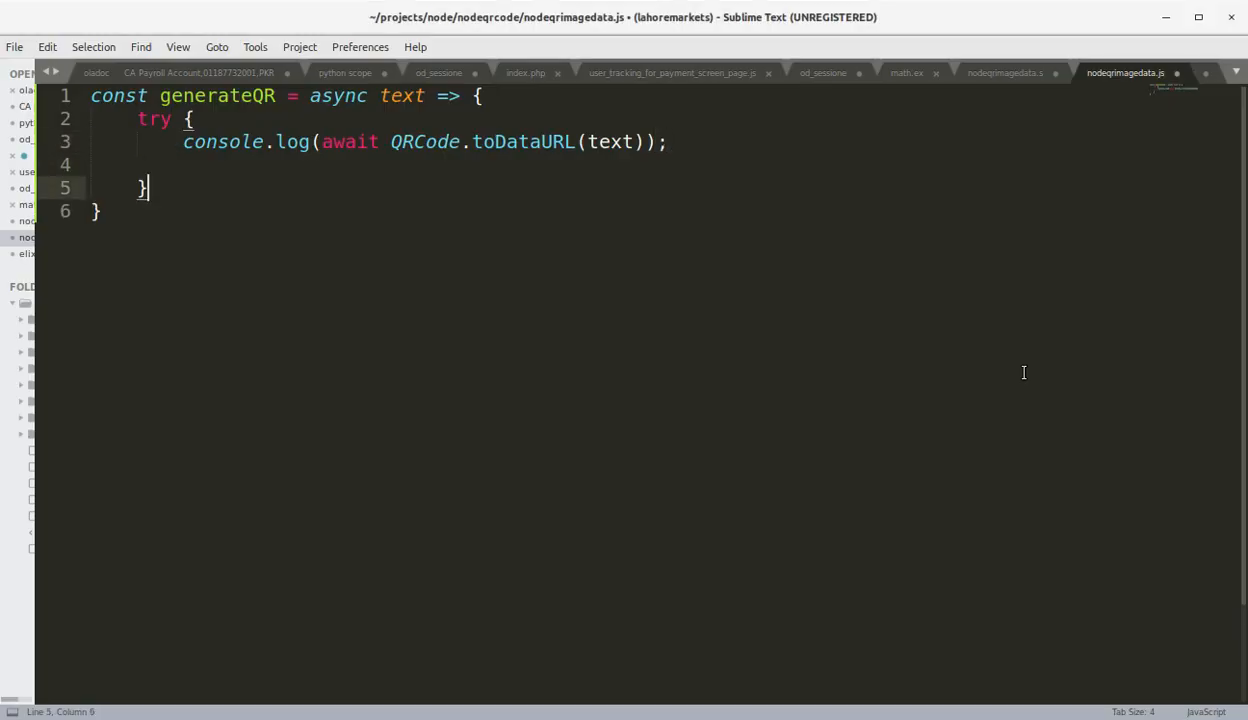
- Add the catch (err) block that logs the error, then start new lines below the function
type("catc")
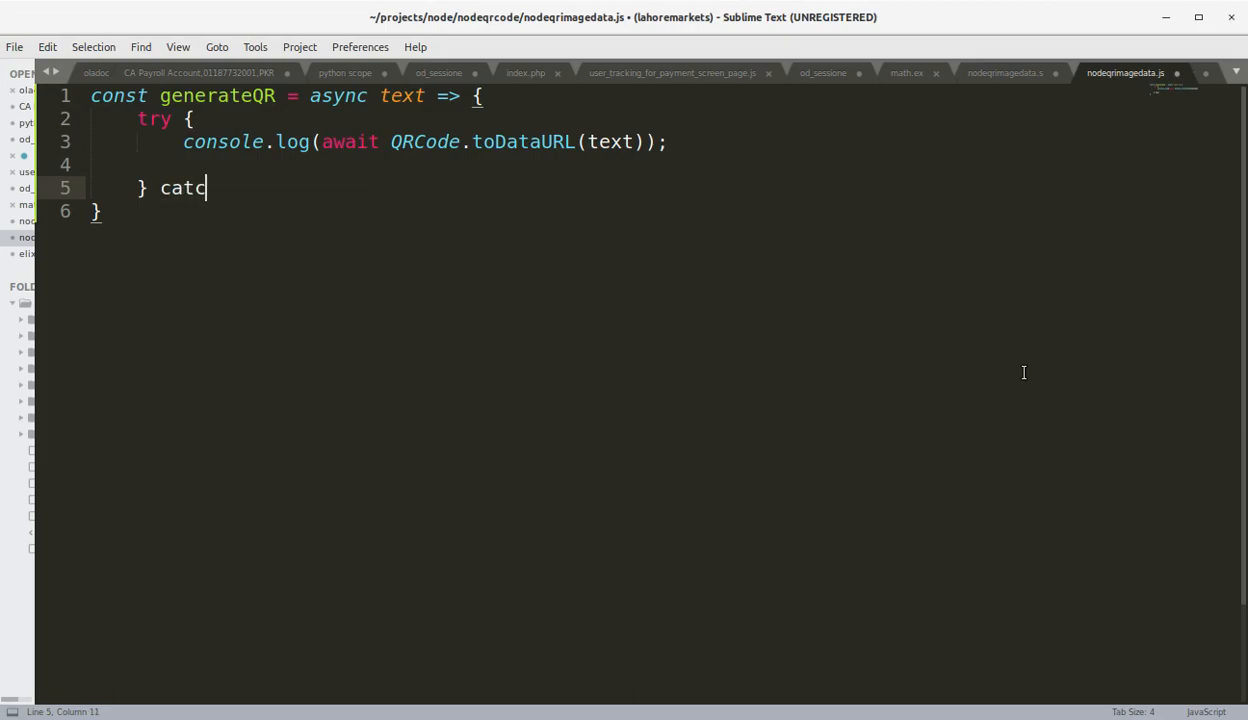
type("h)")
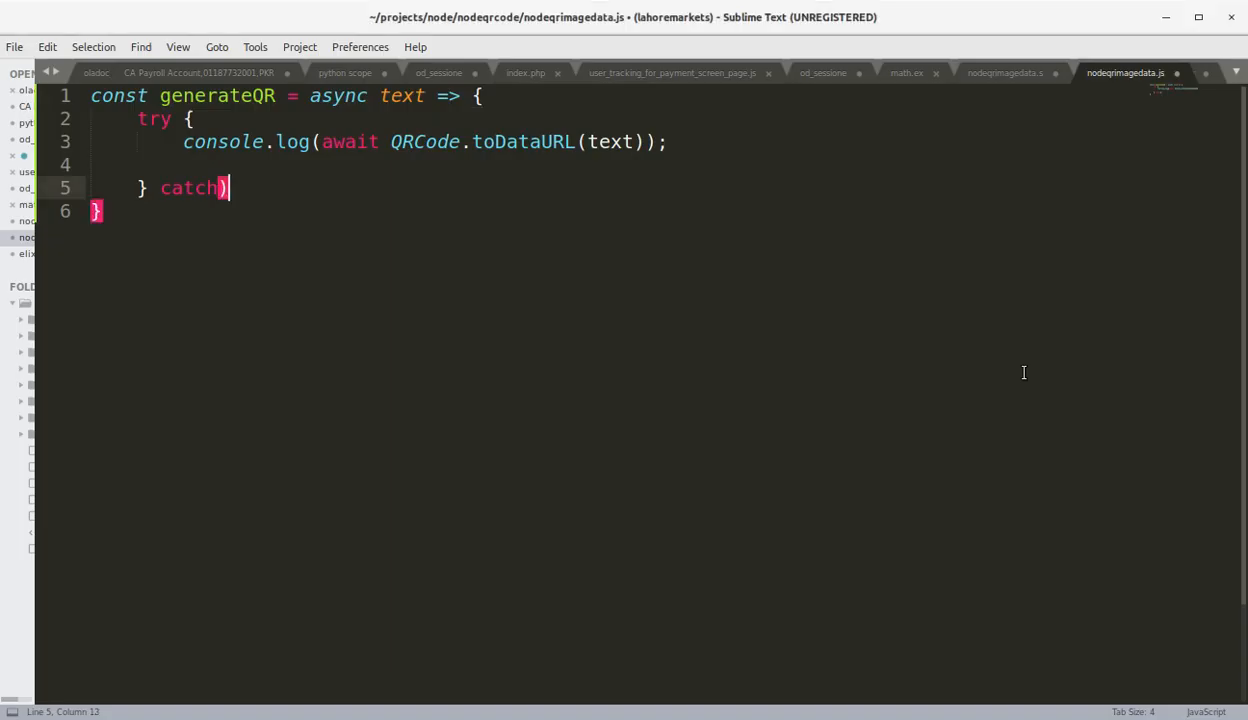
type("(err")
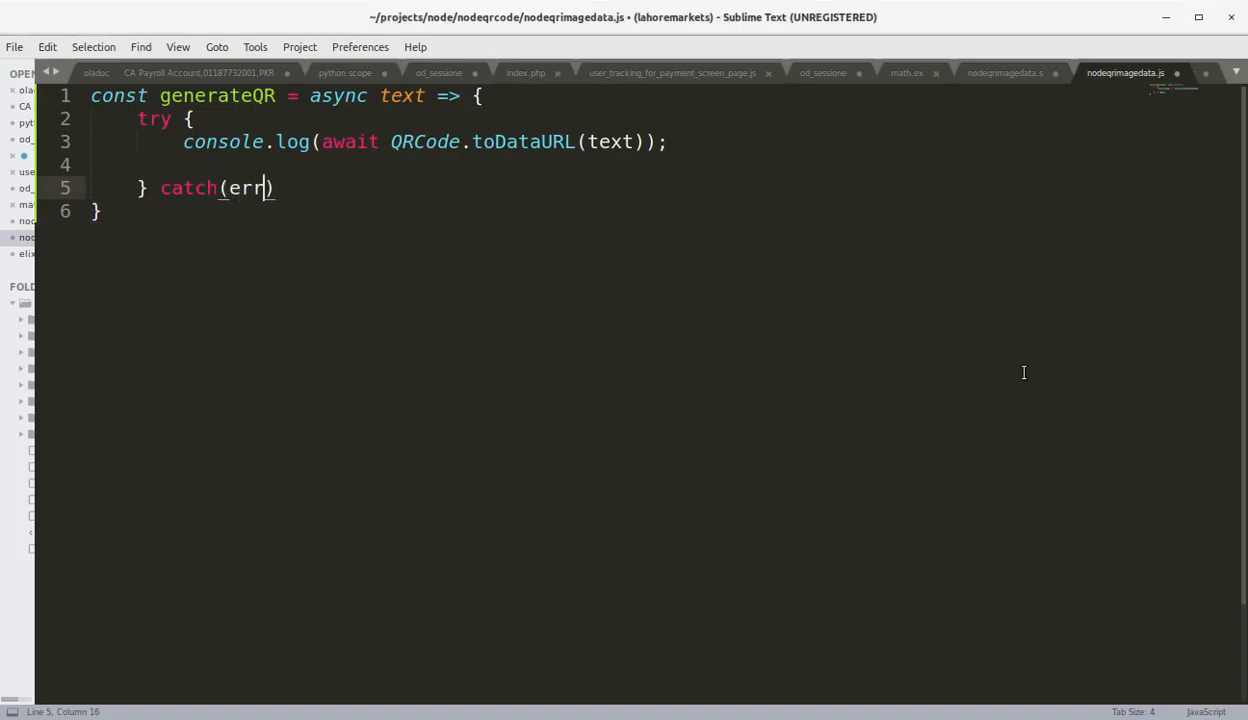
type("{}")
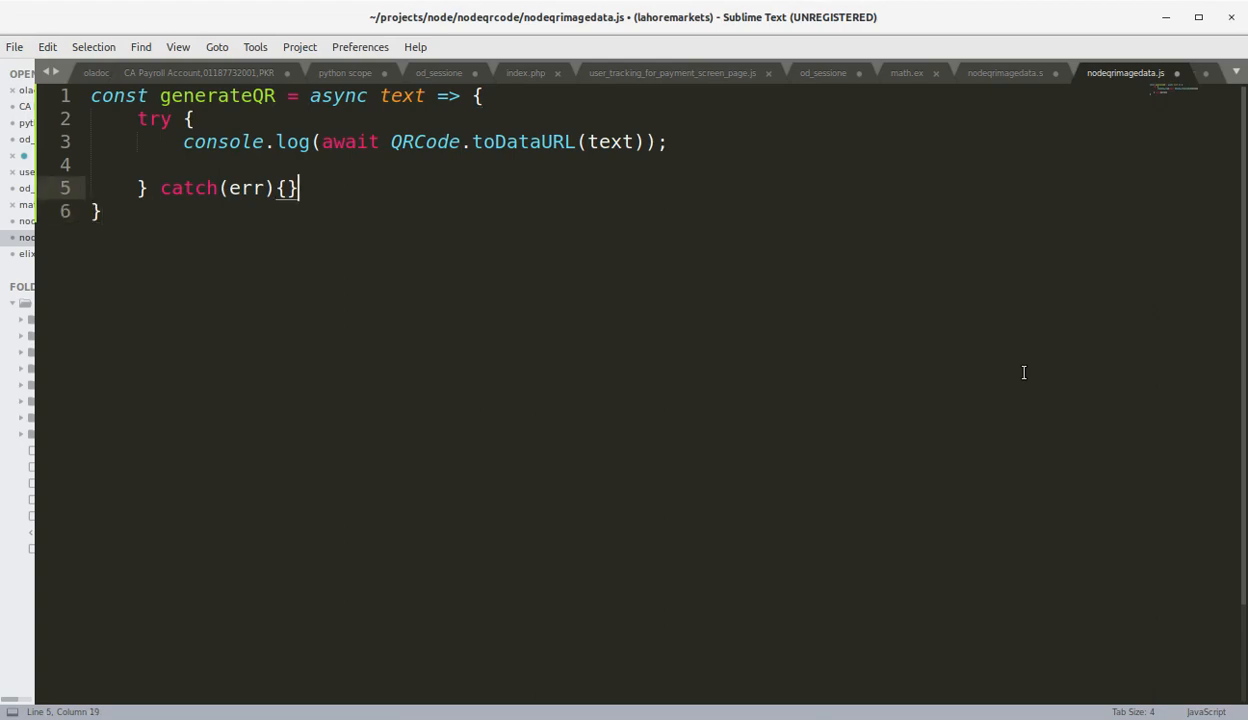
type("console.log(err);")
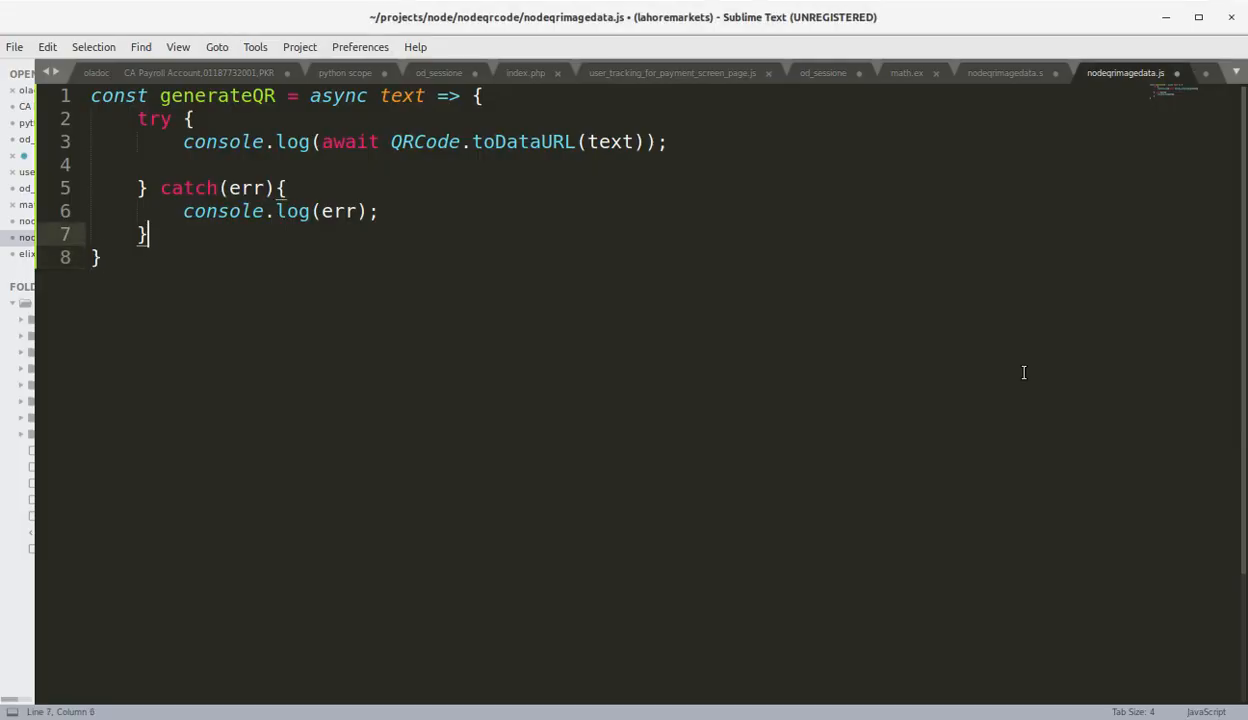
key("enter")
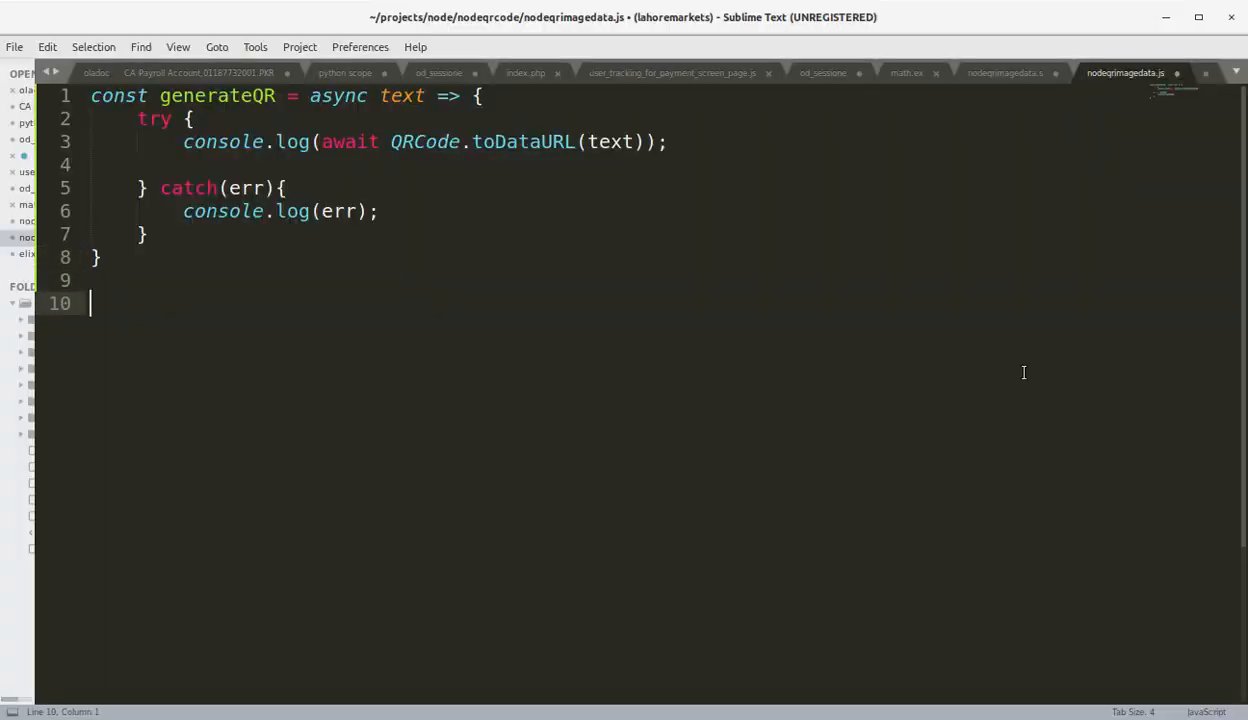
type("generateQR()")
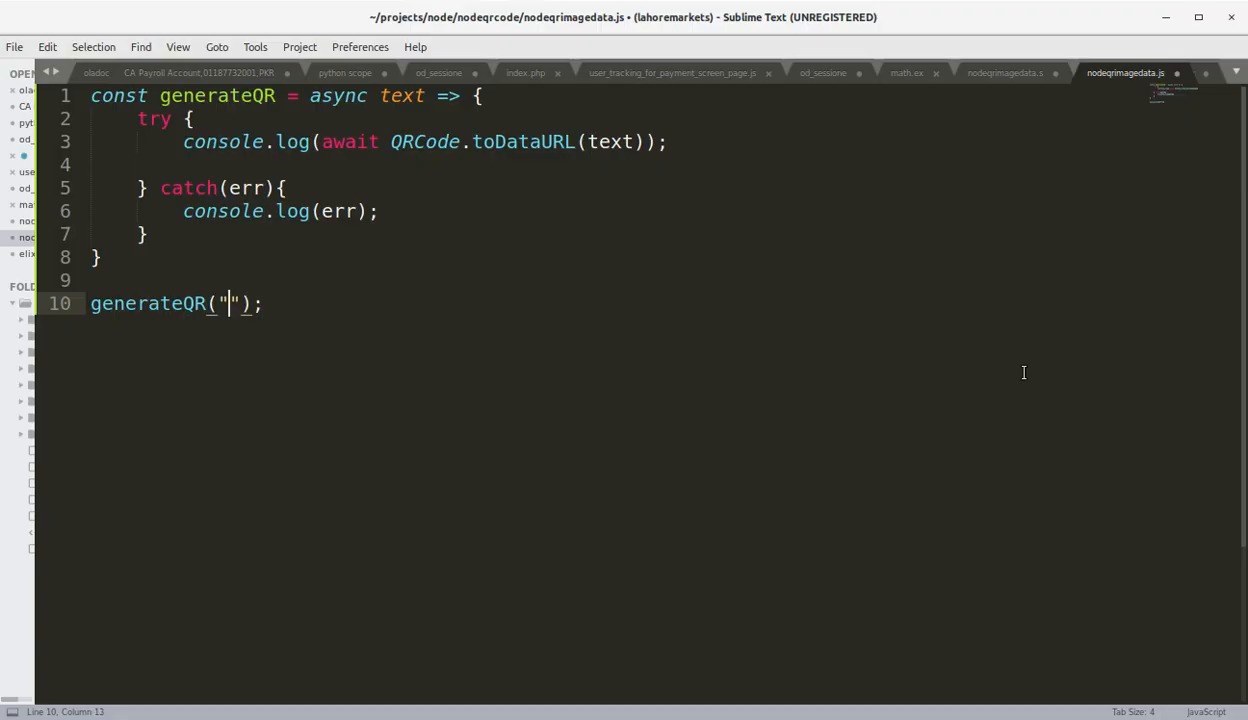
type("http://yahoo.c")
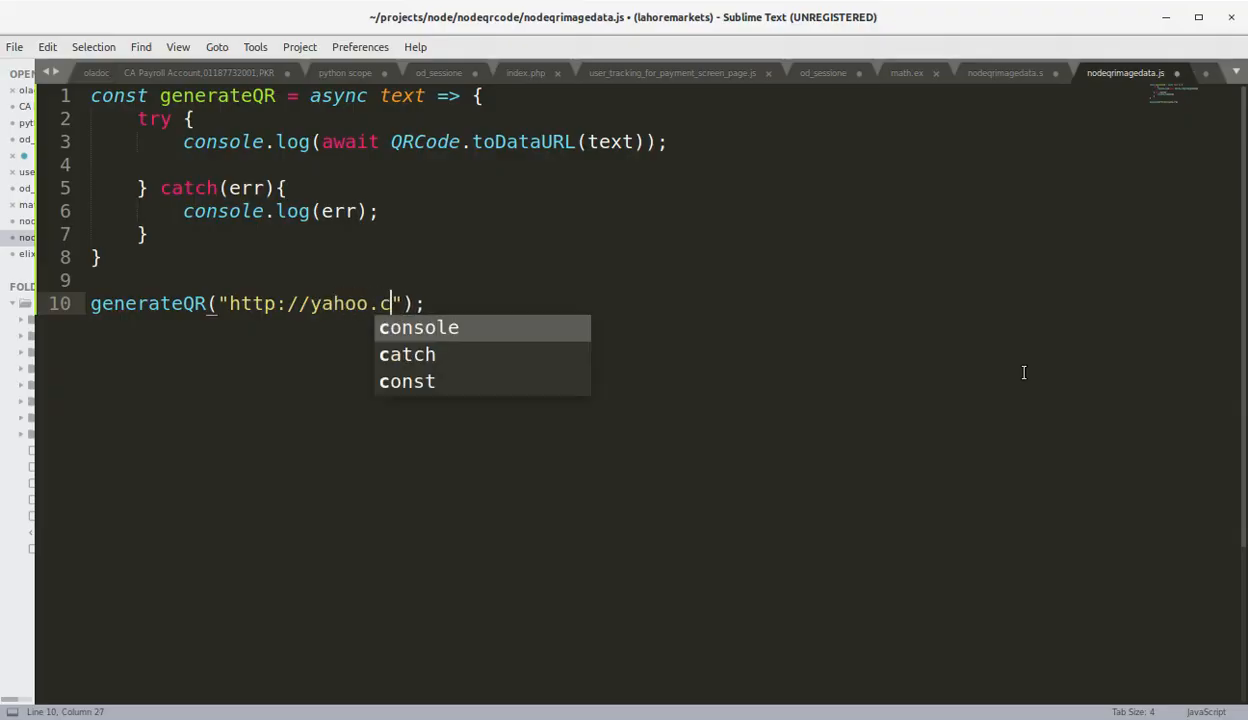
type("om/")
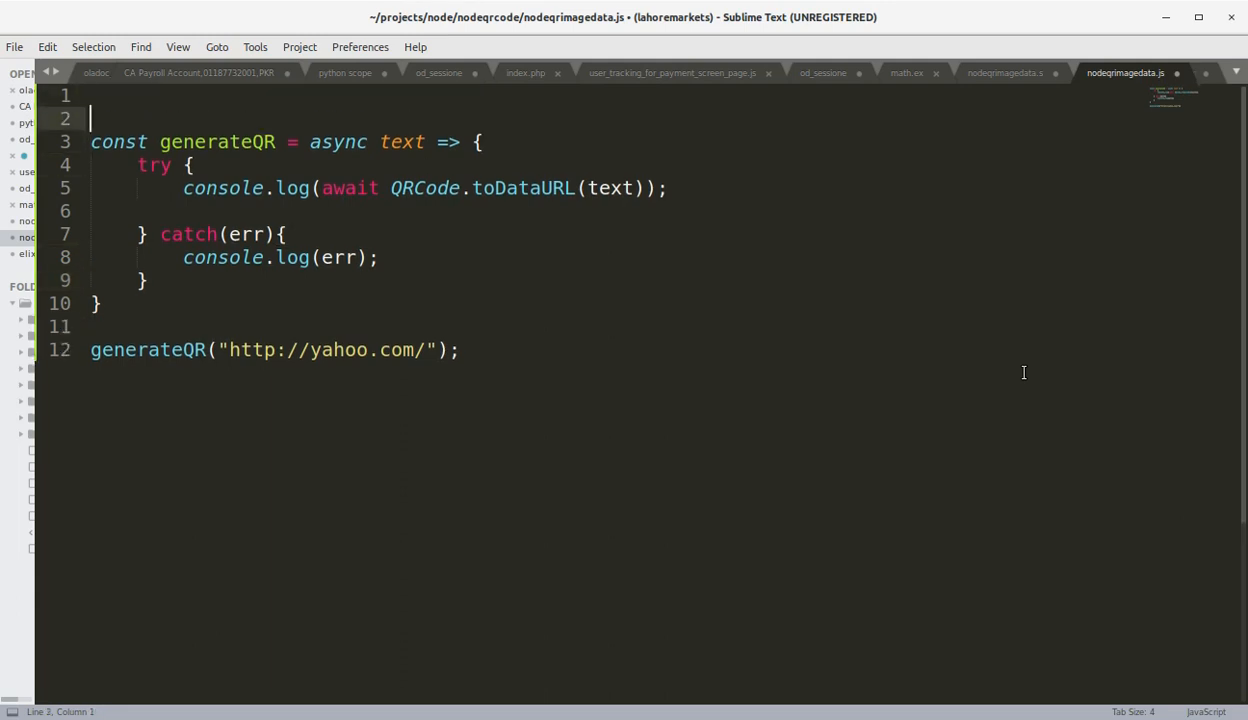
- Add const QRCode = require('qrcode'); on the top line and save the file
key("enter")
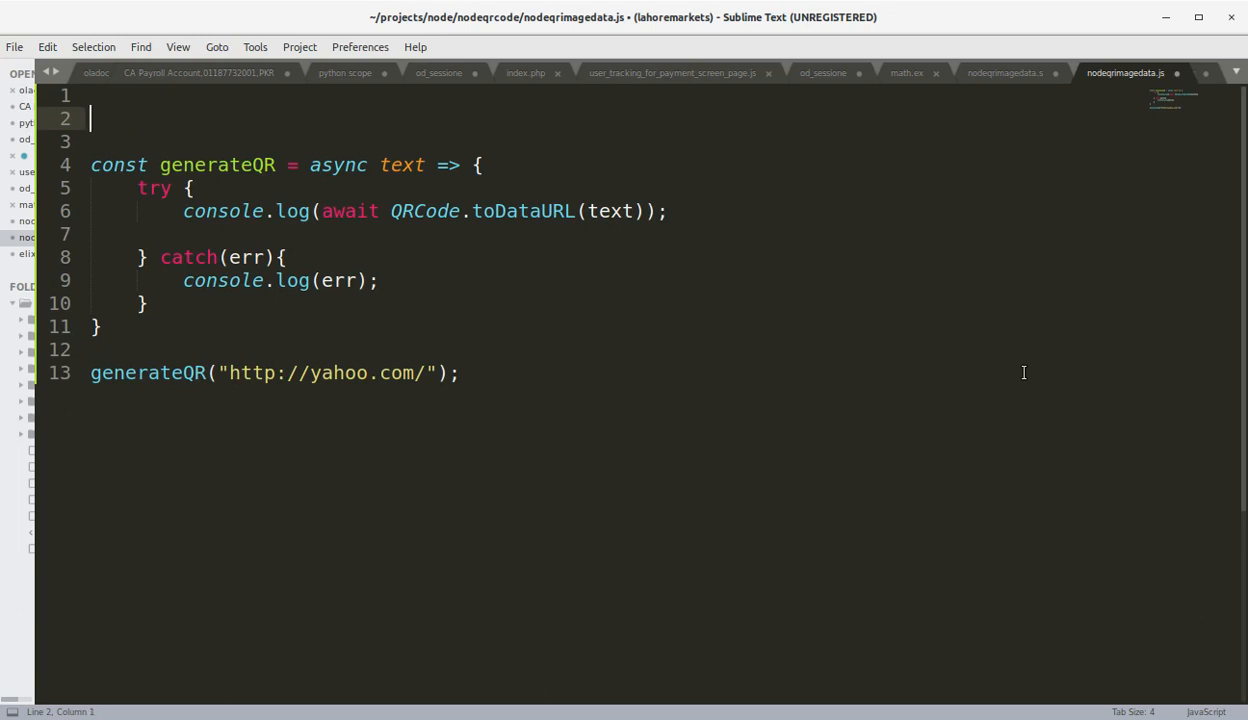
type("const")
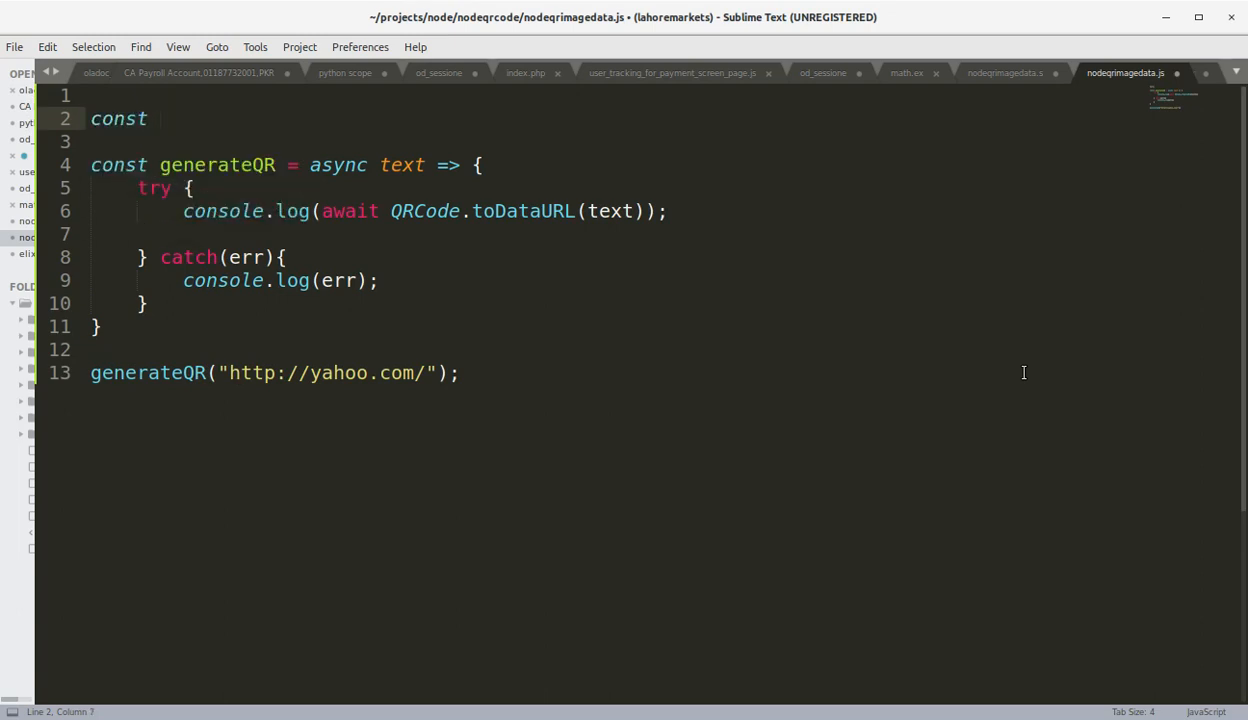
type("QRCode = re")
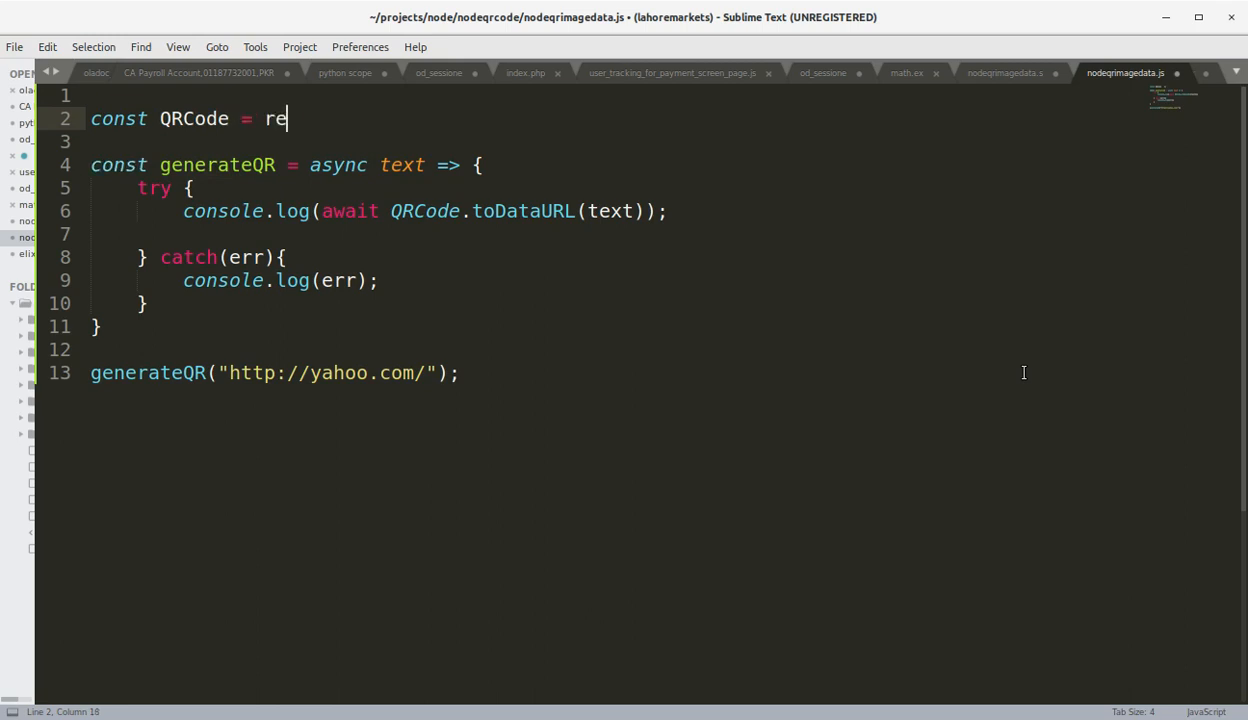
type("quir")
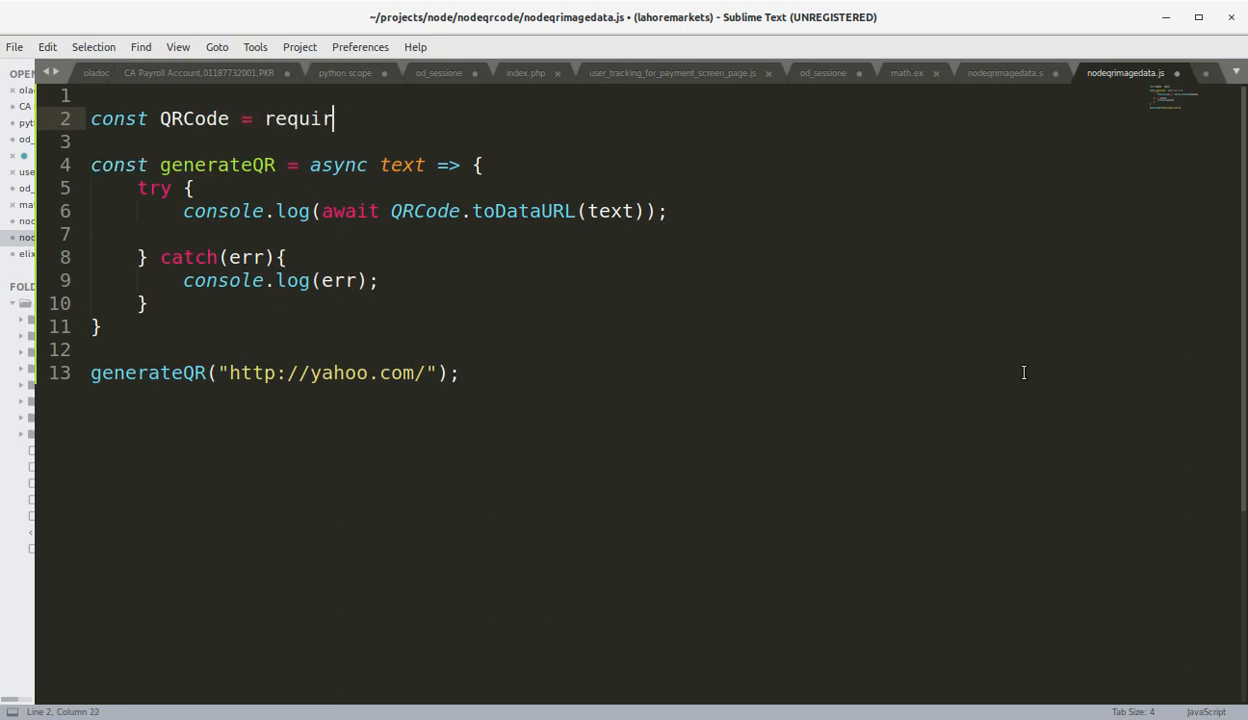
type("e('');q")
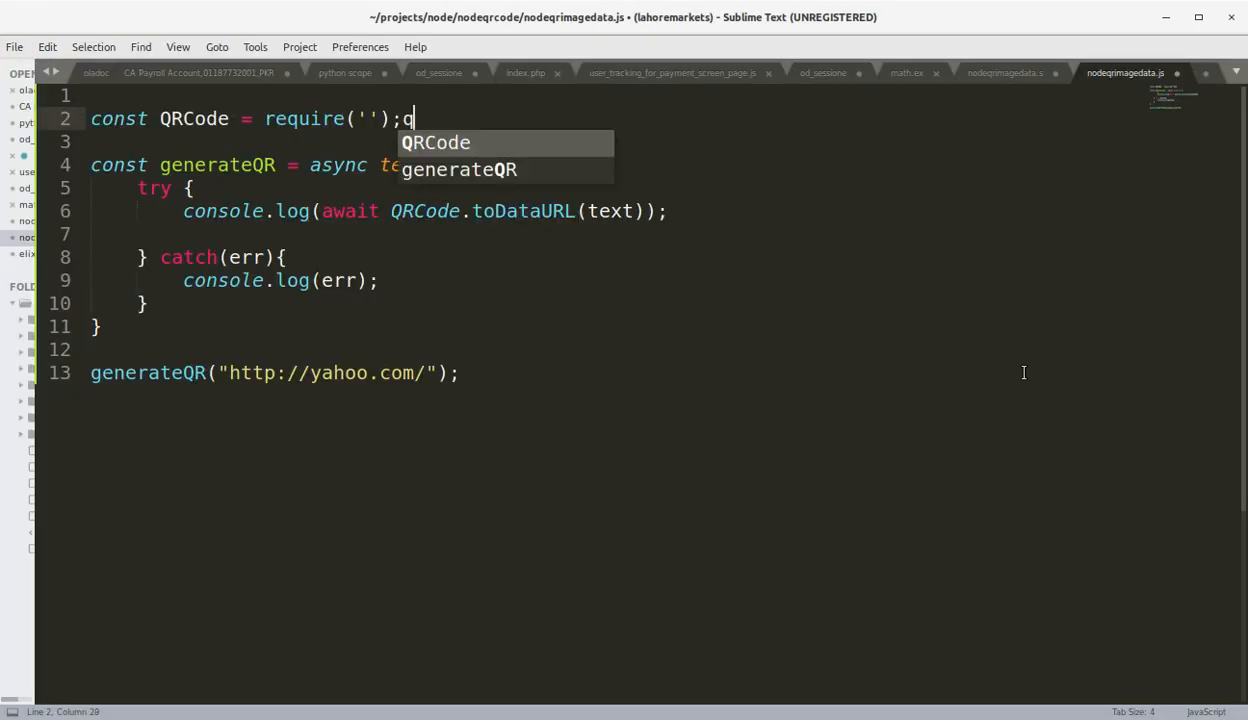
type("rcode")
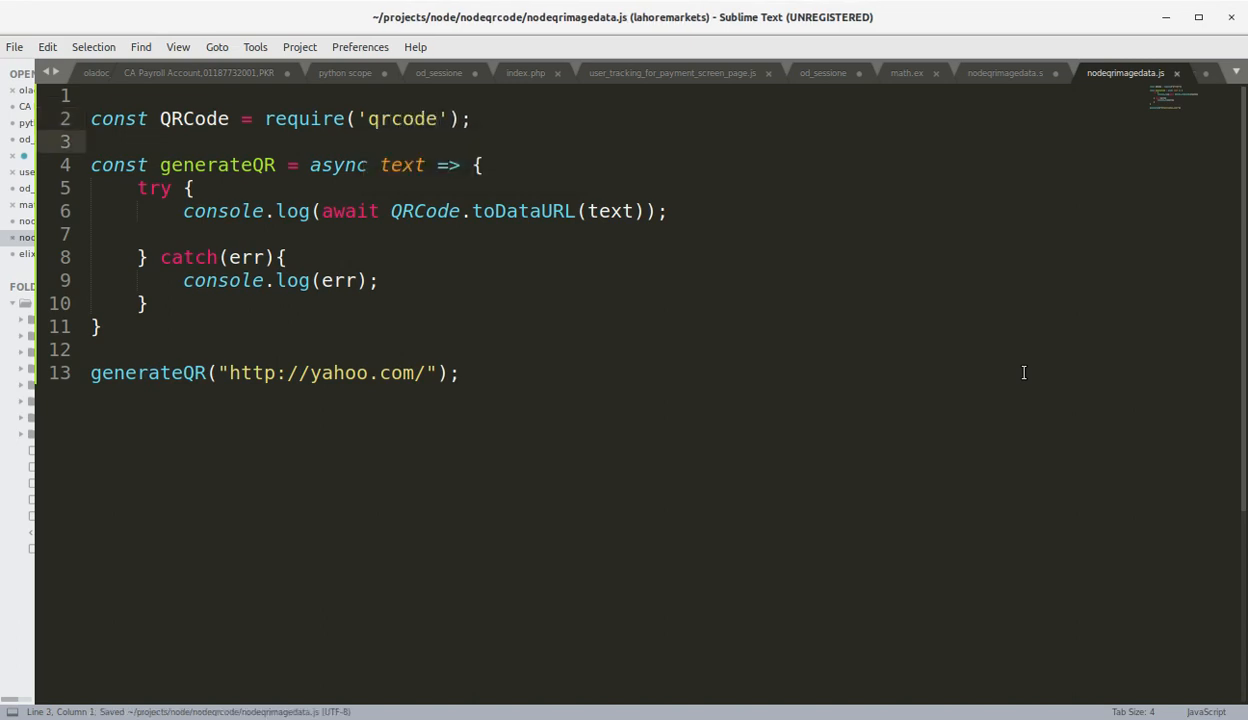
- Switch to Terminal and run node nodeqrimagedata.js to print the QR code data URL
key("alt+tab")
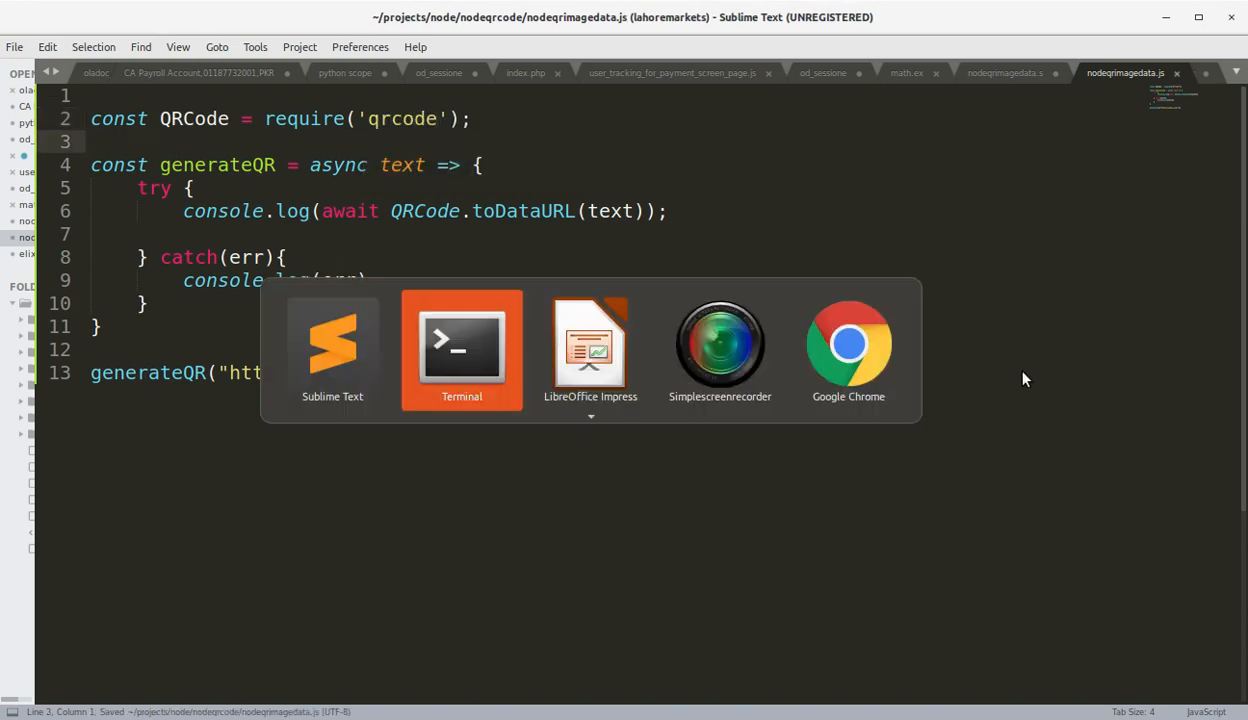
left_click(460, 344)
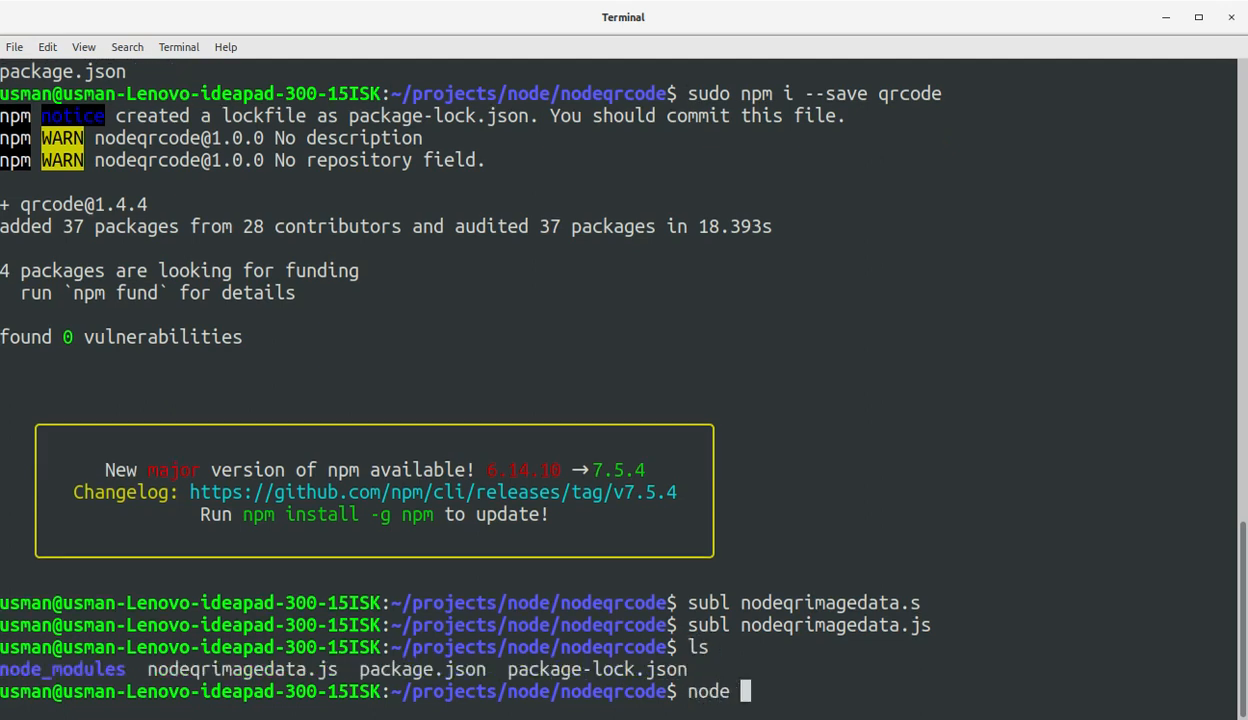
type("nodeqrimagedata.js")
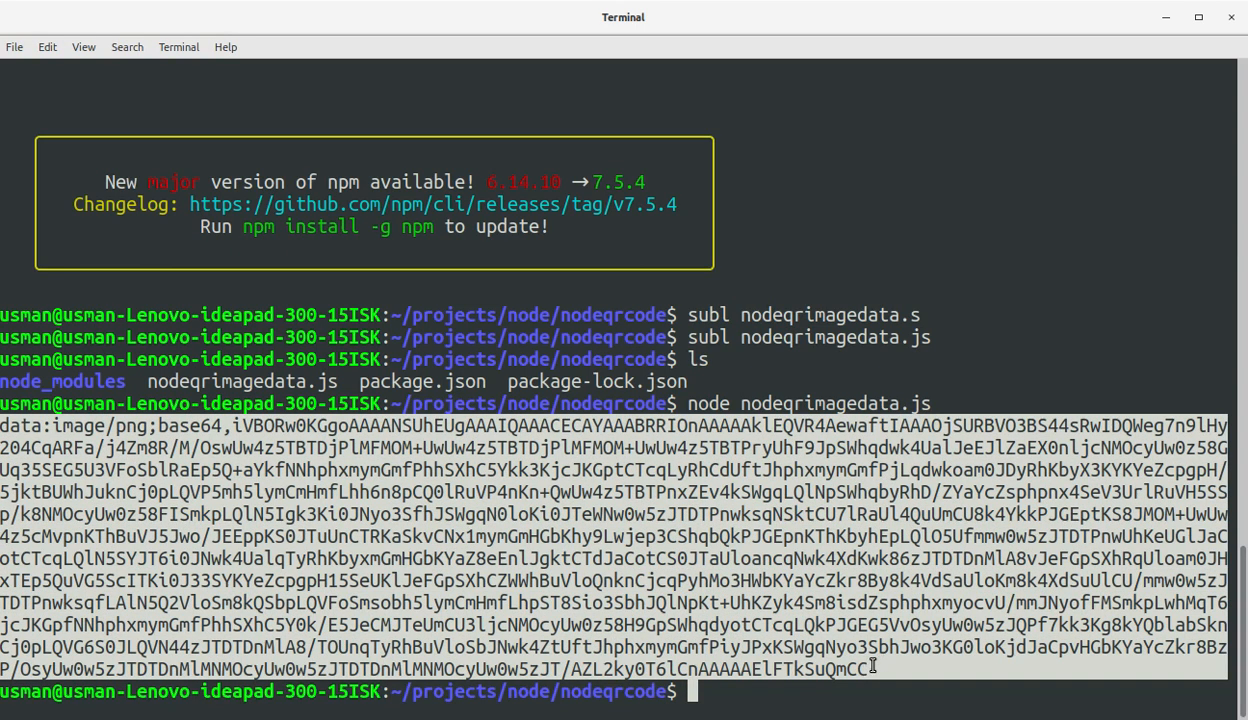
type("D")
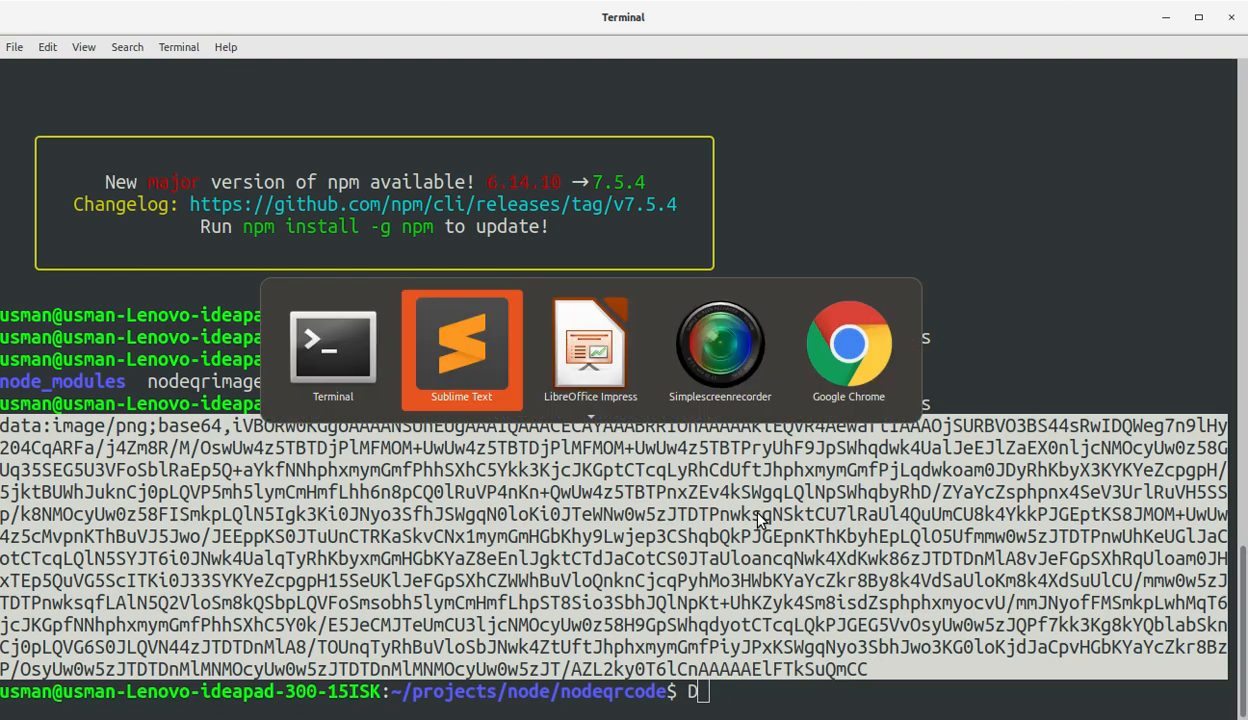
- In a new Sublime file, wrap the copied data URL in an <img src="" /> tag
left_click(460, 350)
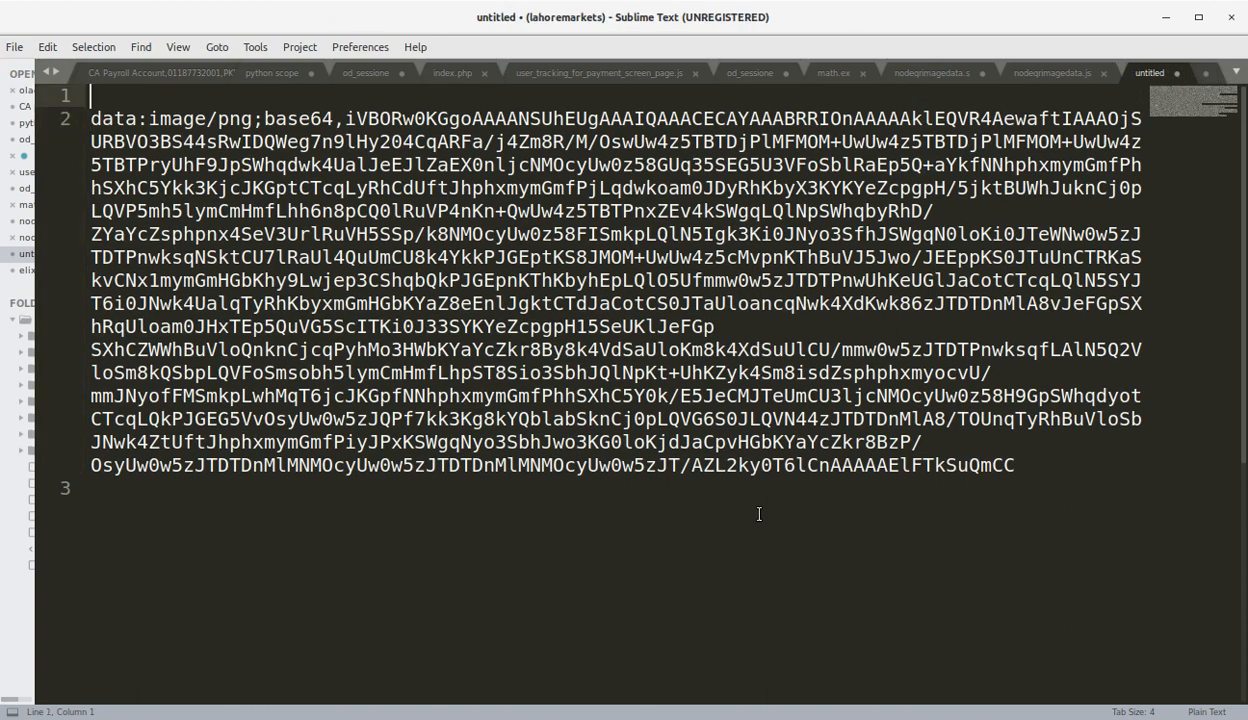
type("<im")
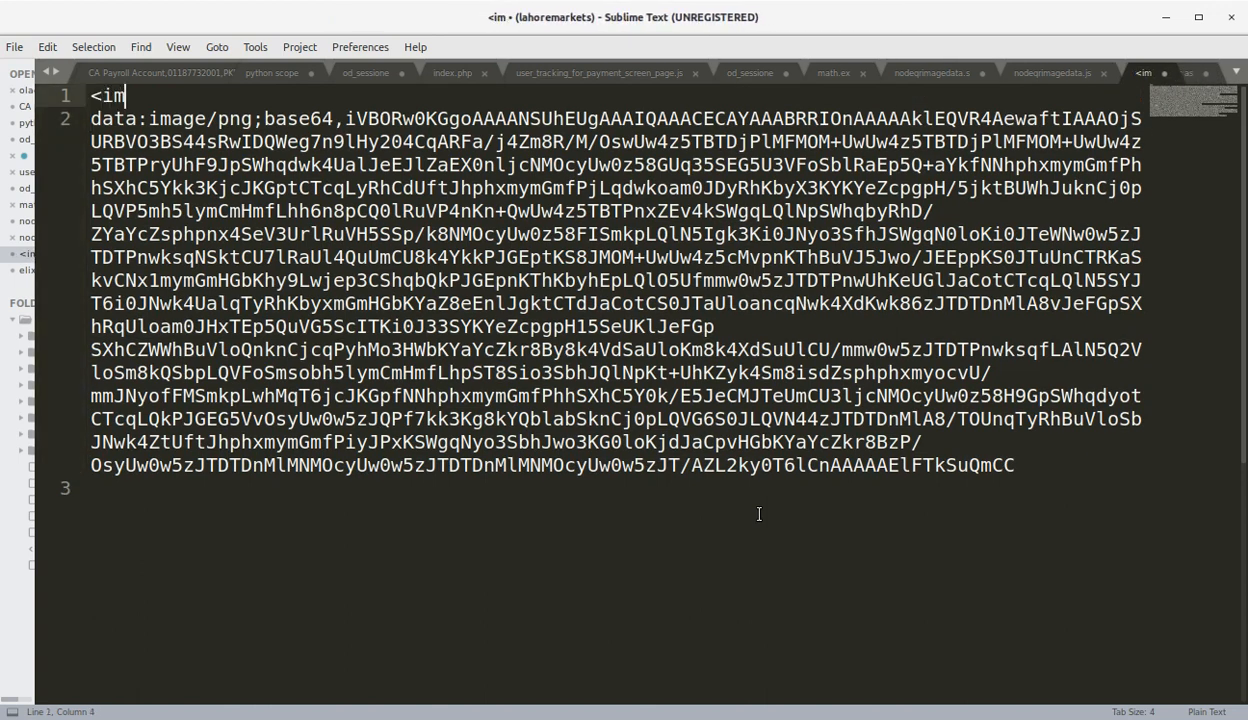
type("g src=\"\"")
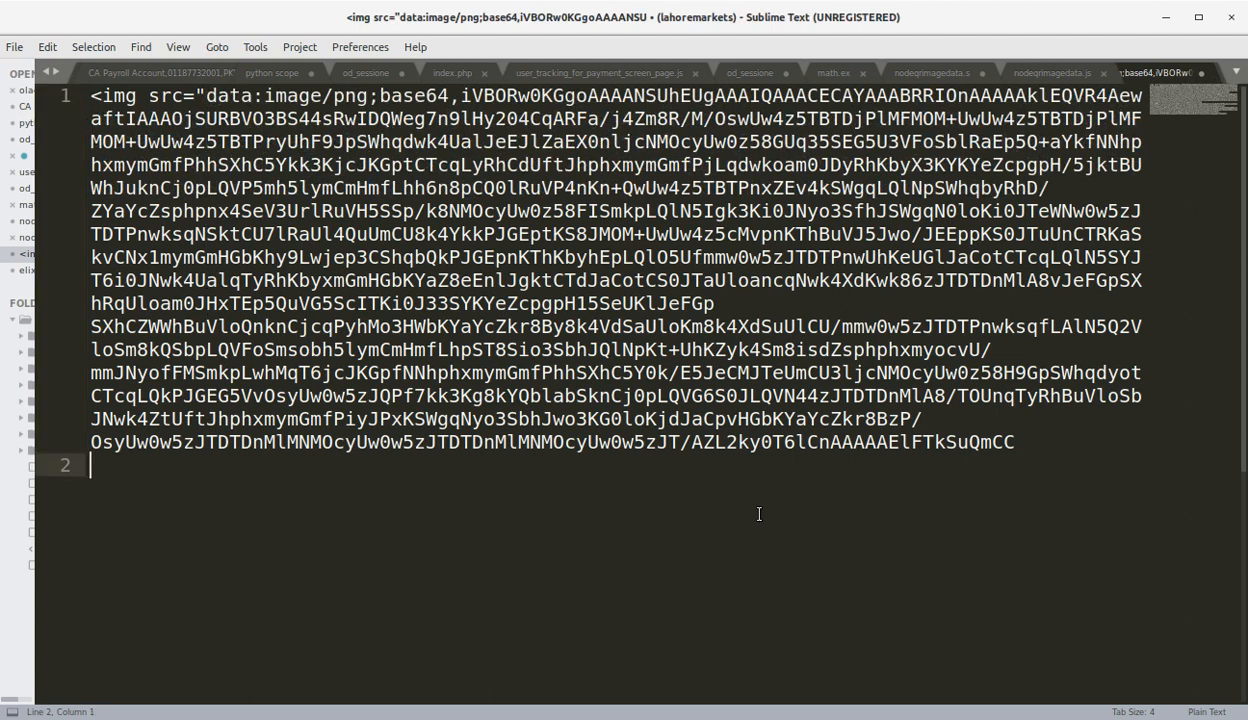
type("\" /")
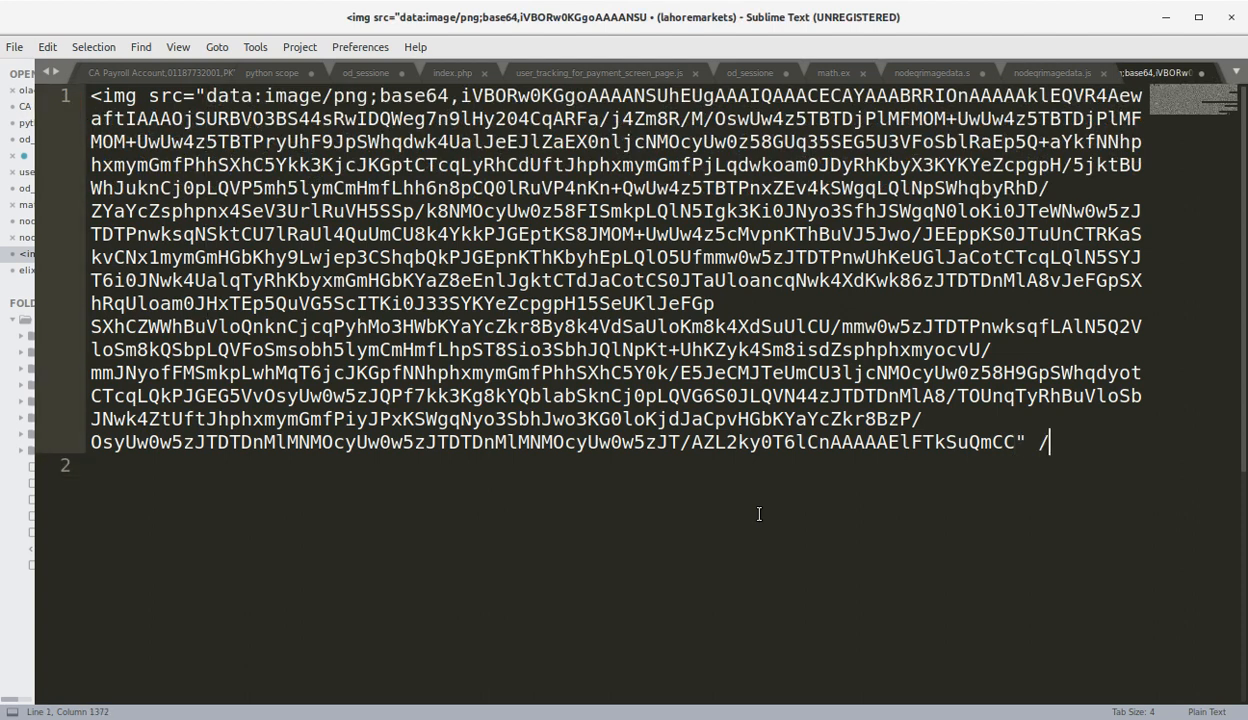
- Save the file as testqrimage.html in the nodeqrcode folder
key("ctrl+shift+s")
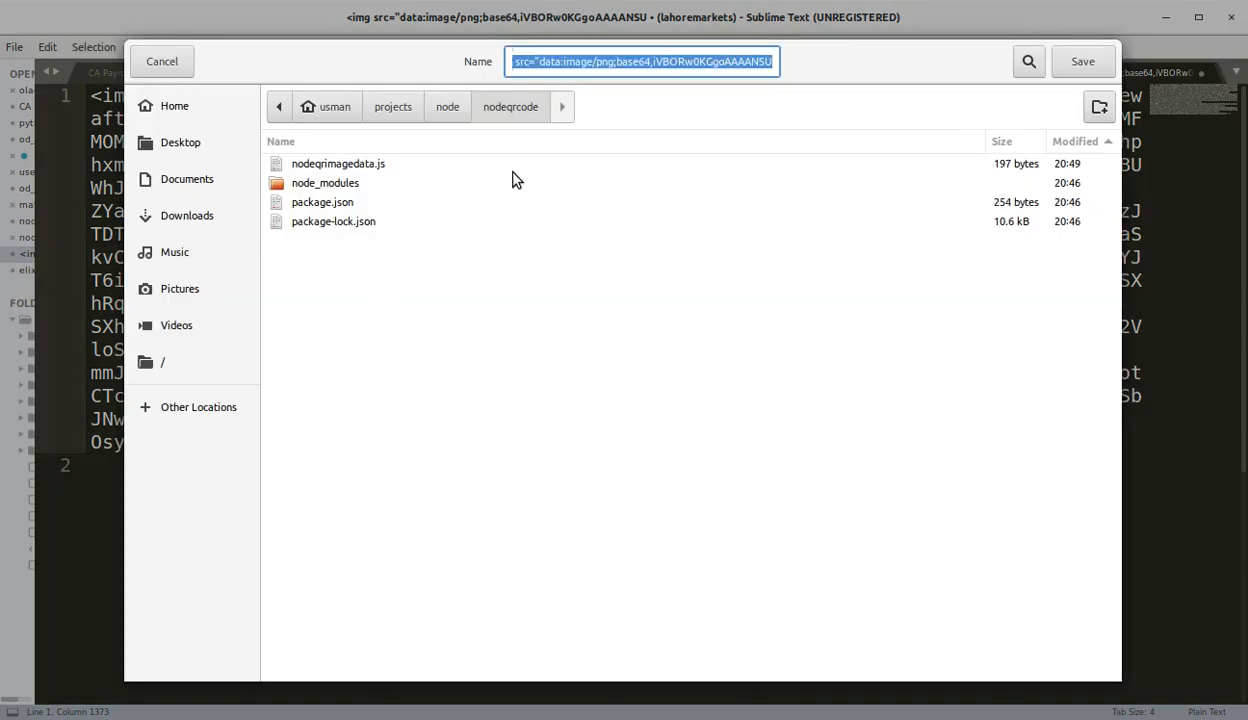
type("testqrimage.h")
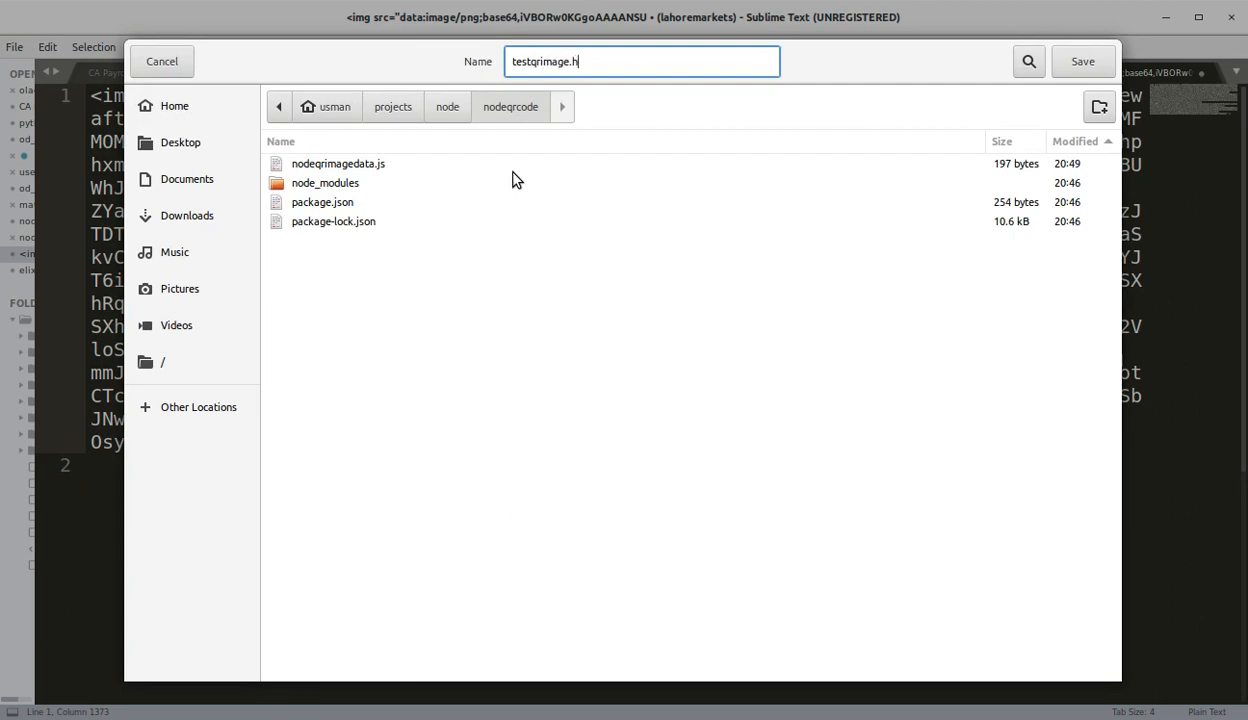
left_click(1082, 60)
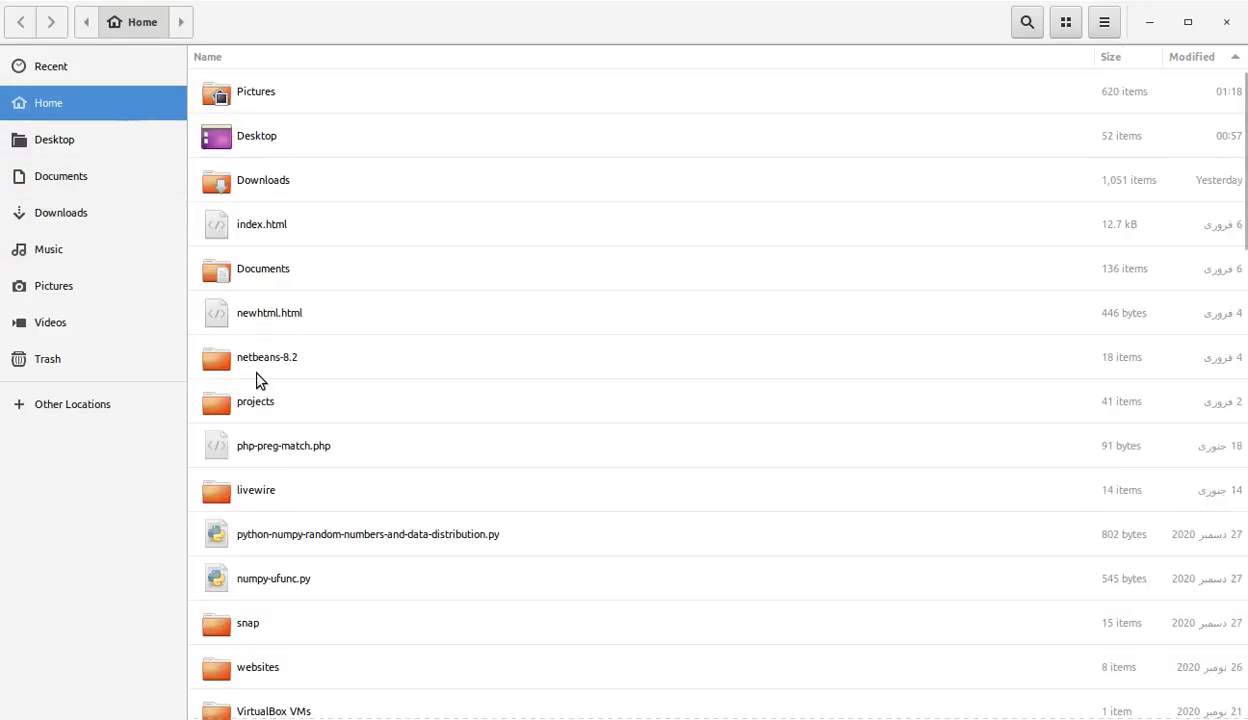
- Browse to the nodeqrcode folder and open testqrimage.html in Chrome to view the QR code
double_click(256, 400)
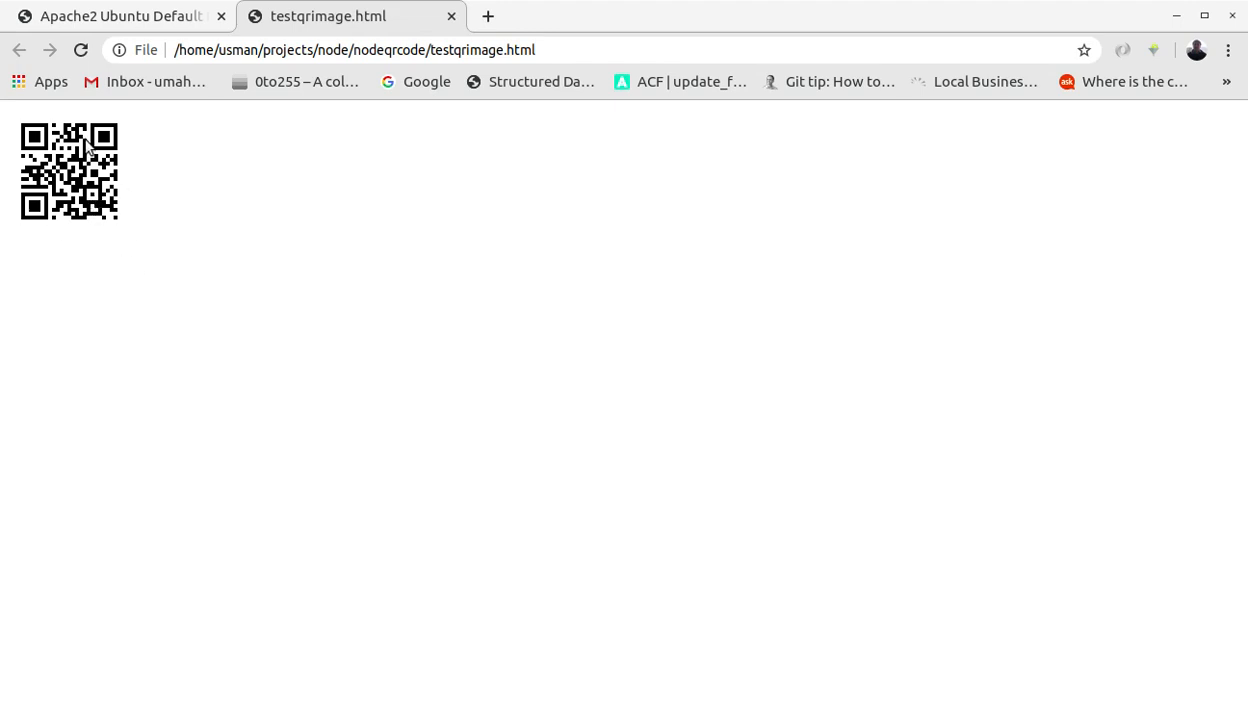
mouse_move(140, 140)
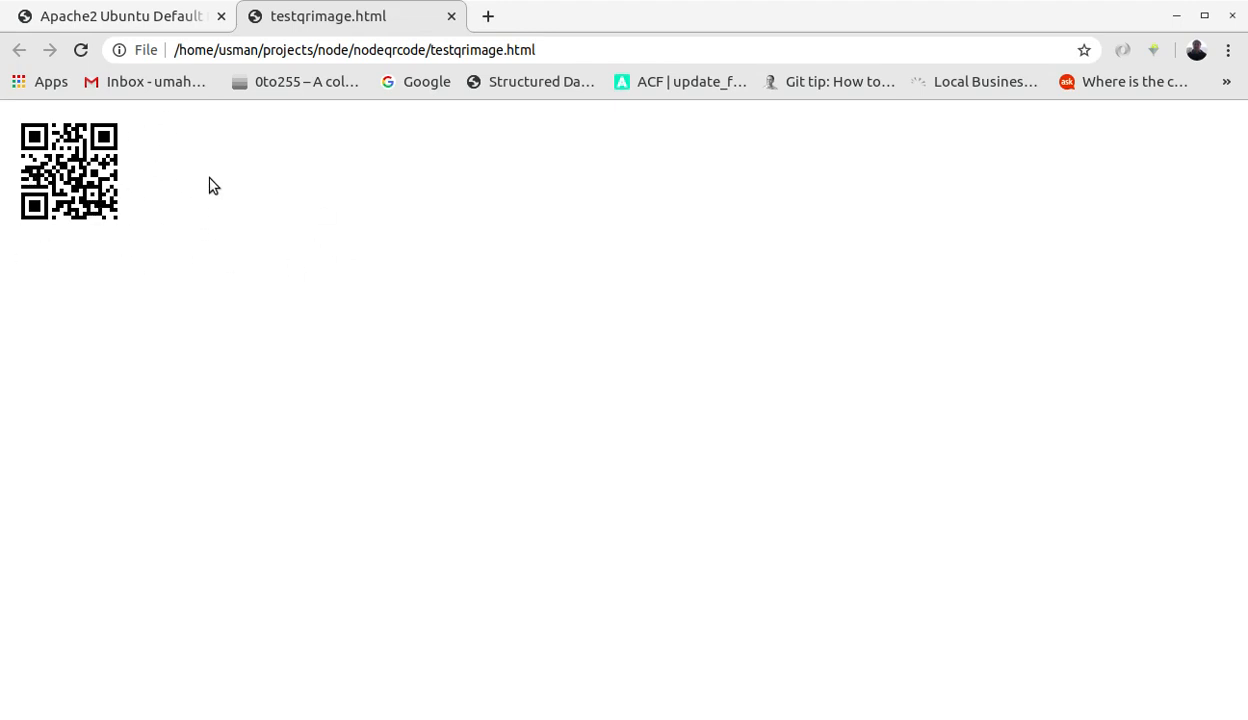
left_click(116, 16)
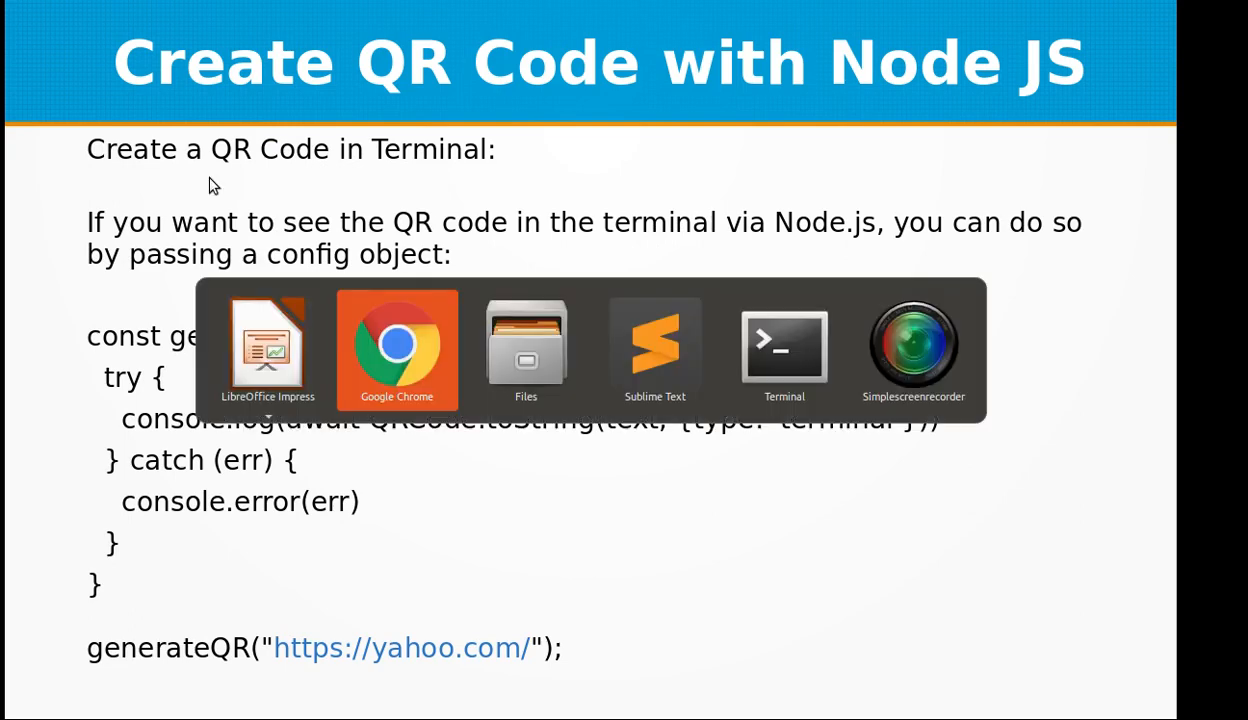
- Copy the data-URL script into a new file saved as nodeqrimageconsole.js
left_click(654, 350)
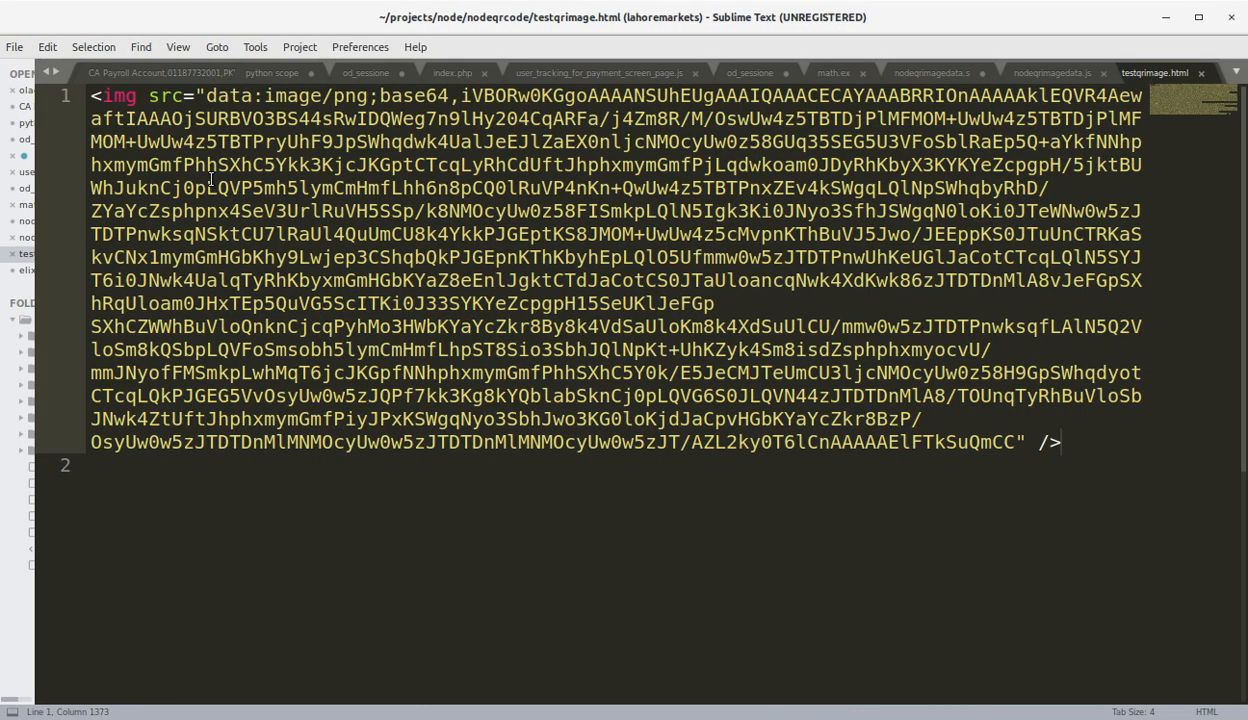
left_click(1052, 72)
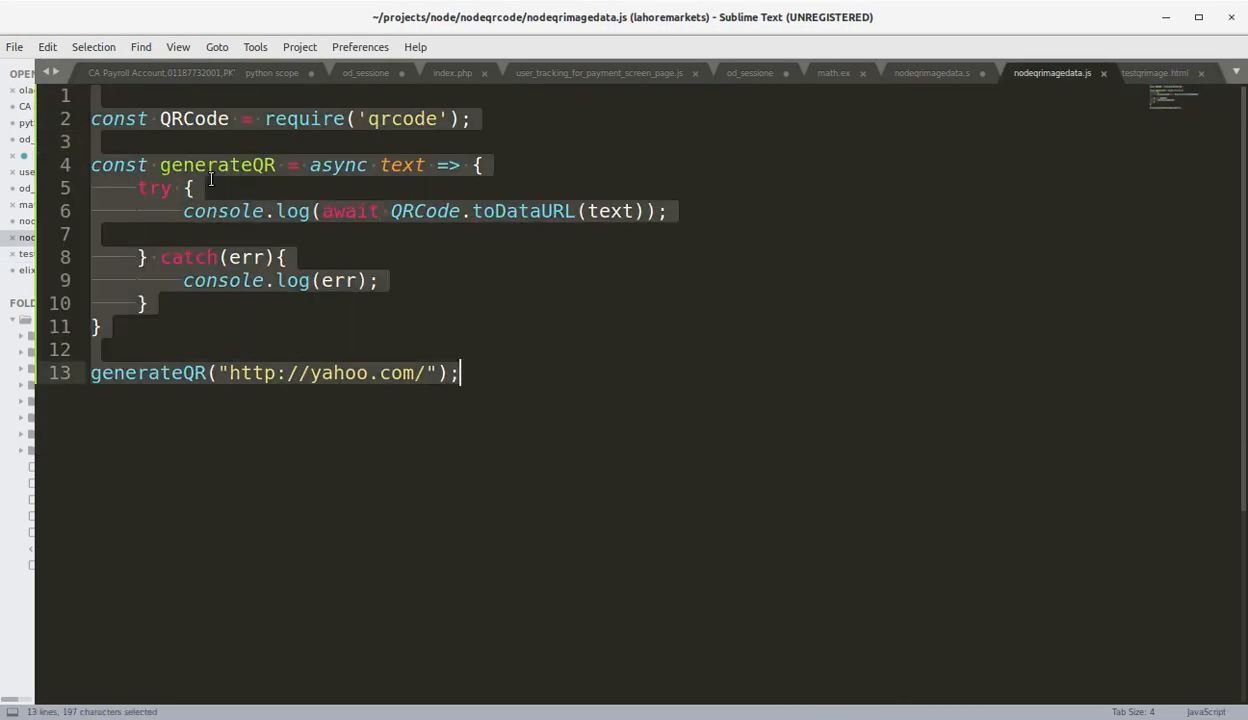
key("ctrl+c")
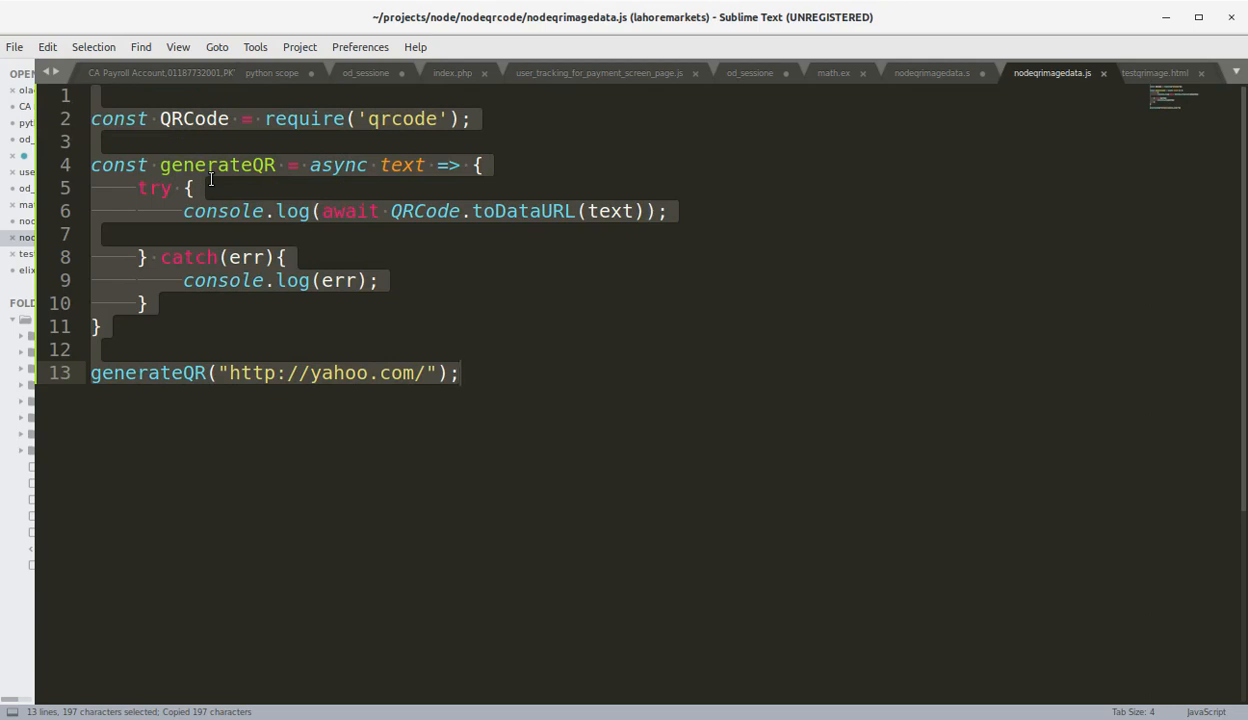
key("ctrl+n")
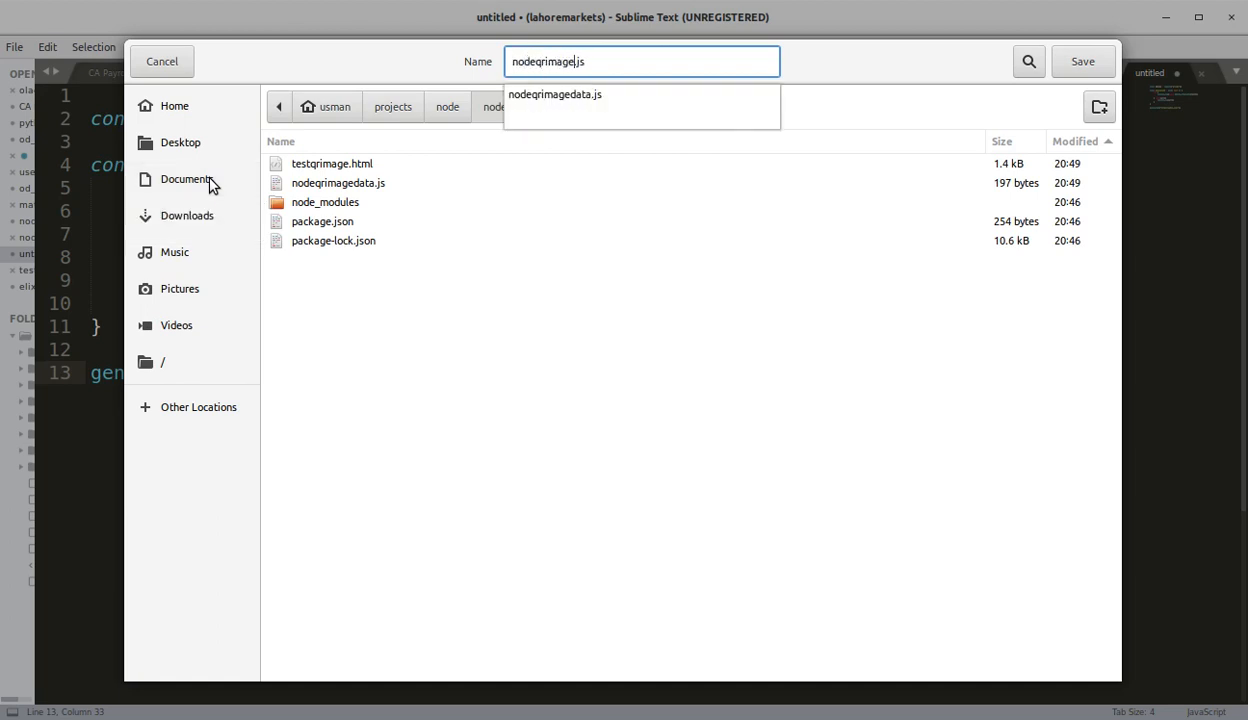
type("console")
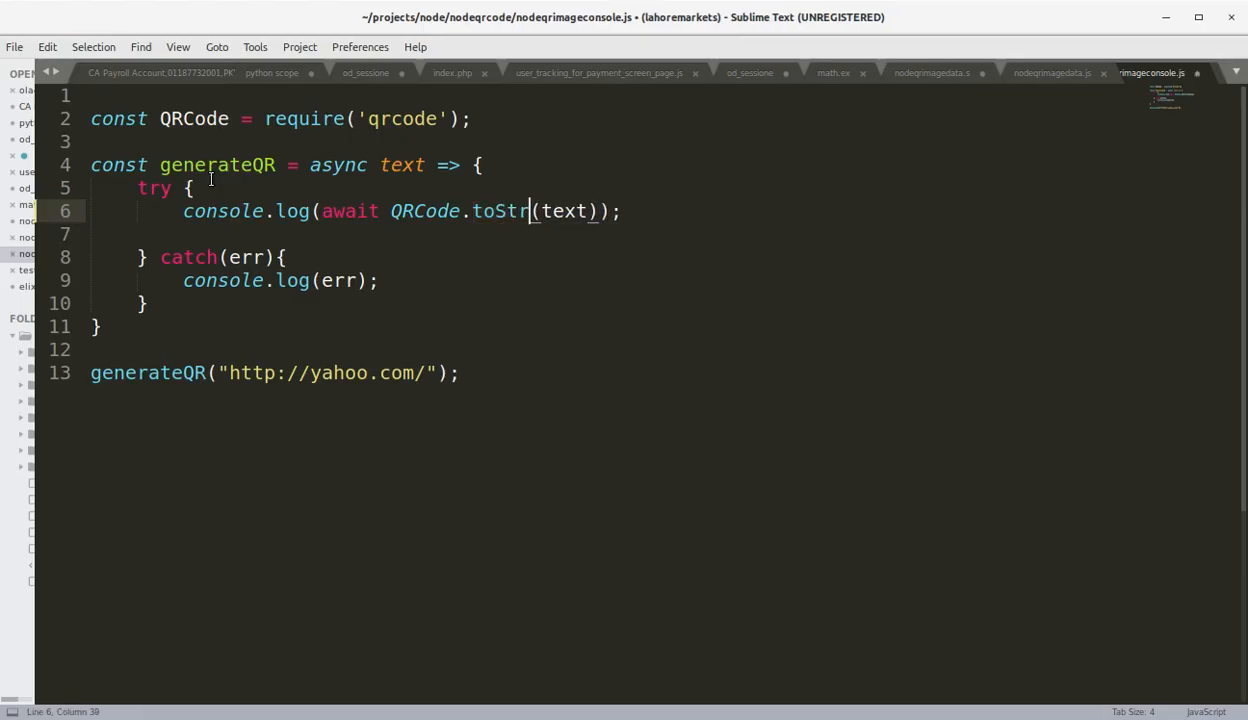
- Rewrite the call as QRCode.toString(text, {type: 'terminal'}) with a blank line after try {
type("ing")
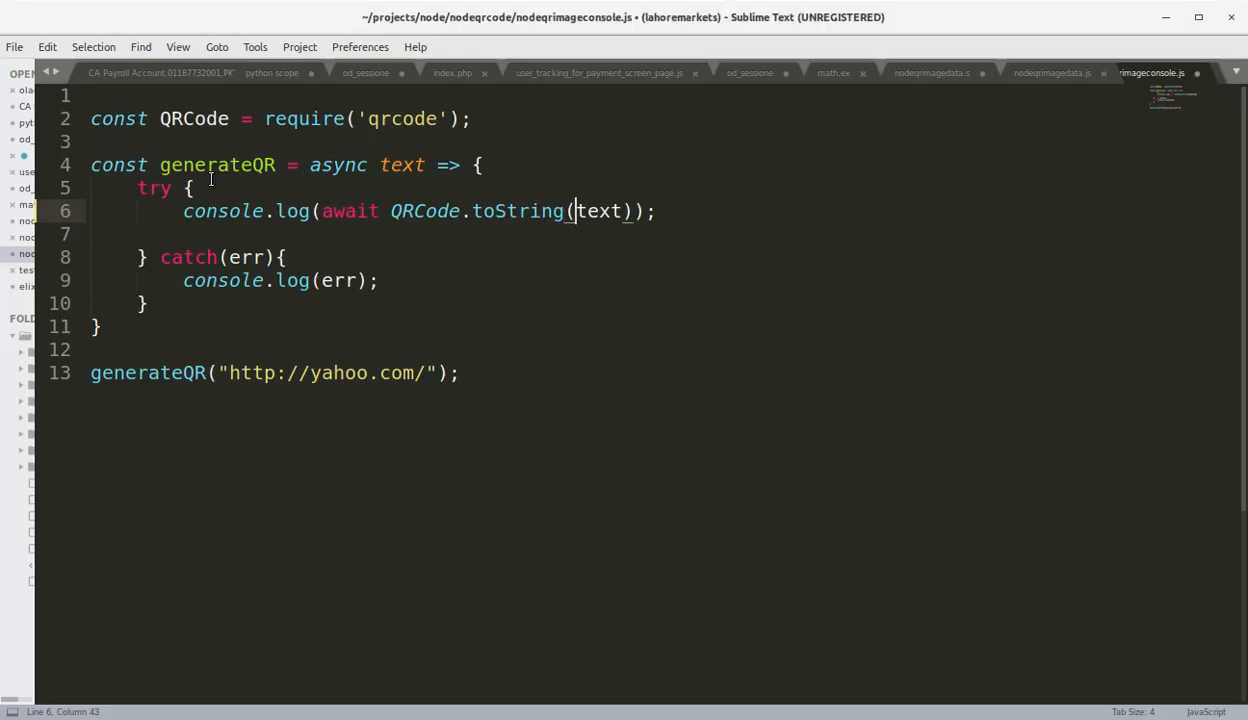
type(", {tye")
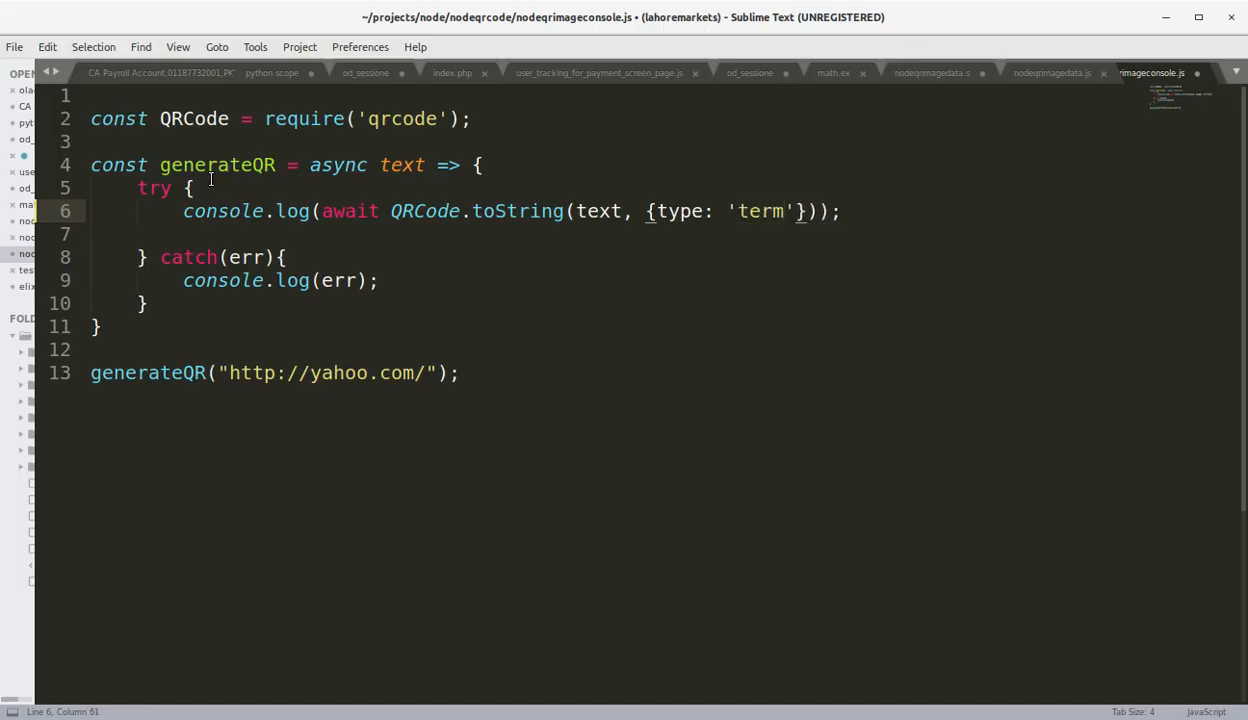
type("inal")
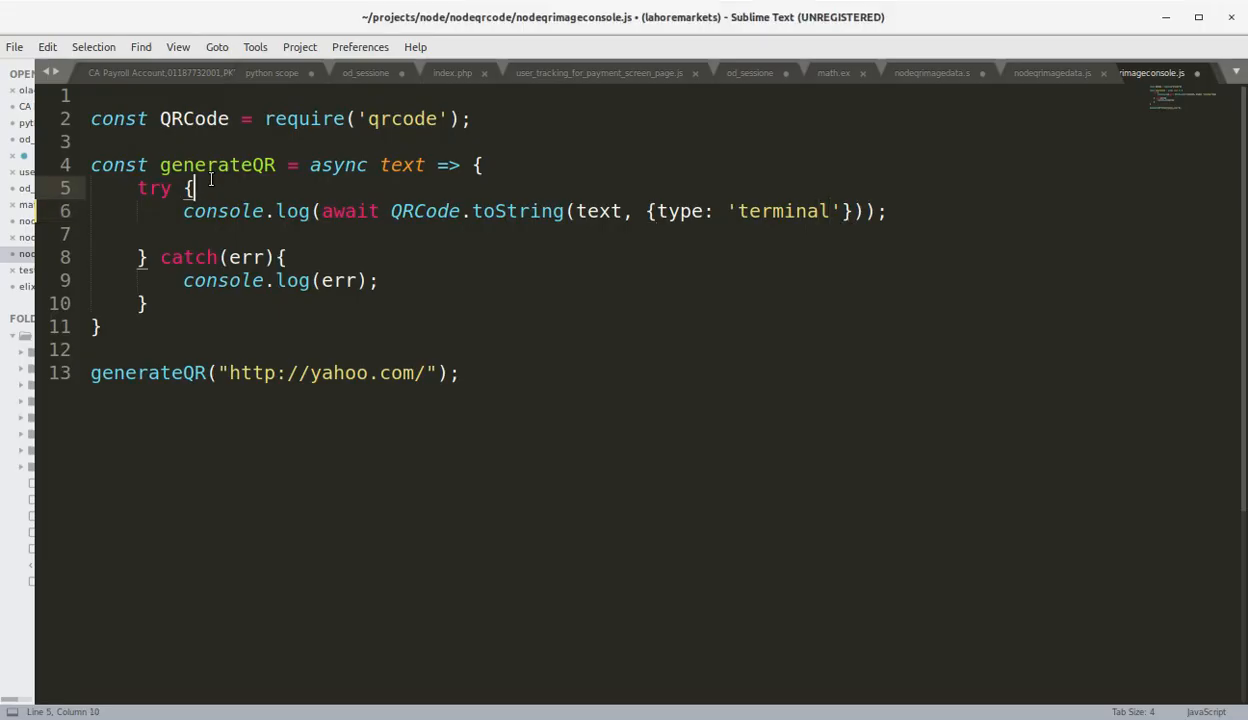
key("enter")
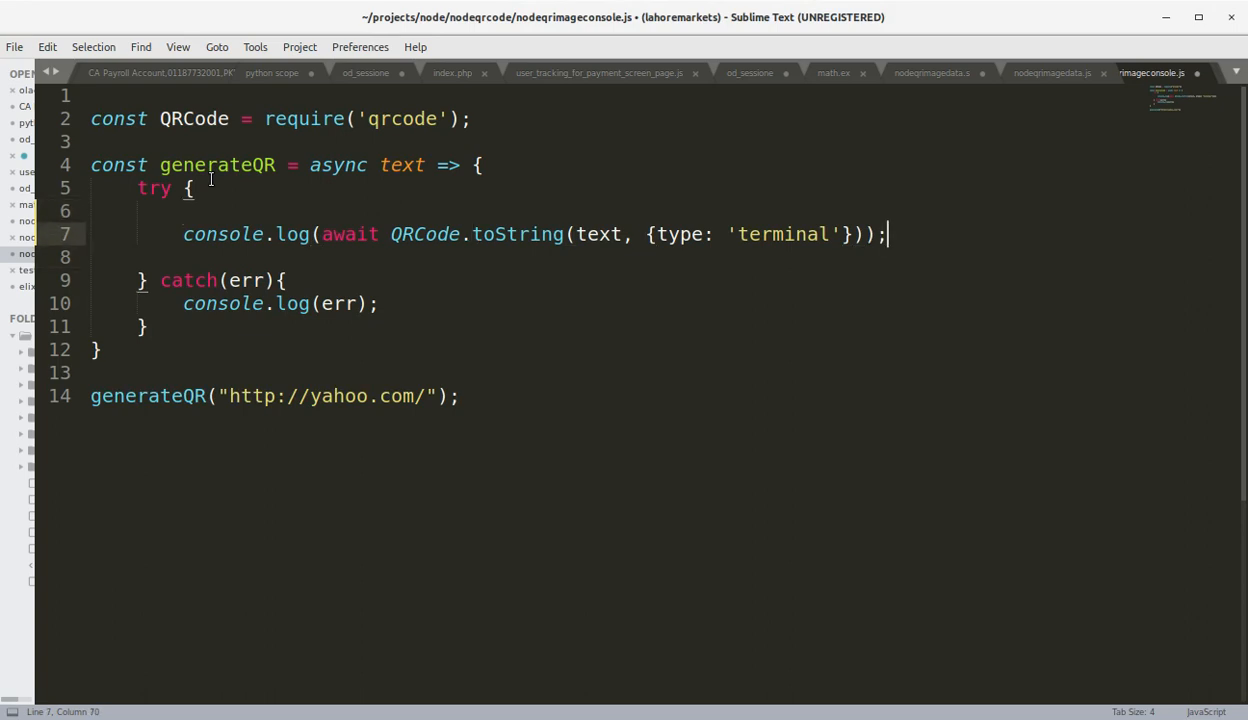
key("alt+tab")
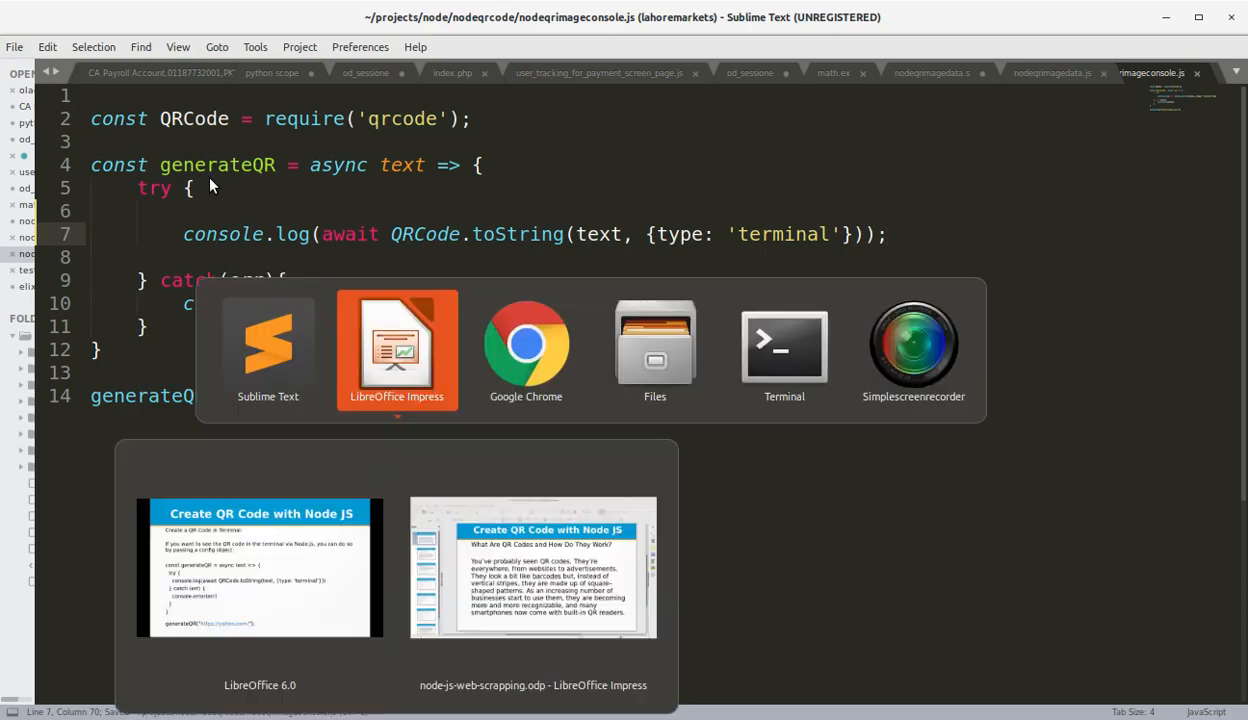
- Run node nodeqrimageconsole.js to print the yahoo.com QR code as terminal blocks
left_click(784, 344)
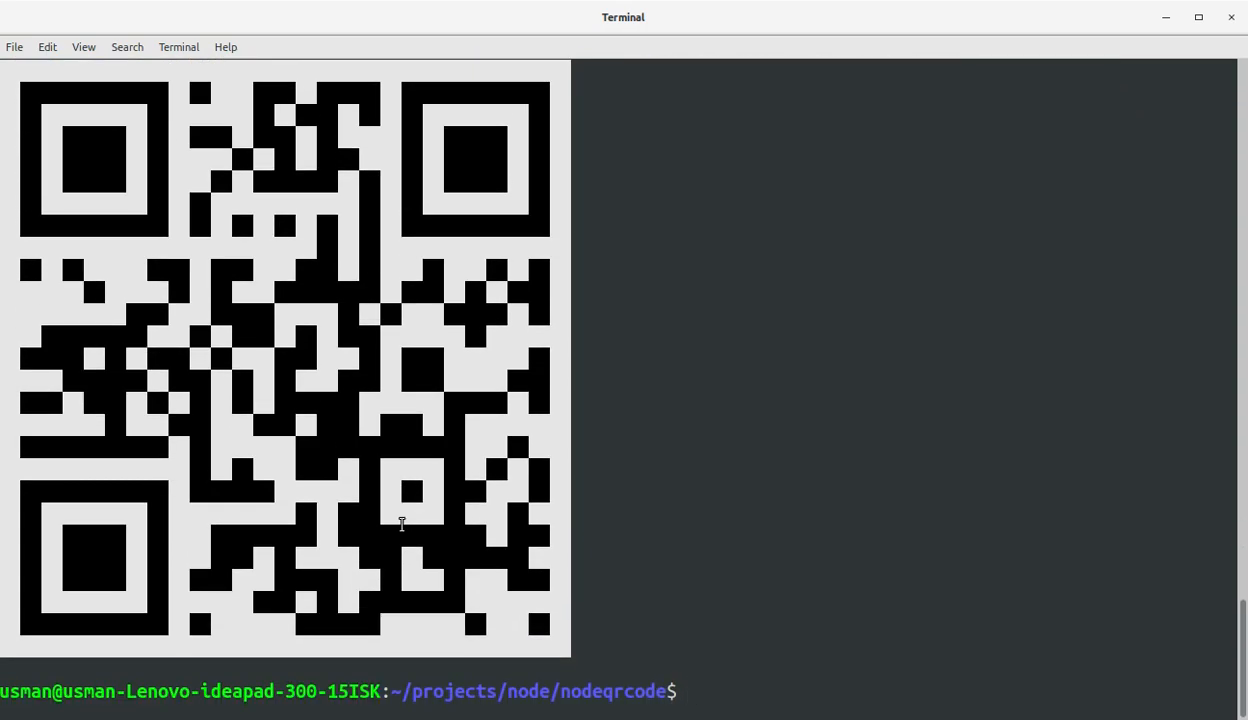
key("alt+Tab")
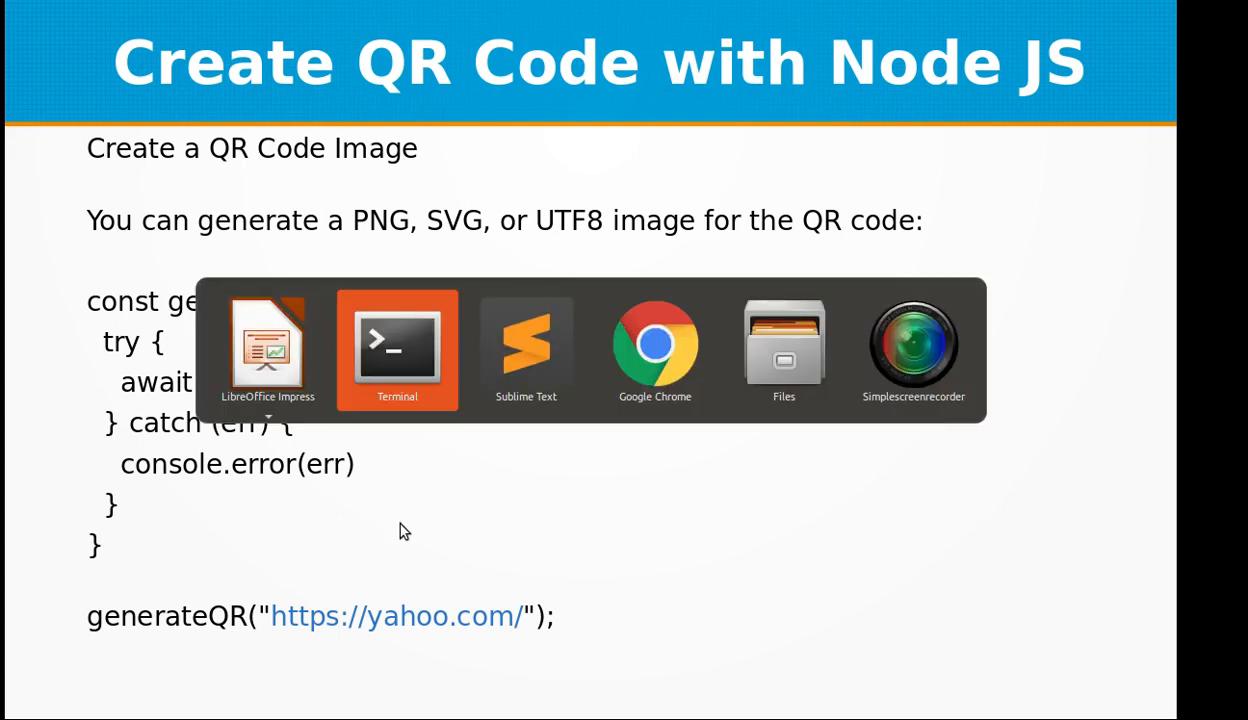
- Save the pasted terminal QR script as nodeqrgenimage.js and position the caret above the print line
left_click(526, 350)
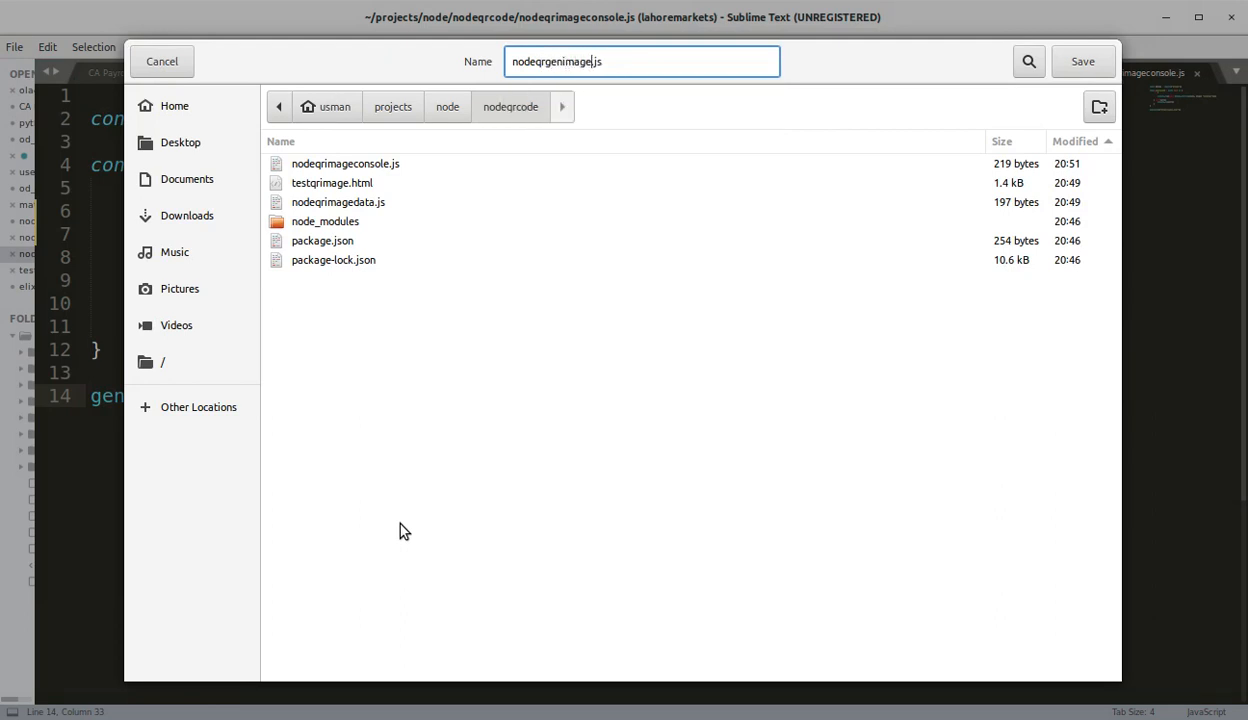
left_click(1082, 60)
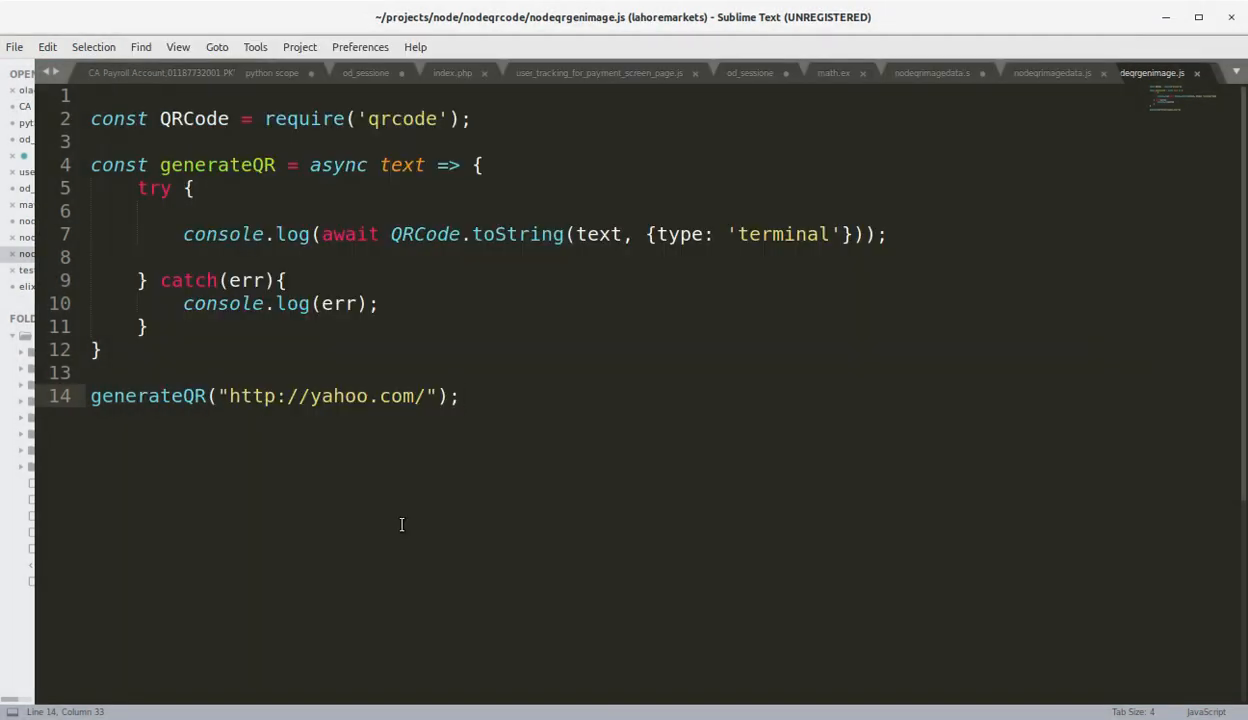
left_click(458, 234)
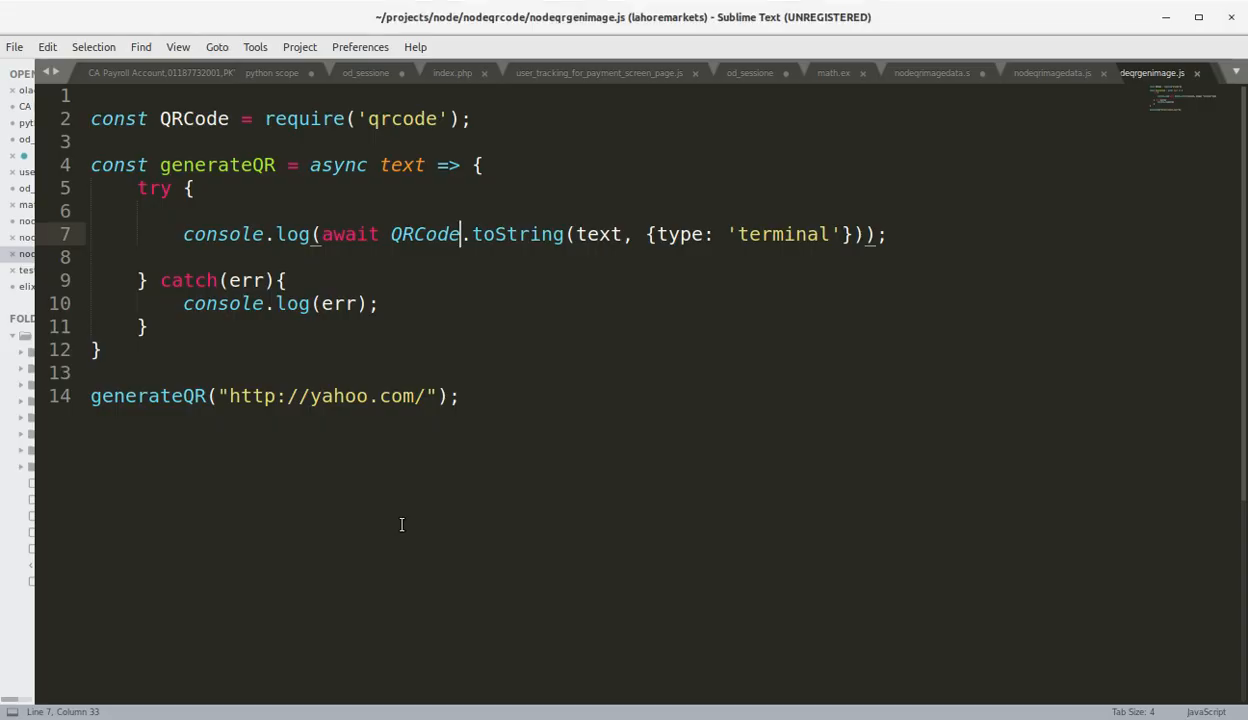
left_click(264, 234)
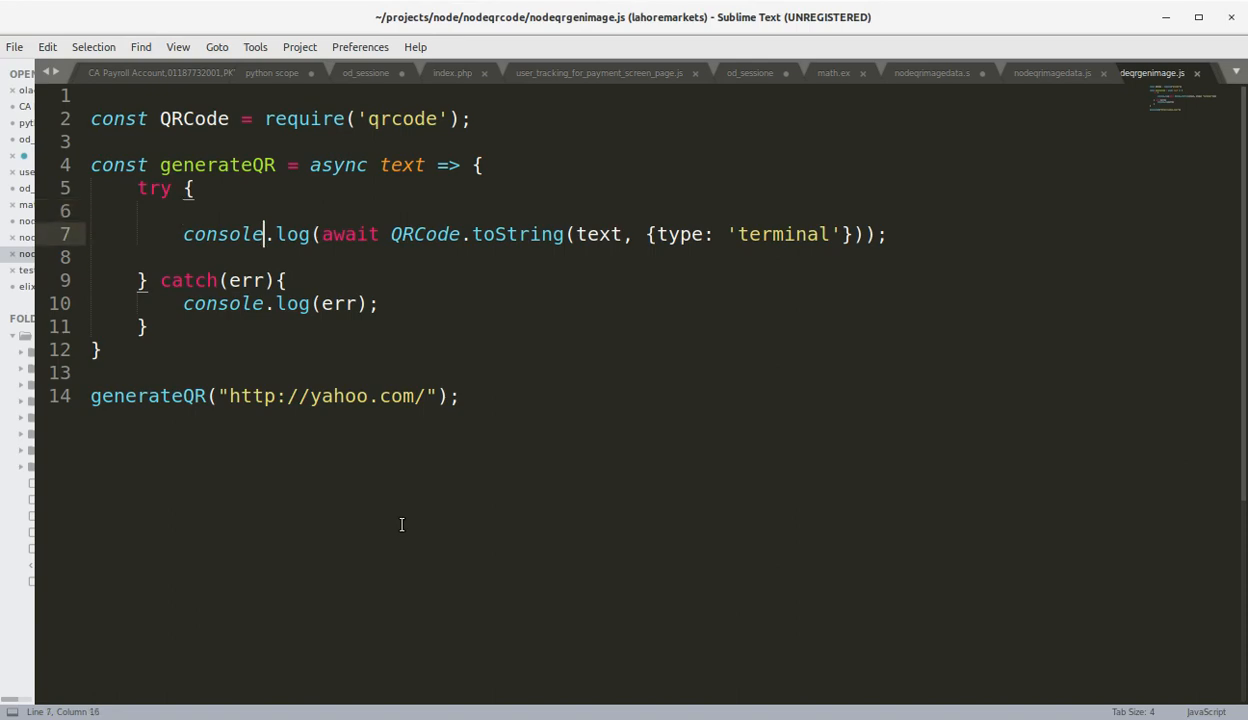
left_click(380, 234)
type("await QRCode.toFile('.")
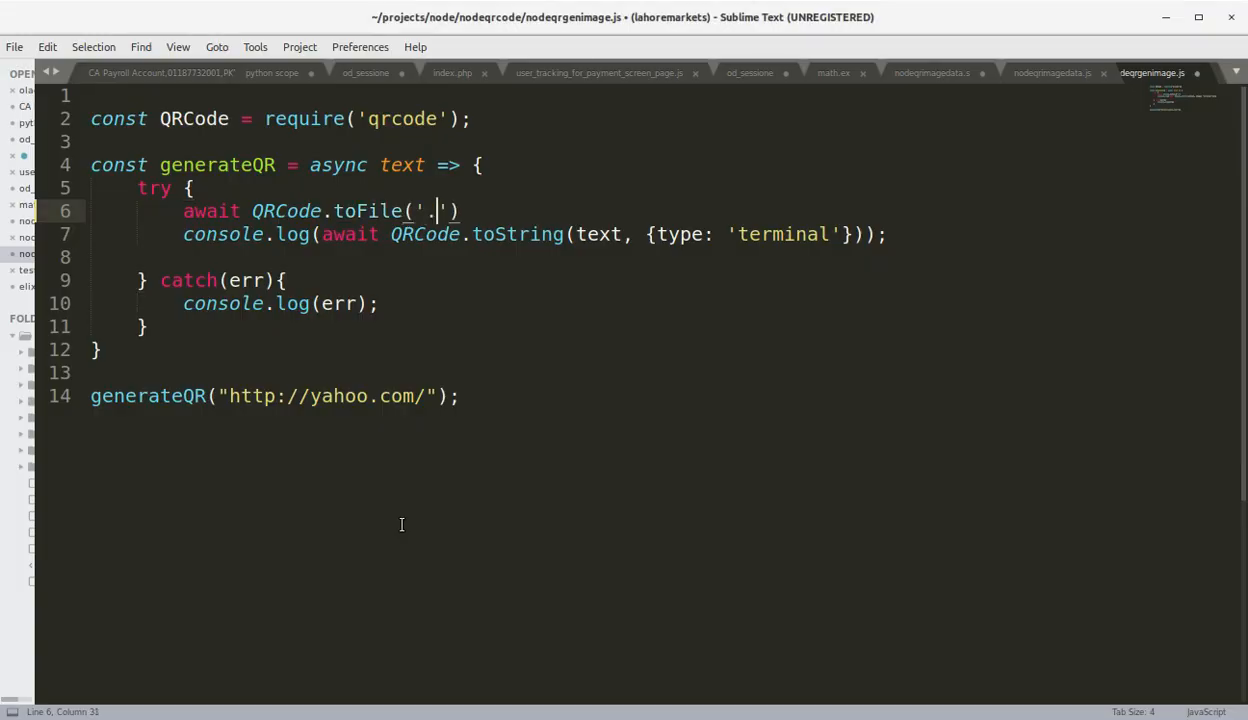
- Add await QRCode.toFile('./yahoo-qr-code.png', text); replacing the console.log line, and save
type("/yahoo-qr-code.p")
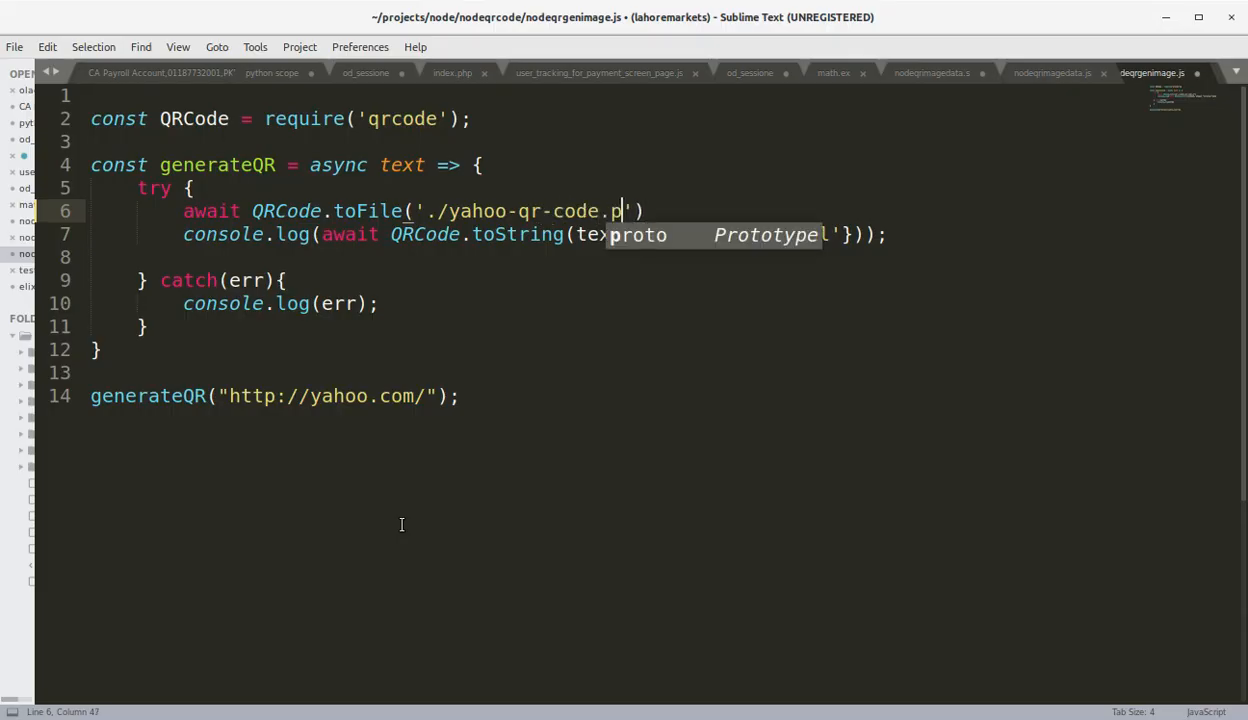
type("ng")
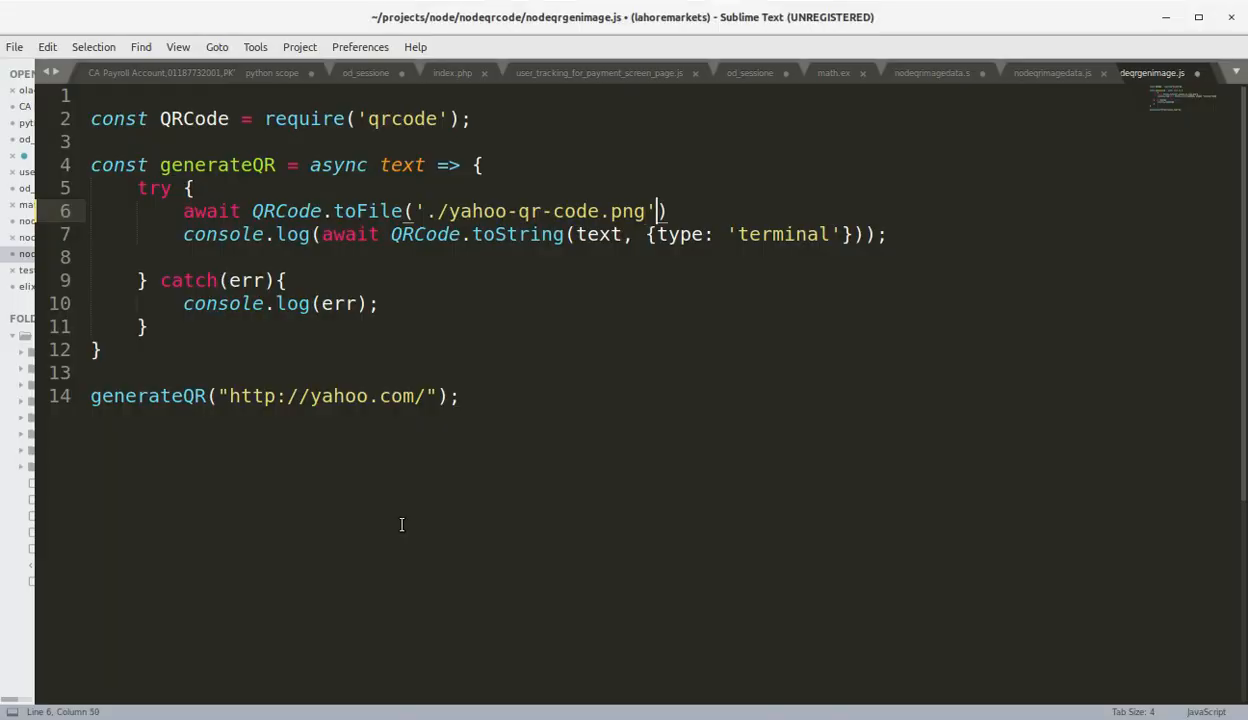
type(", text")
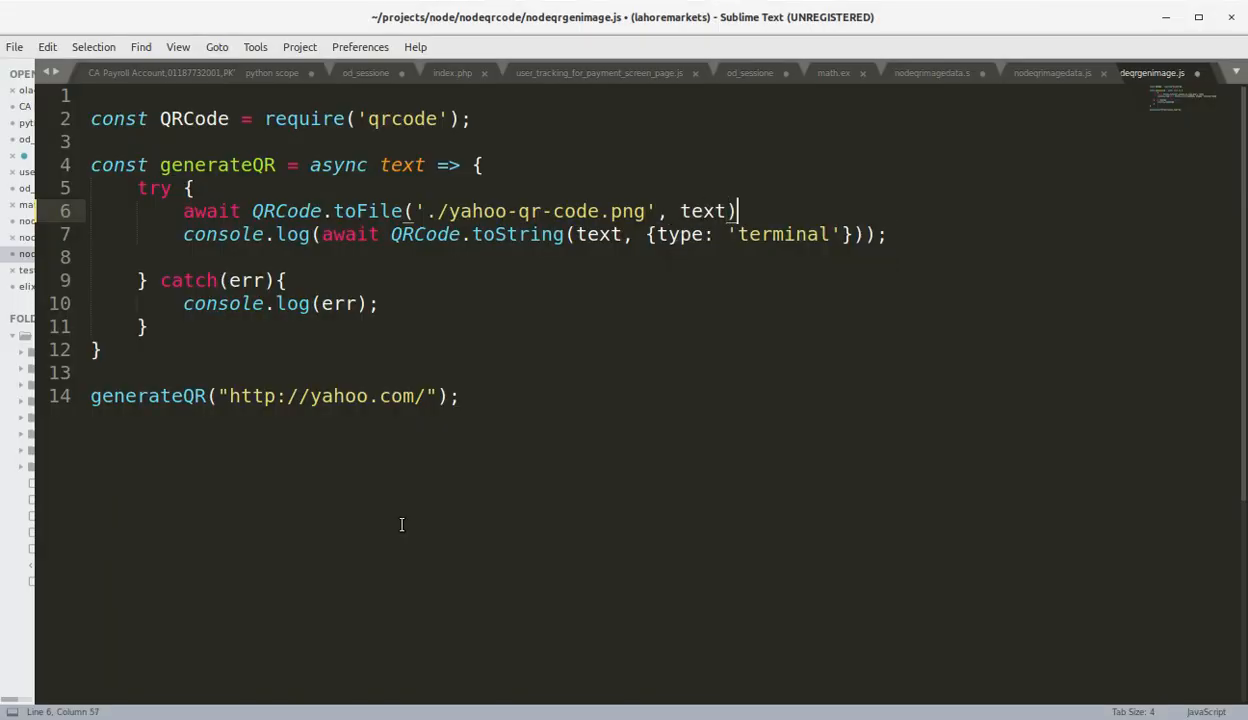
type(";")
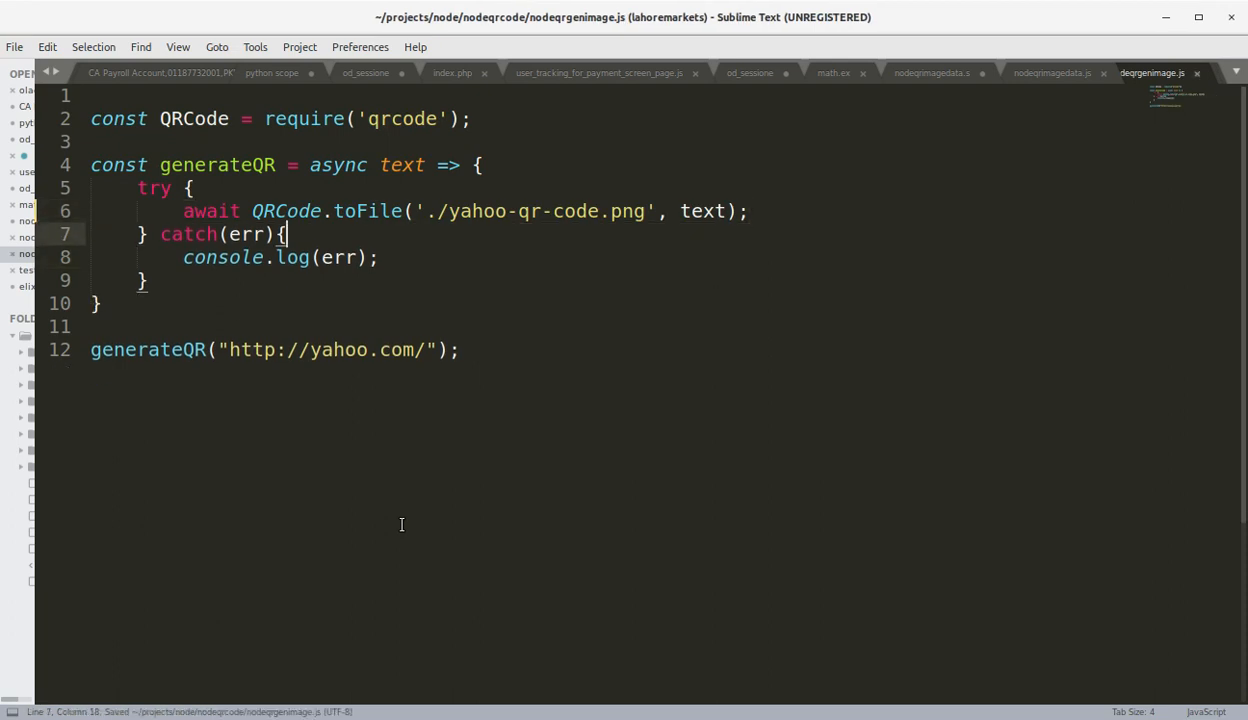
left_click(460, 348)
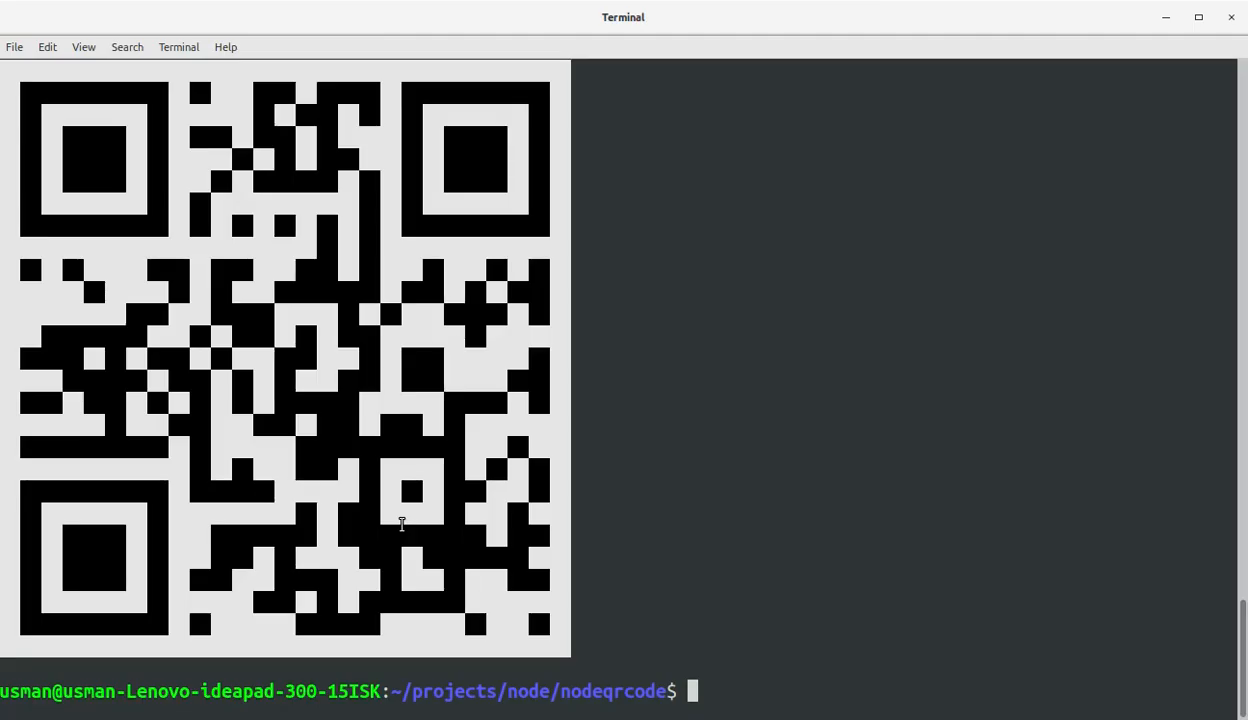
- Run node nodeqrgenimage.js and confirm yahoo-qr-code.png appears in the ls listing
type("ls")
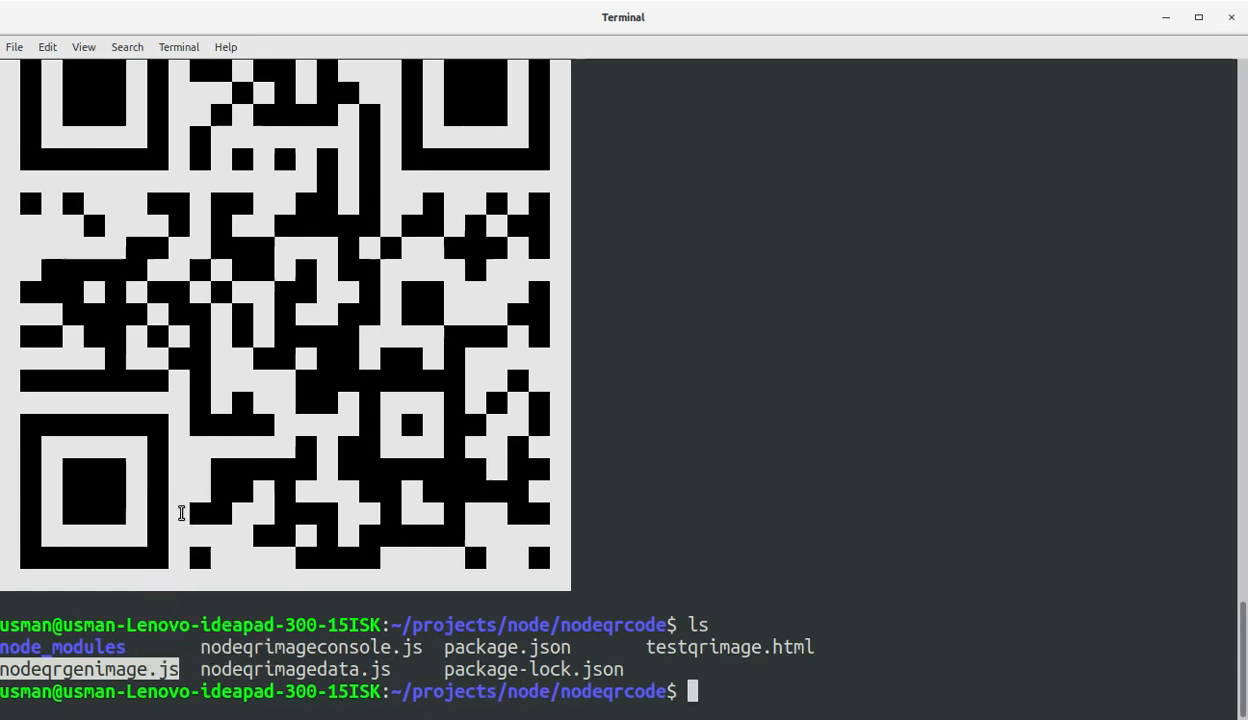
type("node nodeqrgenimage.js")
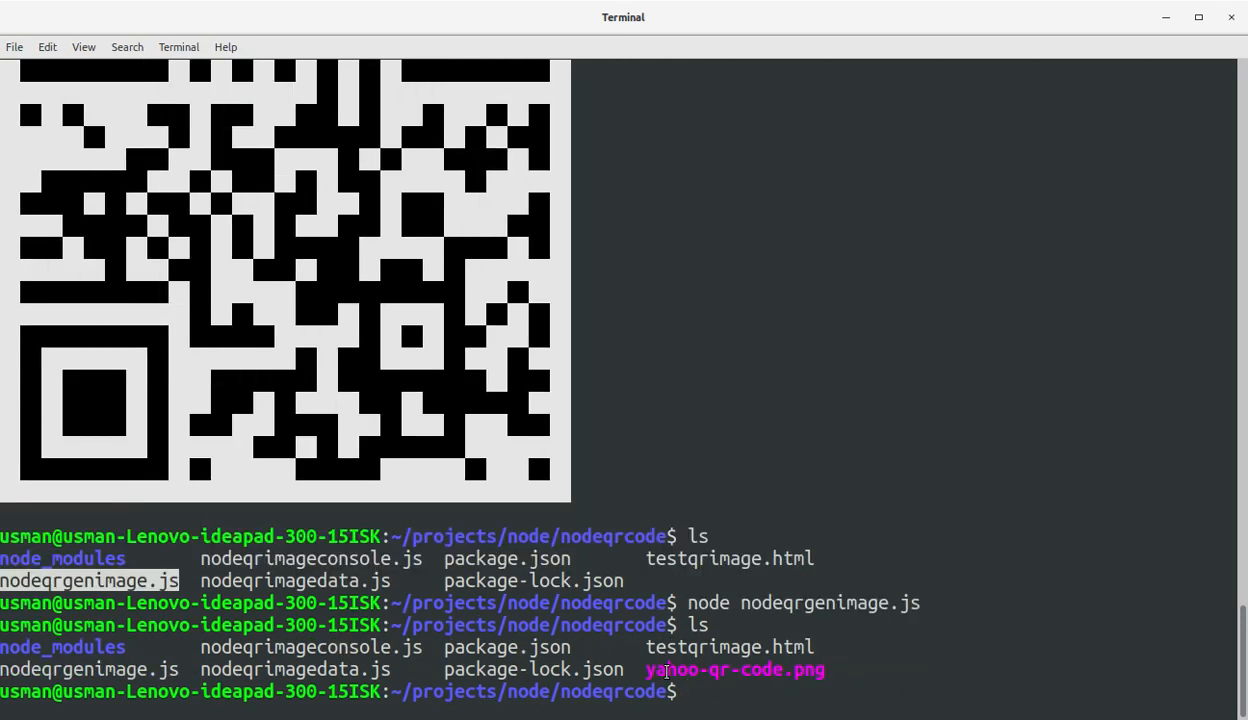
double_click(732, 668)
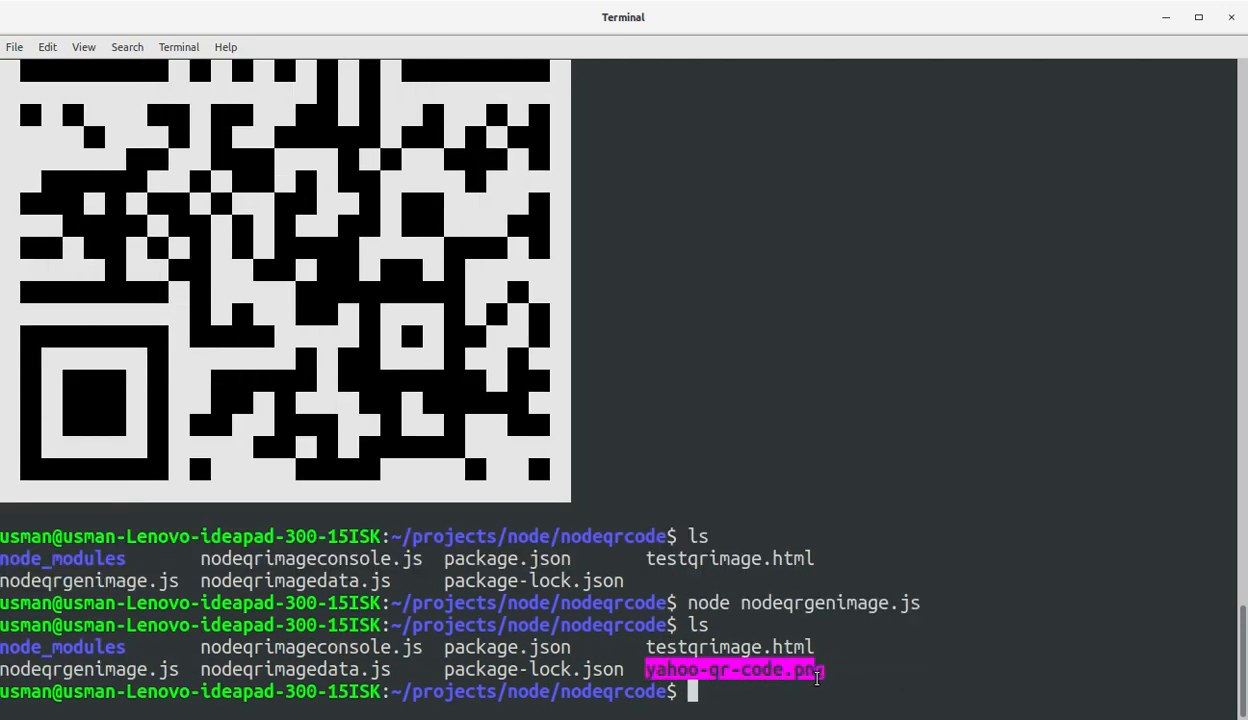
key("alt+Tab")
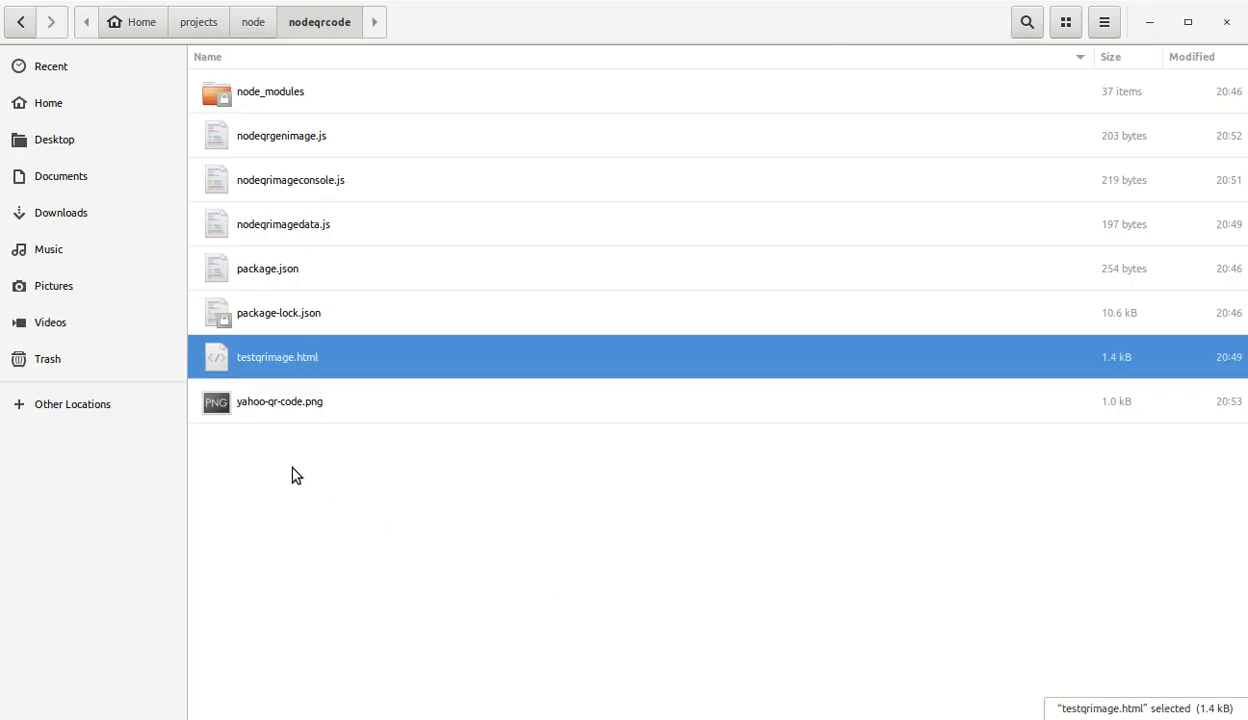
mouse_move(292, 418)
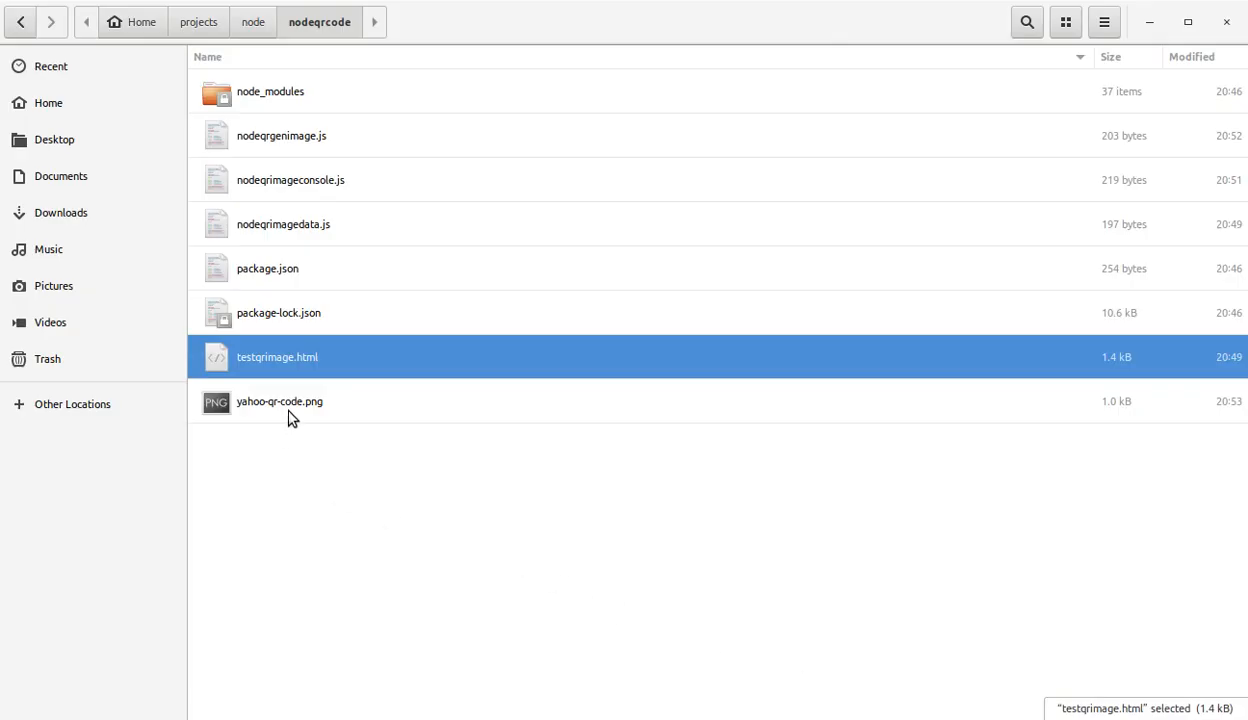
left_click(280, 400)
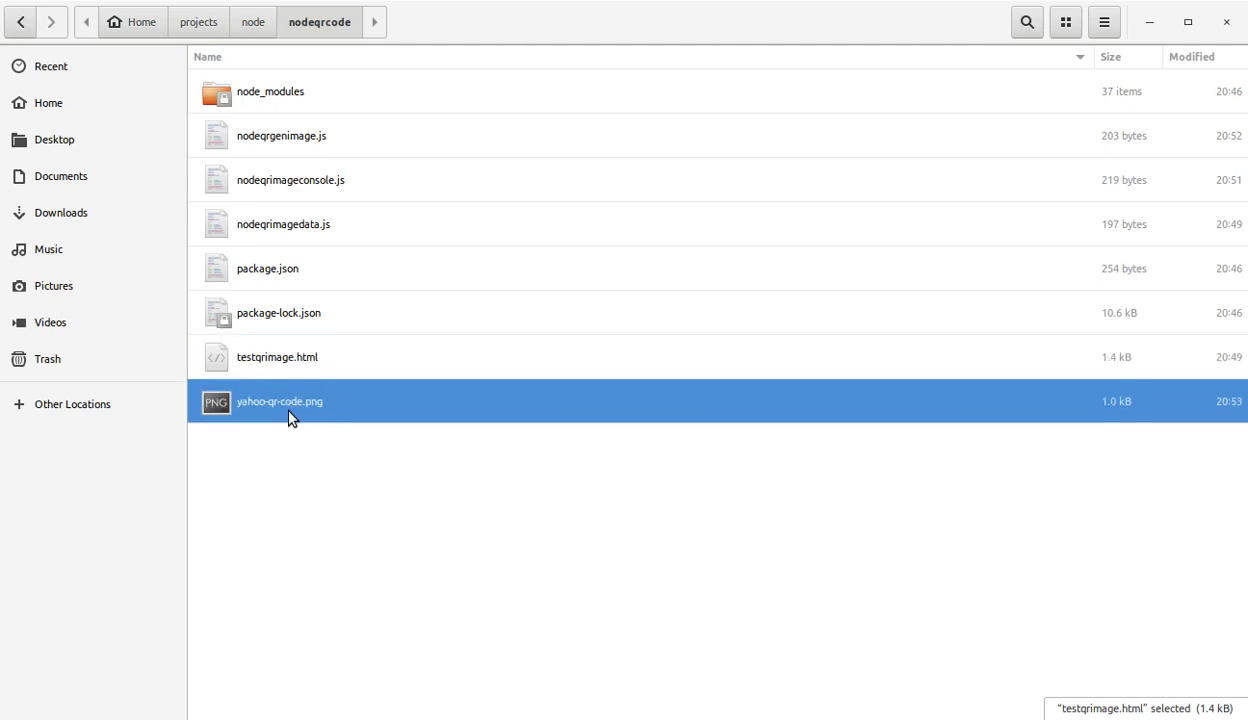
double_click(280, 400)
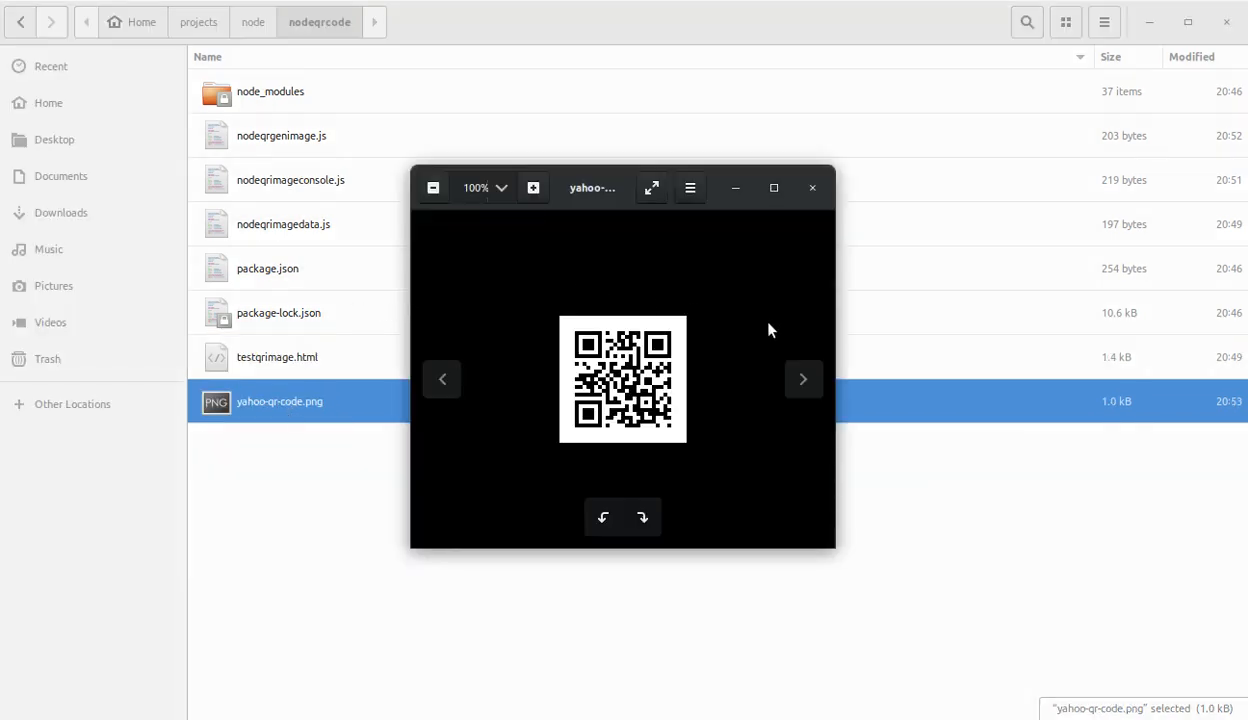
left_click(812, 188)
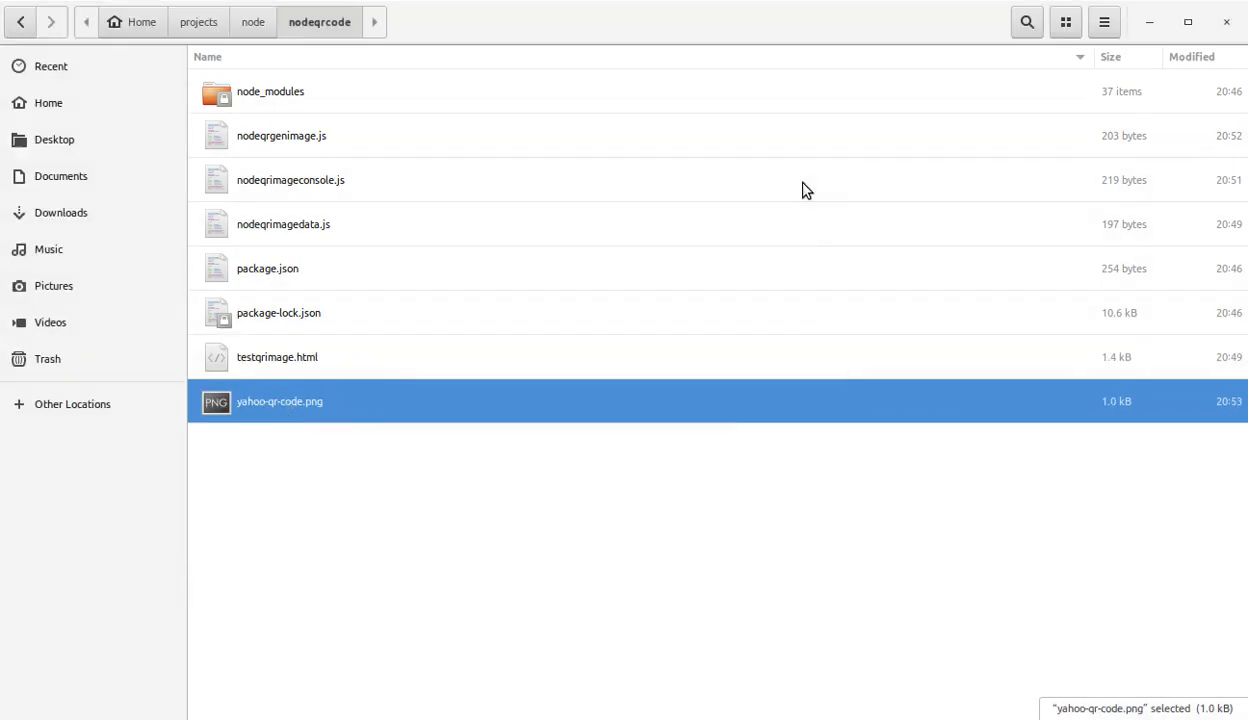
left_click(594, 540)
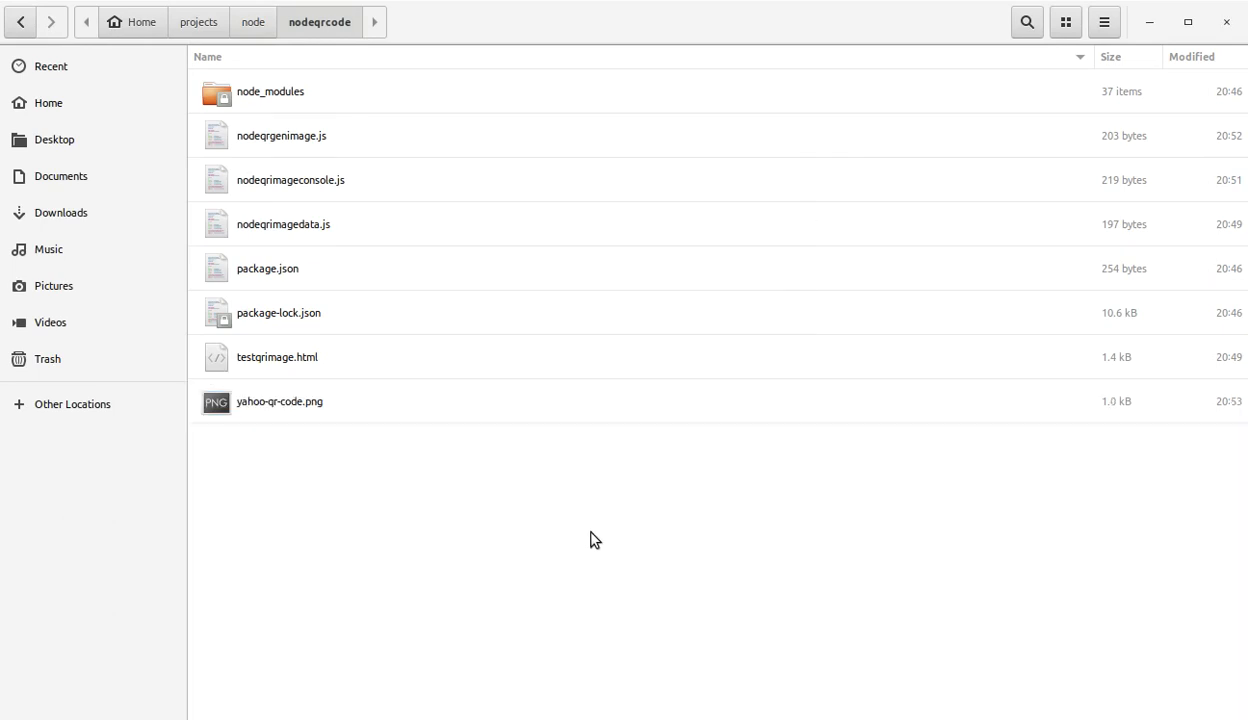